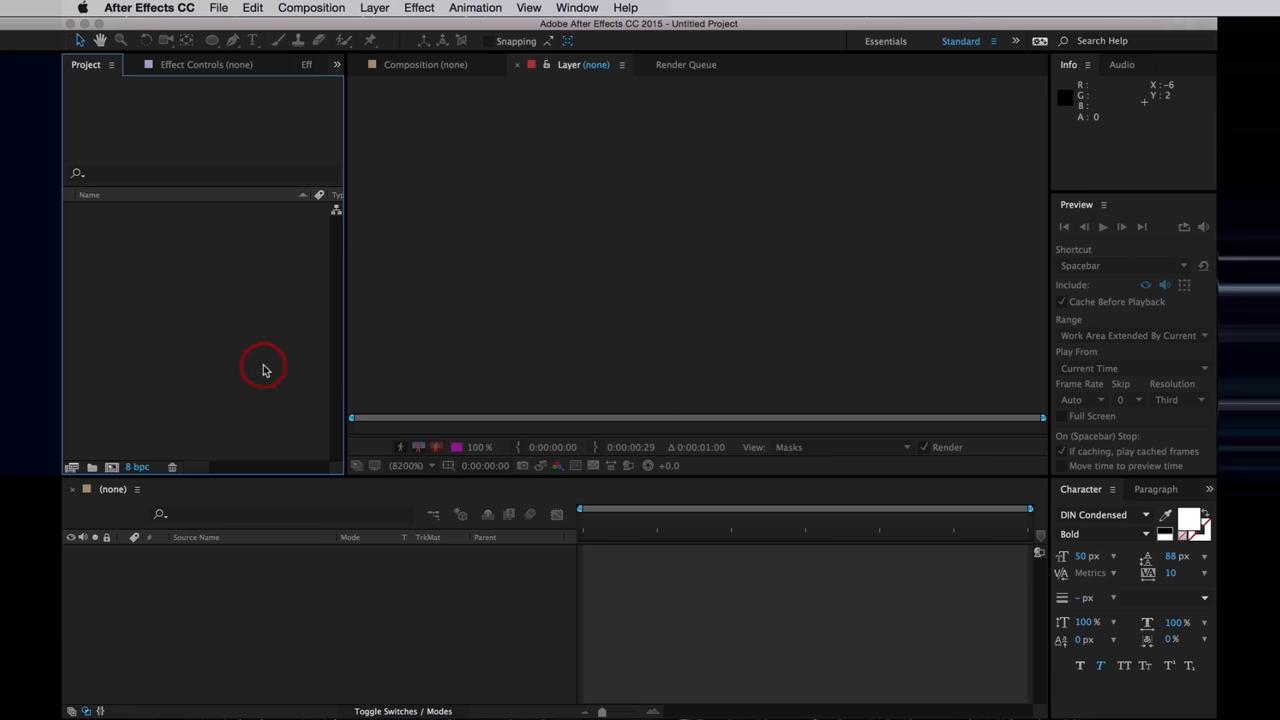
Step: Import the JellyInnards2 PSD as a composition via Cmd+I
{"action": "key", "text": "cmd+i"}
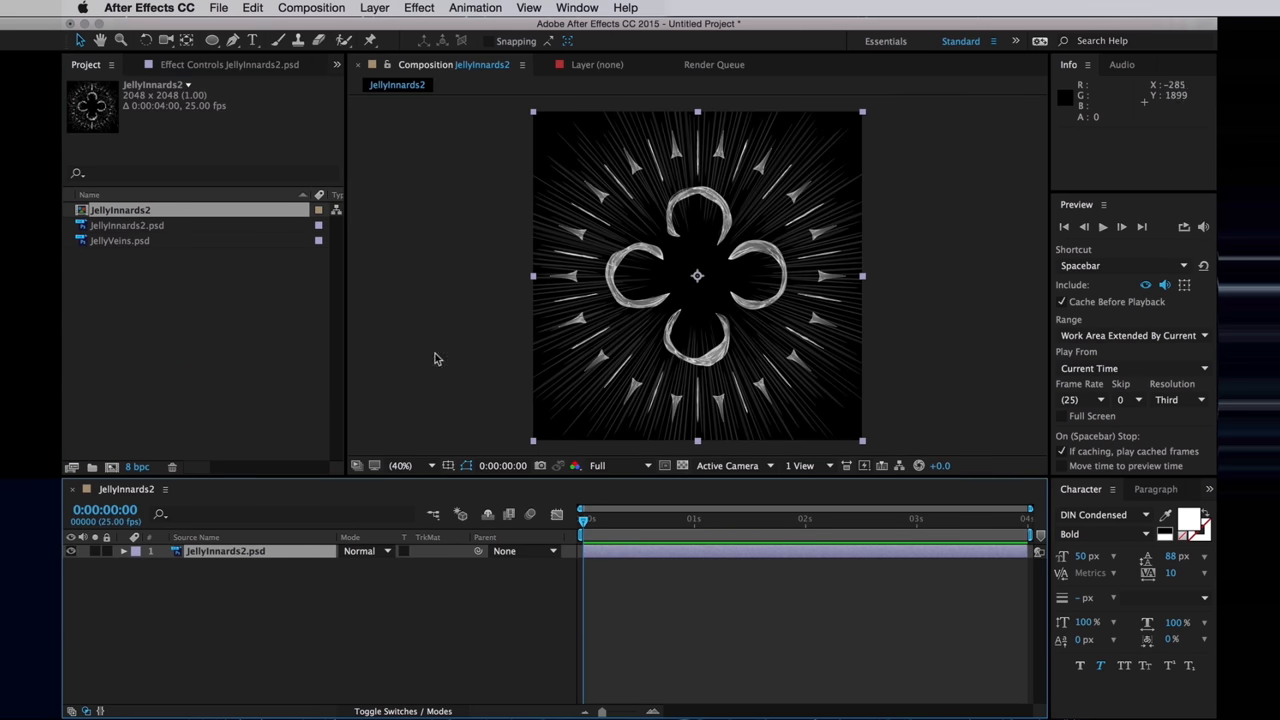
{"action": "mouse_move", "coordinate": [240, 224]}
{"action": "type", "text": "BioLuma"}
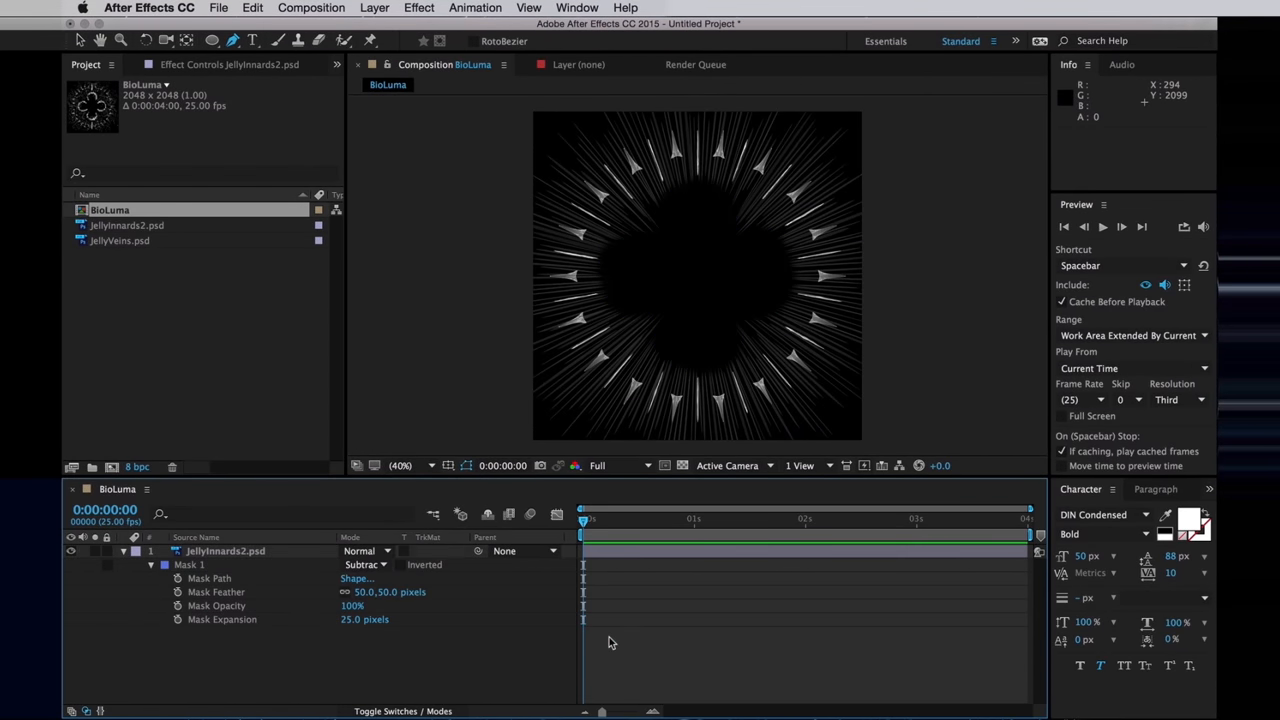
Step: Bring up the command search to start the BioLuma rename and centre mask work
{"action": "left_click", "coordinate": [624, 8]}
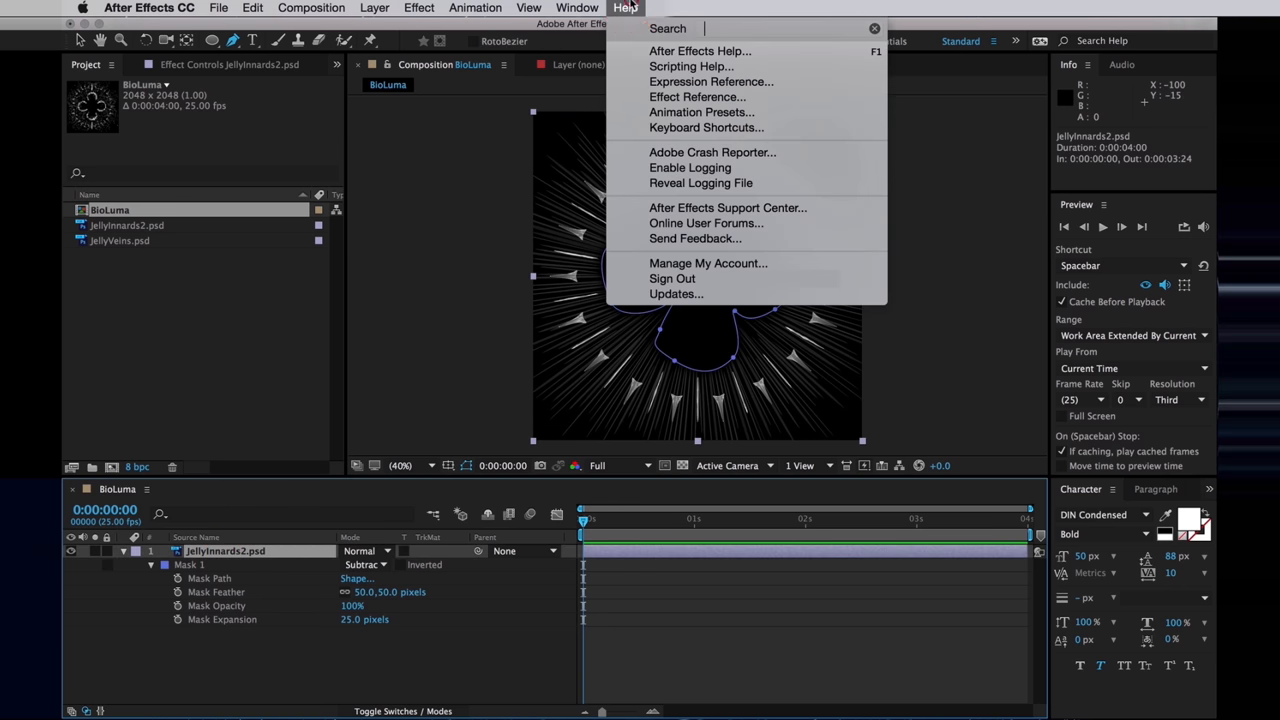
Step: Apply Levels to the jellyfish layer and raise Input Black to 38
{"action": "left_click", "coordinate": [420, 8]}
{"action": "type", "text": "leve"}
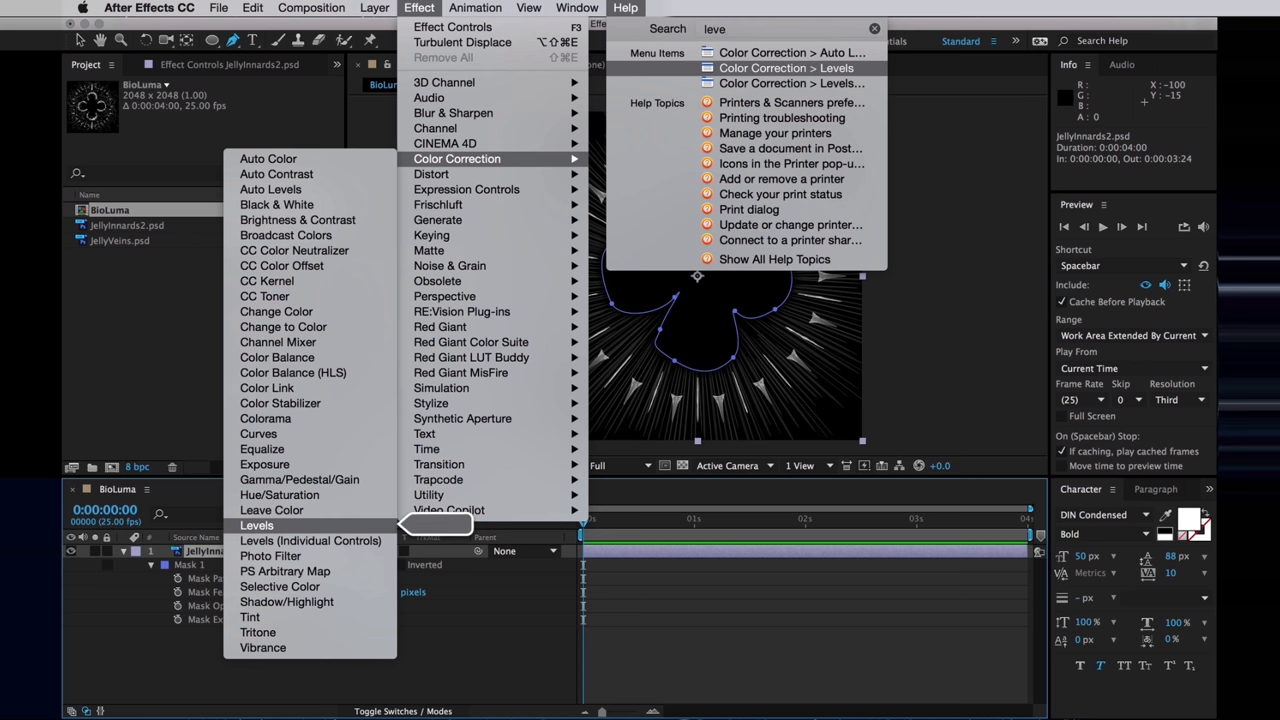
{"action": "left_click", "coordinate": [256, 524]}
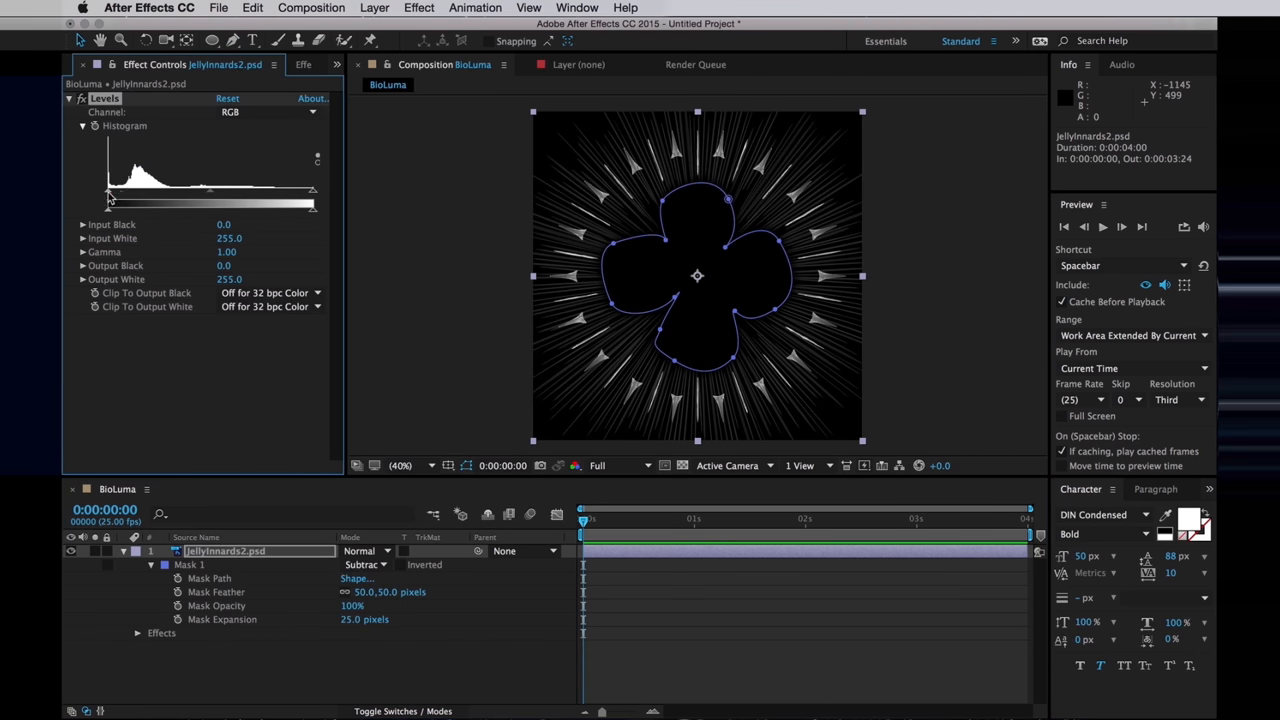
{"action": "left_click_drag", "start_coordinate": [110, 204], "coordinate": [136, 204]}
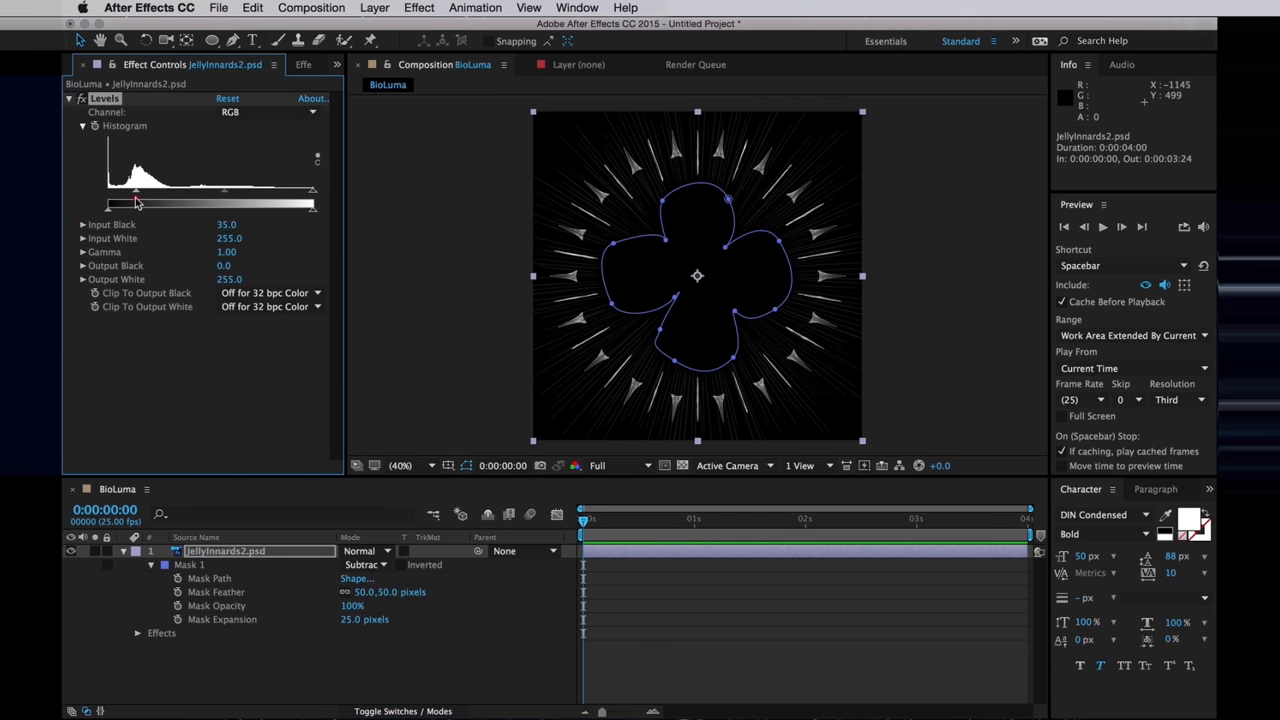
{"action": "left_click_drag", "start_coordinate": [136, 202], "coordinate": [140, 202]}
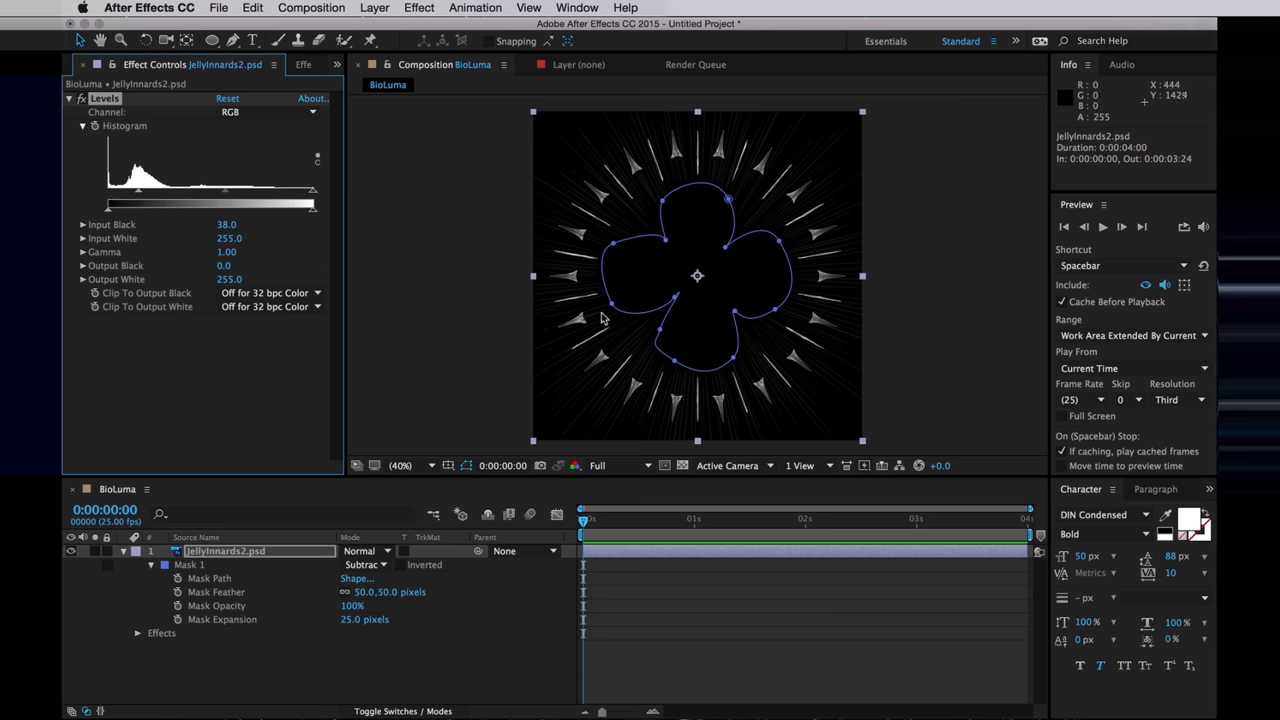
{"action": "mouse_move", "coordinate": [552, 328]}
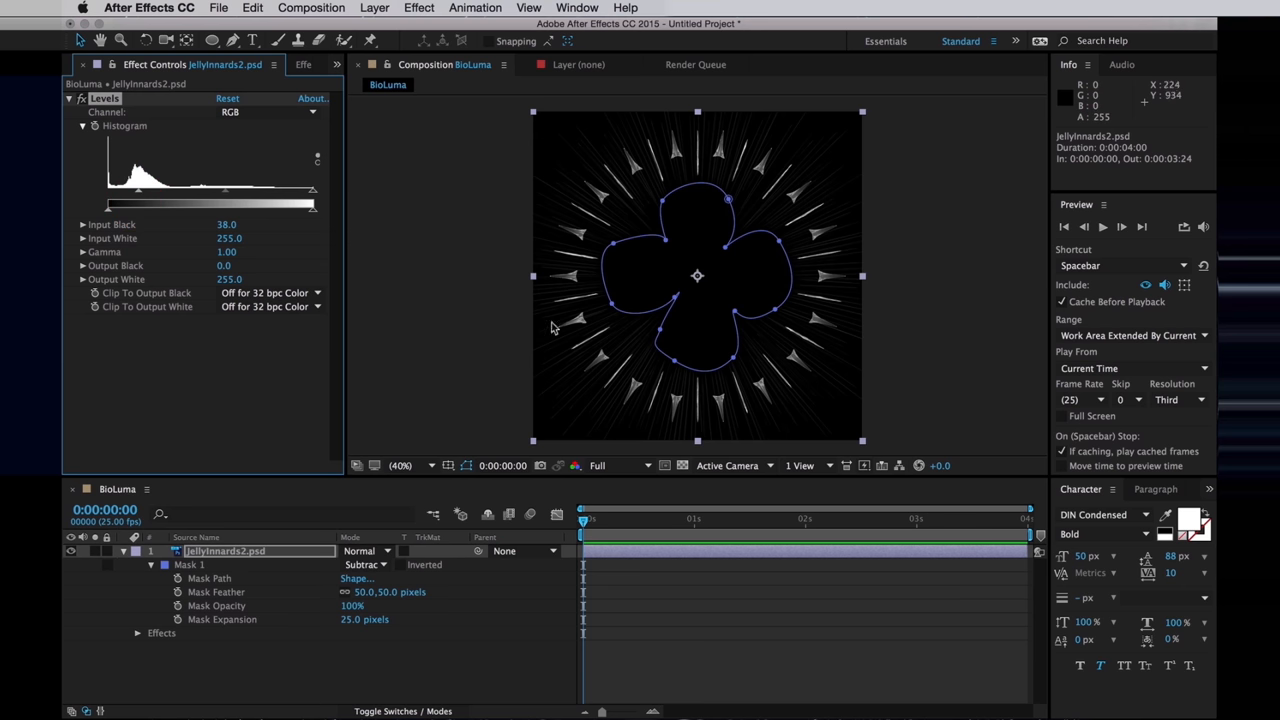
{"action": "mouse_move", "coordinate": [308, 688]}
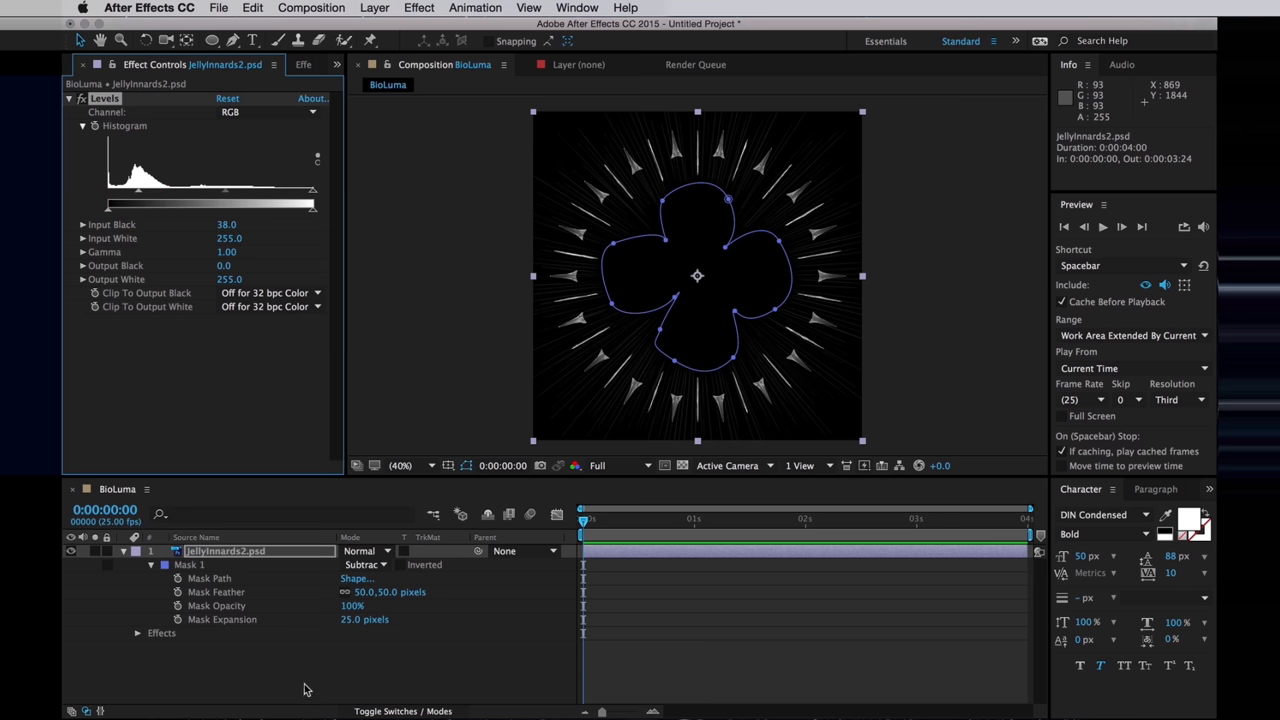
Step: Add White Solid 1 filling the BioLuma comp and select it
{"action": "key", "text": "cmd+y"}
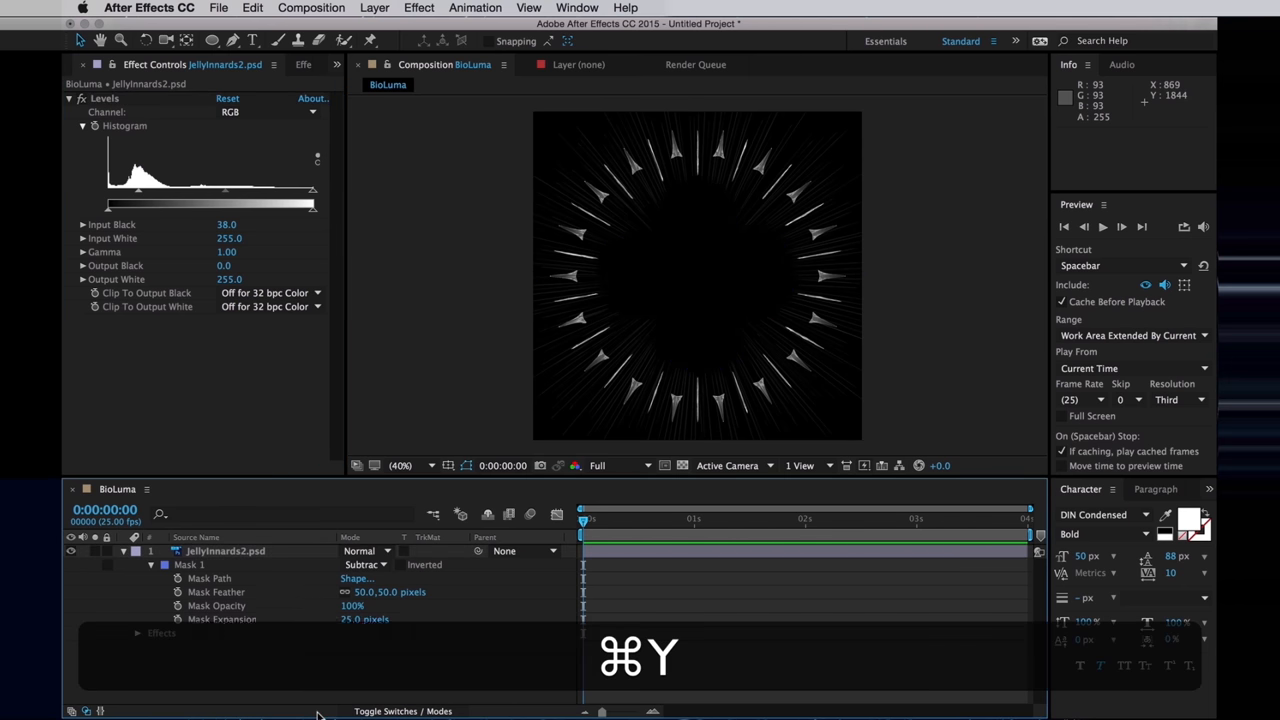
{"action": "key", "text": "cmd+y"}
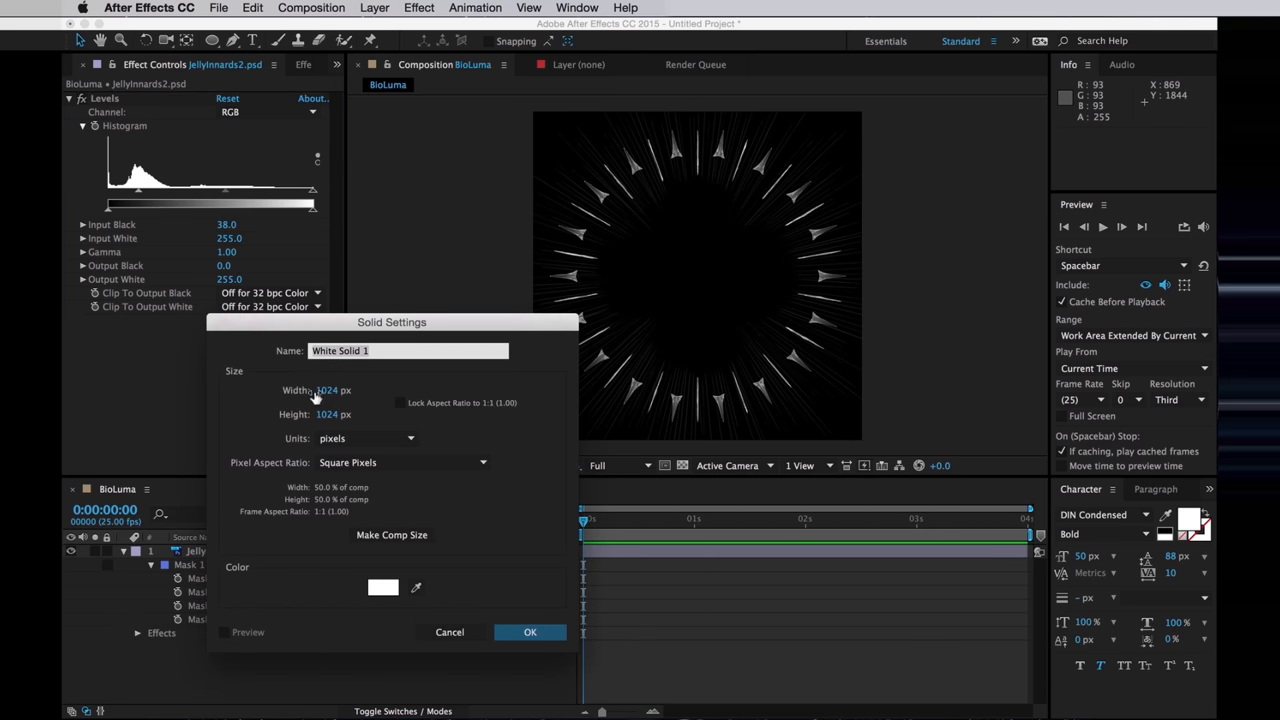
{"action": "mouse_move", "coordinate": [324, 388]}
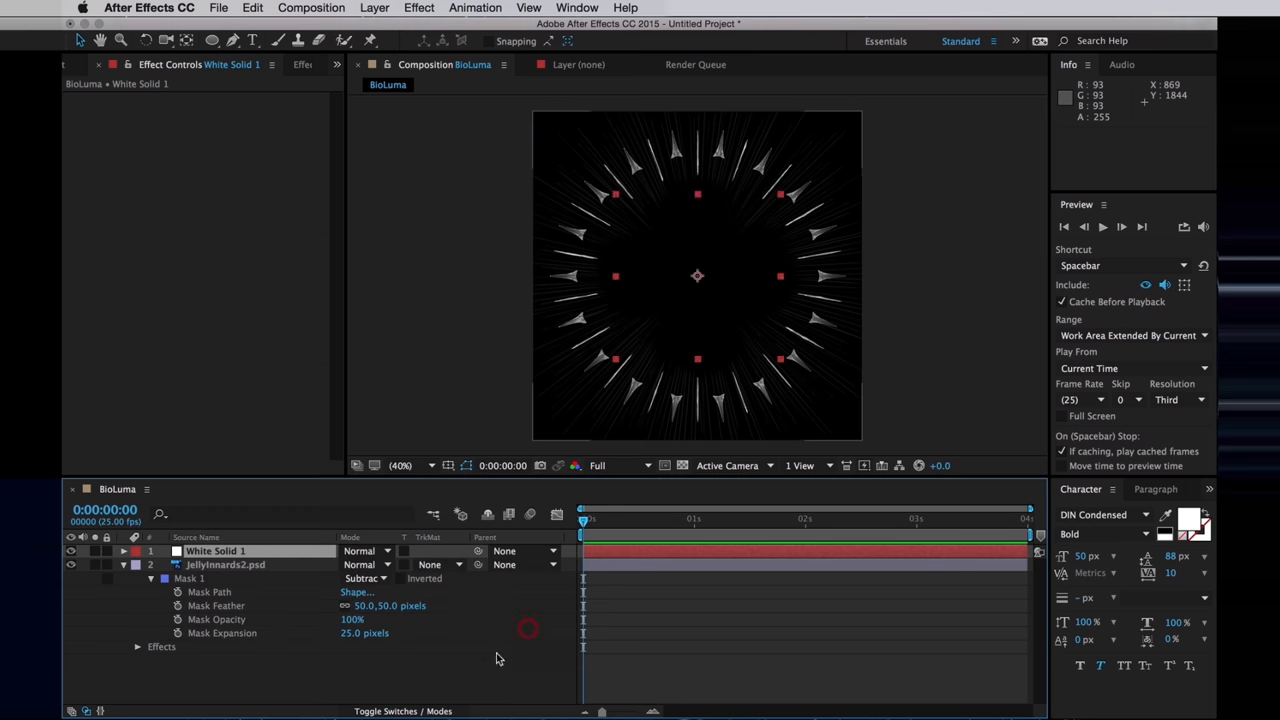
{"action": "left_click", "coordinate": [364, 578]}
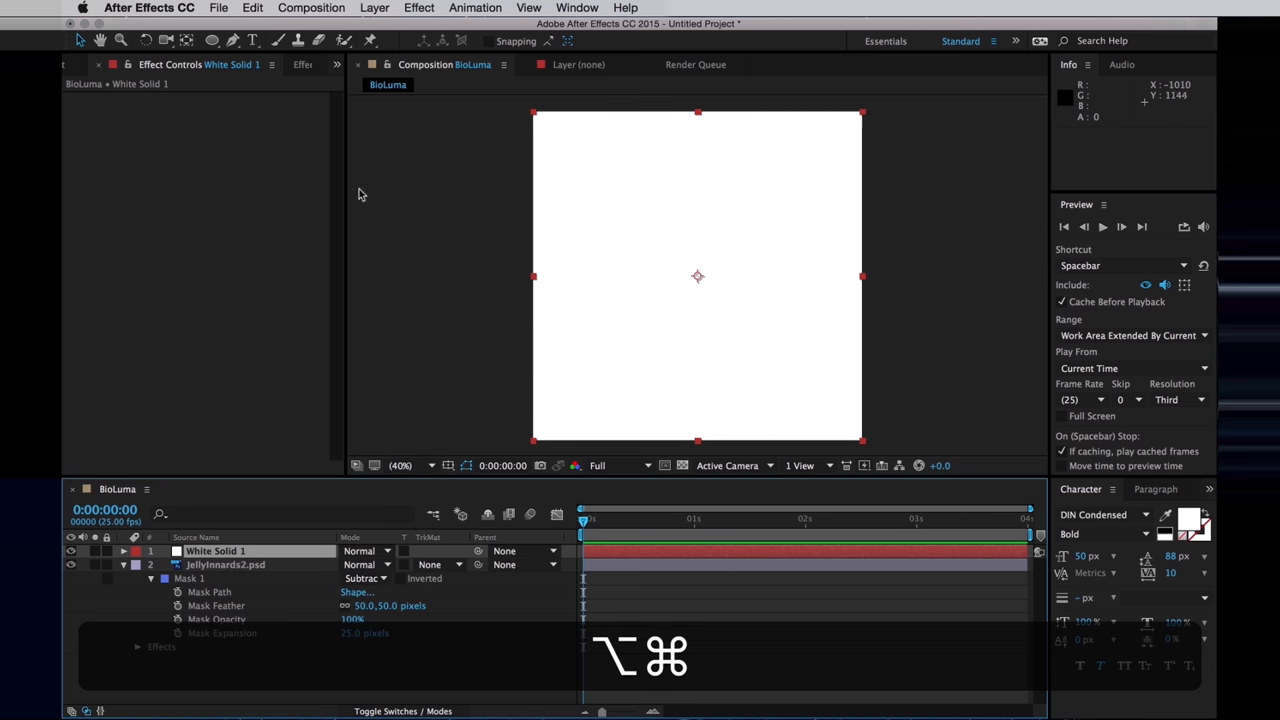
{"action": "mouse_move", "coordinate": [212, 40]}
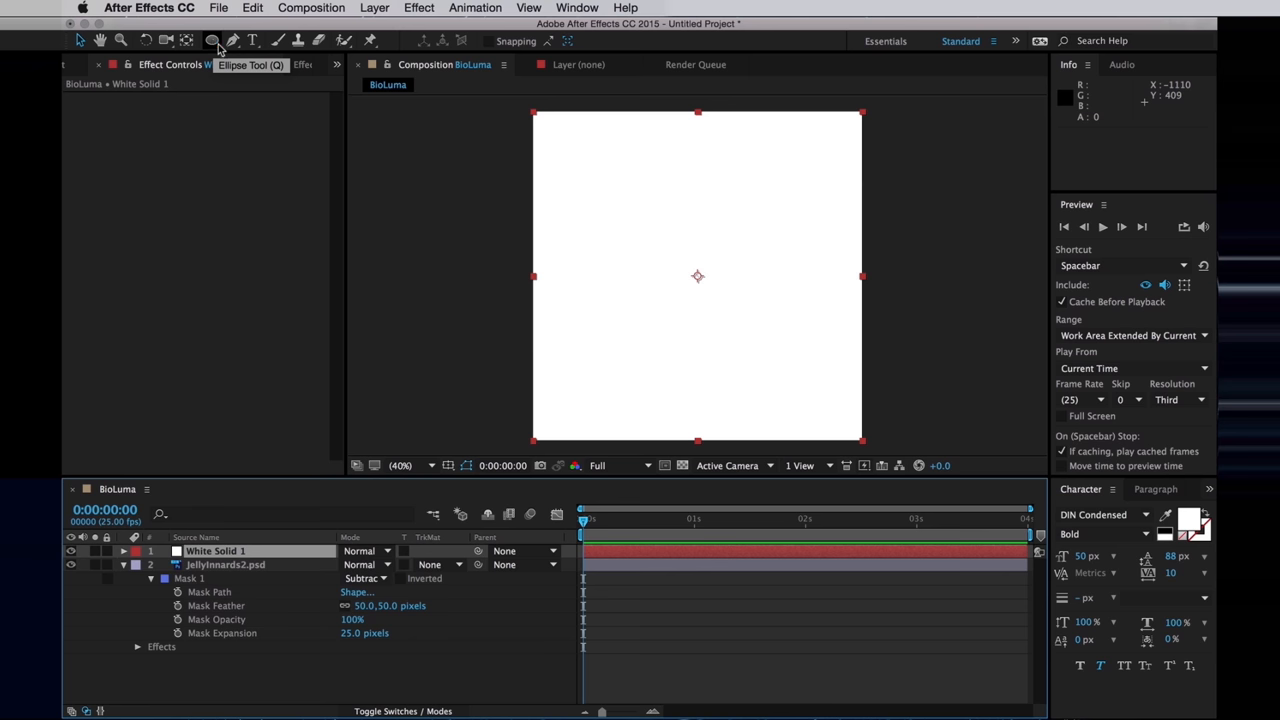
Step: Draw a circular mask on the solid, set Mask Expansion to -300 and start its keyframe
{"action": "left_click_drag", "start_coordinate": [532, 112], "coordinate": [864, 442]}
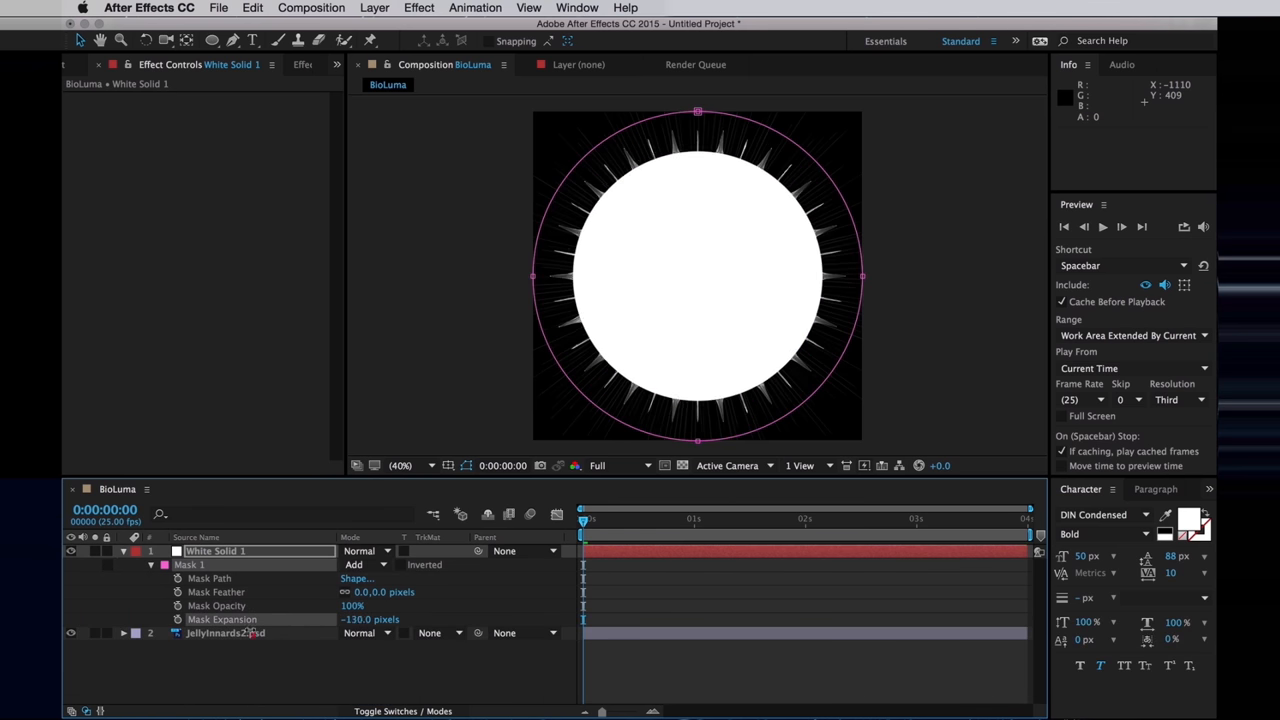
{"action": "left_click_drag", "start_coordinate": [370, 620], "coordinate": [300, 620]}
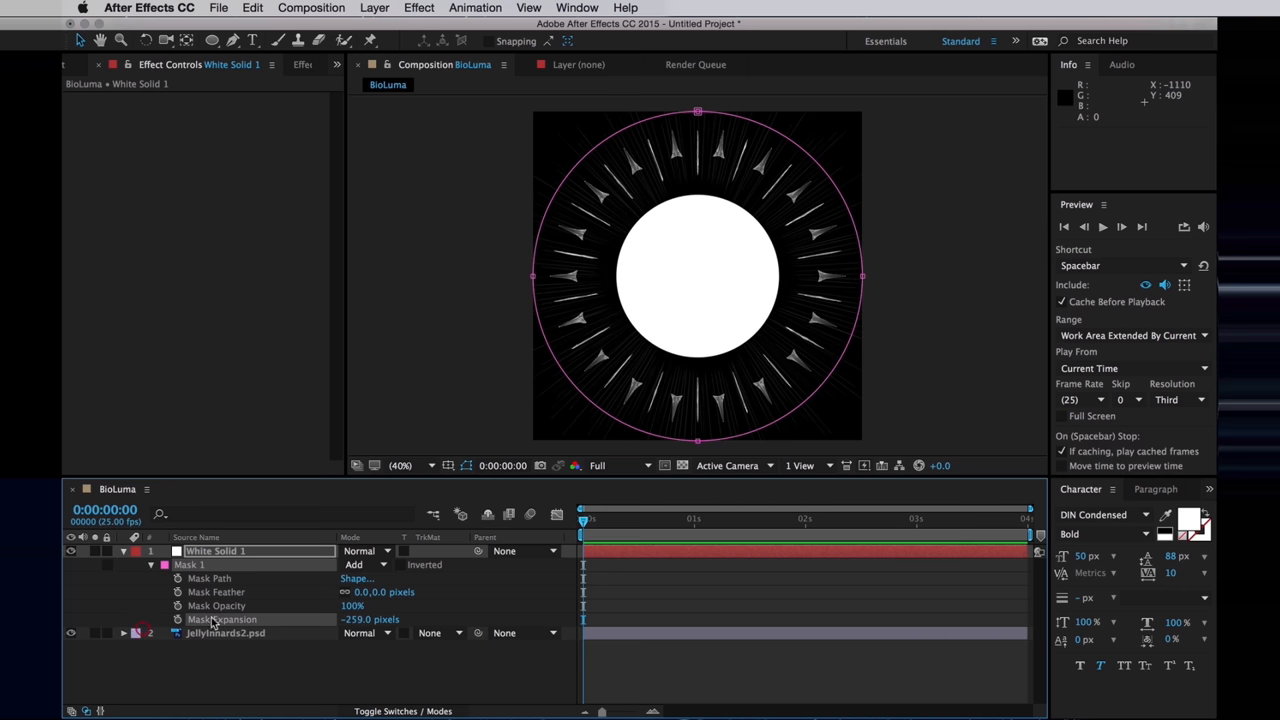
{"action": "double_click", "coordinate": [368, 620]}
{"action": "type", "text": "300"}
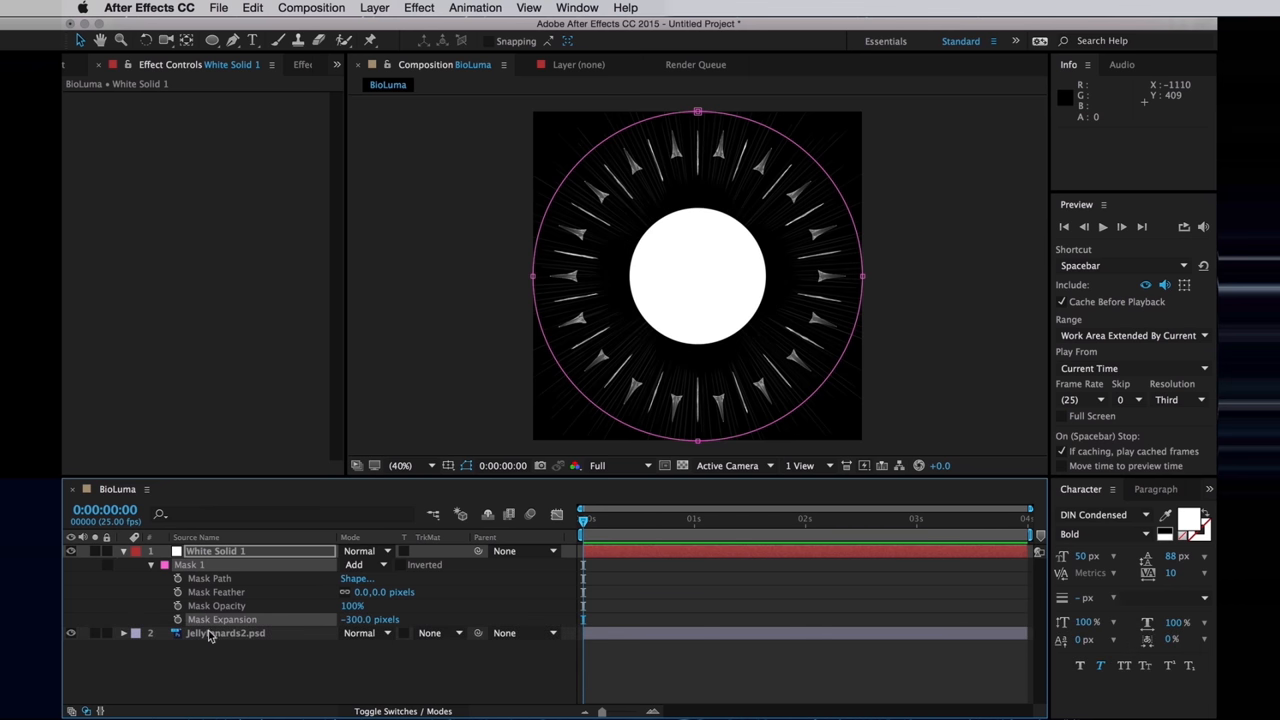
{"action": "left_click", "coordinate": [84, 620]}
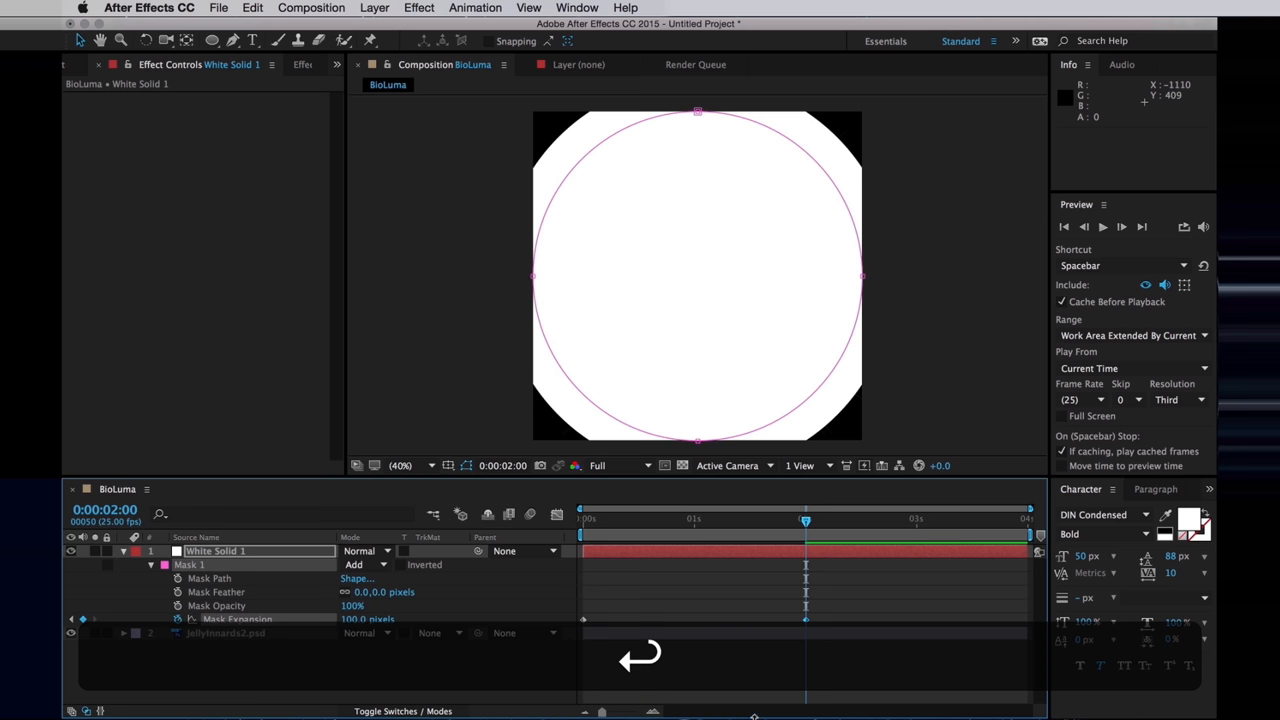
Step: Ease the expansion keyframes with F9 and duplicate the mask
{"action": "key", "text": "F9"}
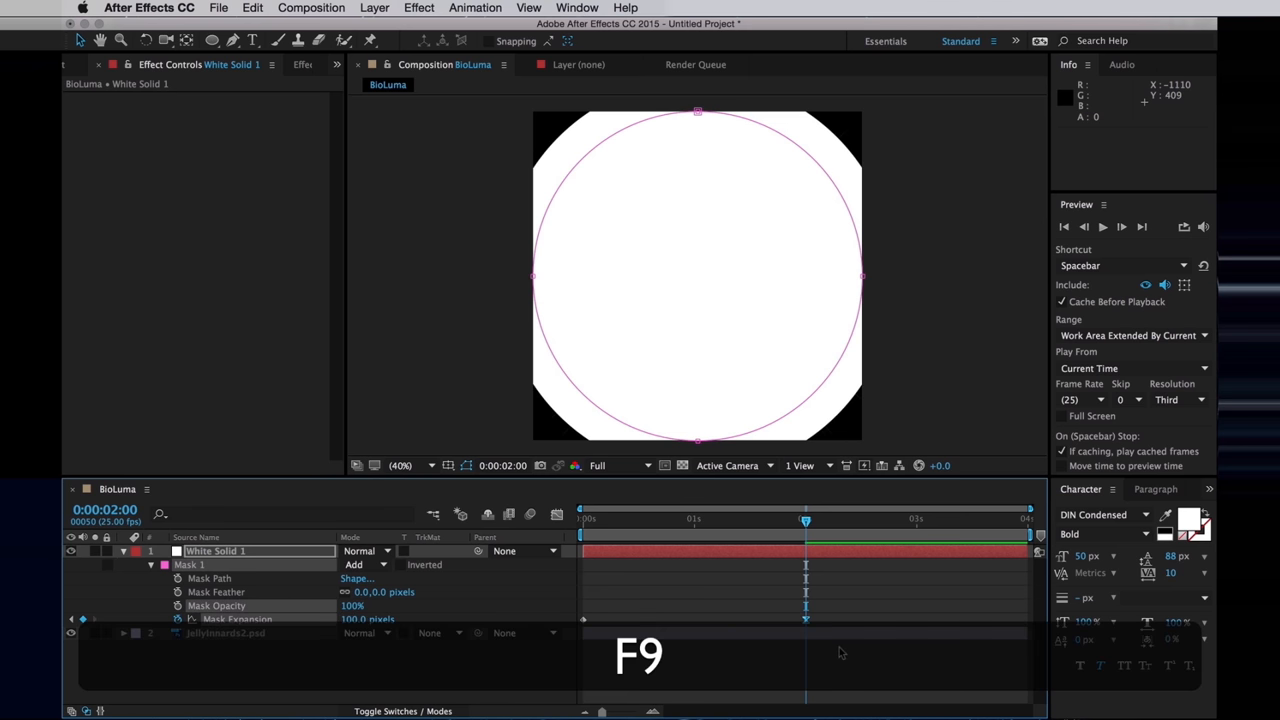
{"action": "key", "text": "cmd+d"}
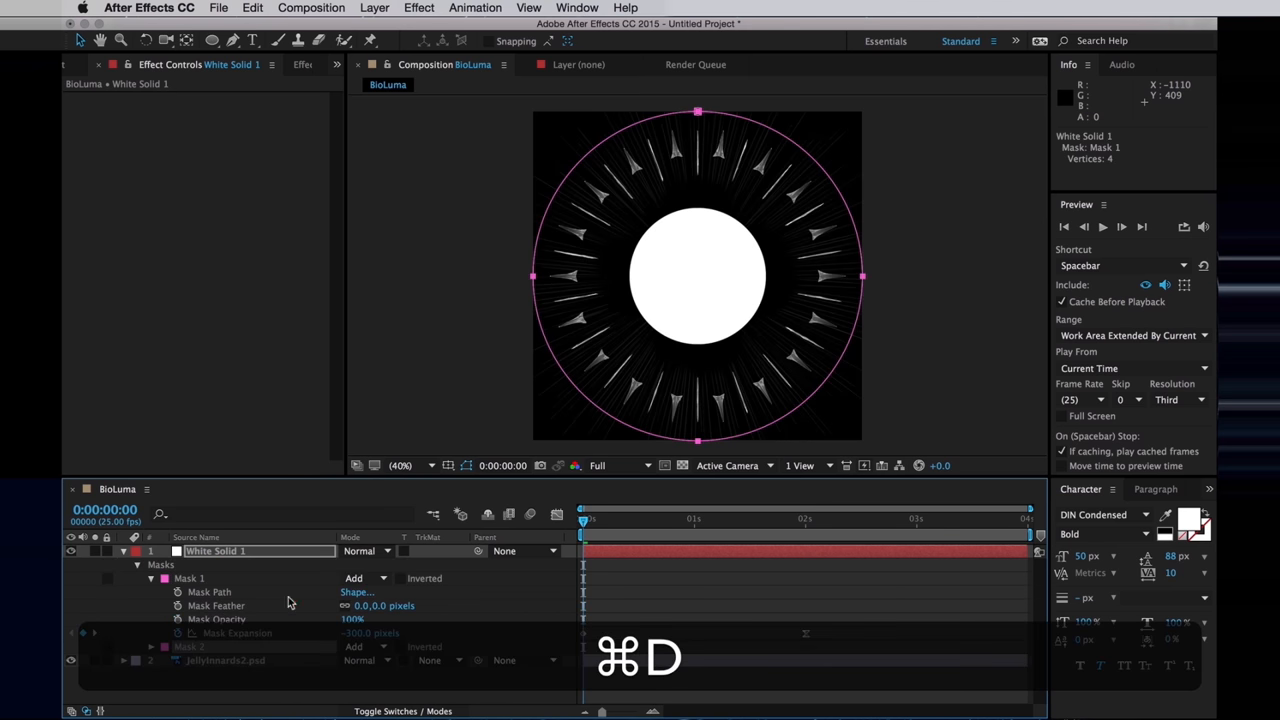
Step: Set Mask 2 to Subtract with 150 px feather, then preview the ring from the start
{"action": "left_click", "coordinate": [364, 578]}
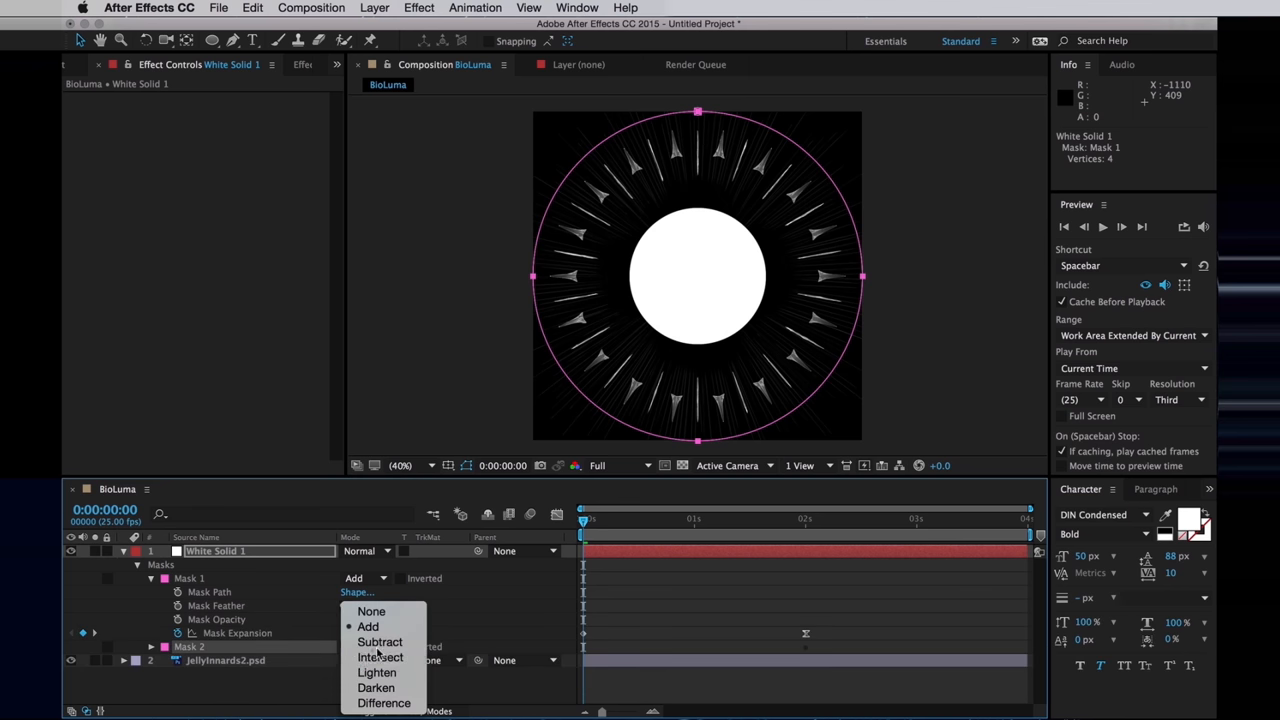
{"action": "left_click", "coordinate": [380, 640]}
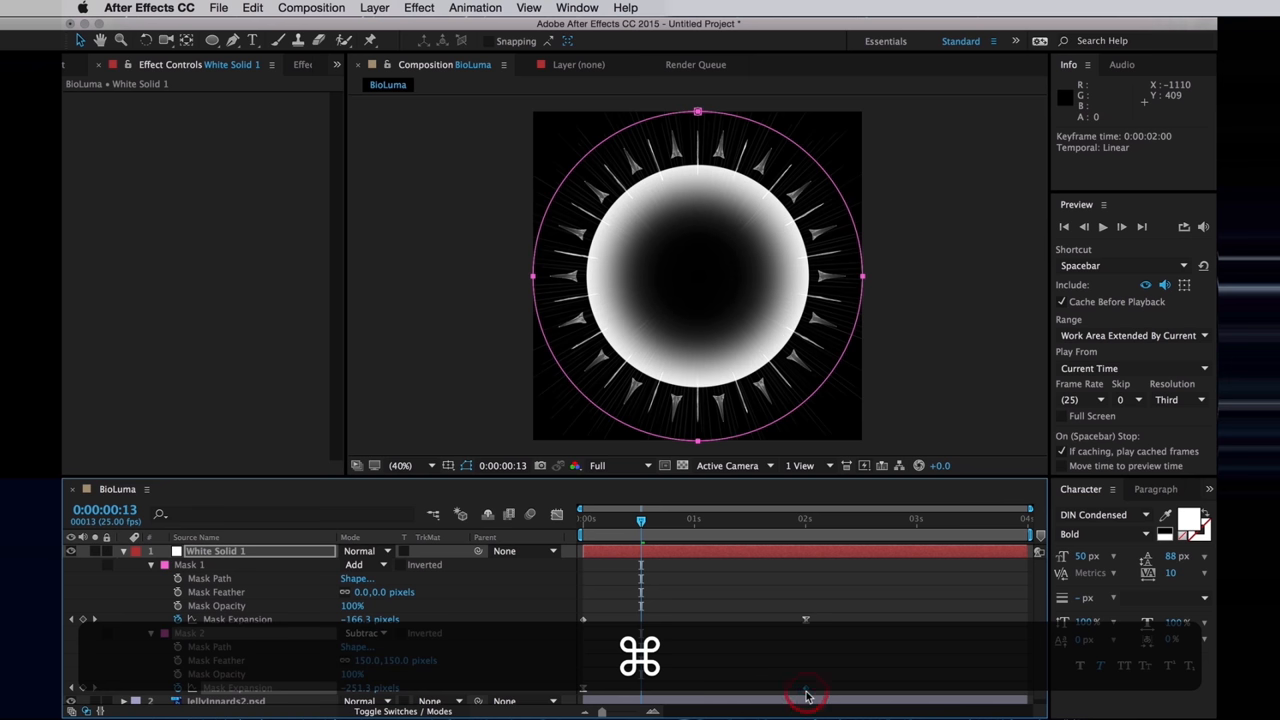
{"action": "key", "text": "home"}
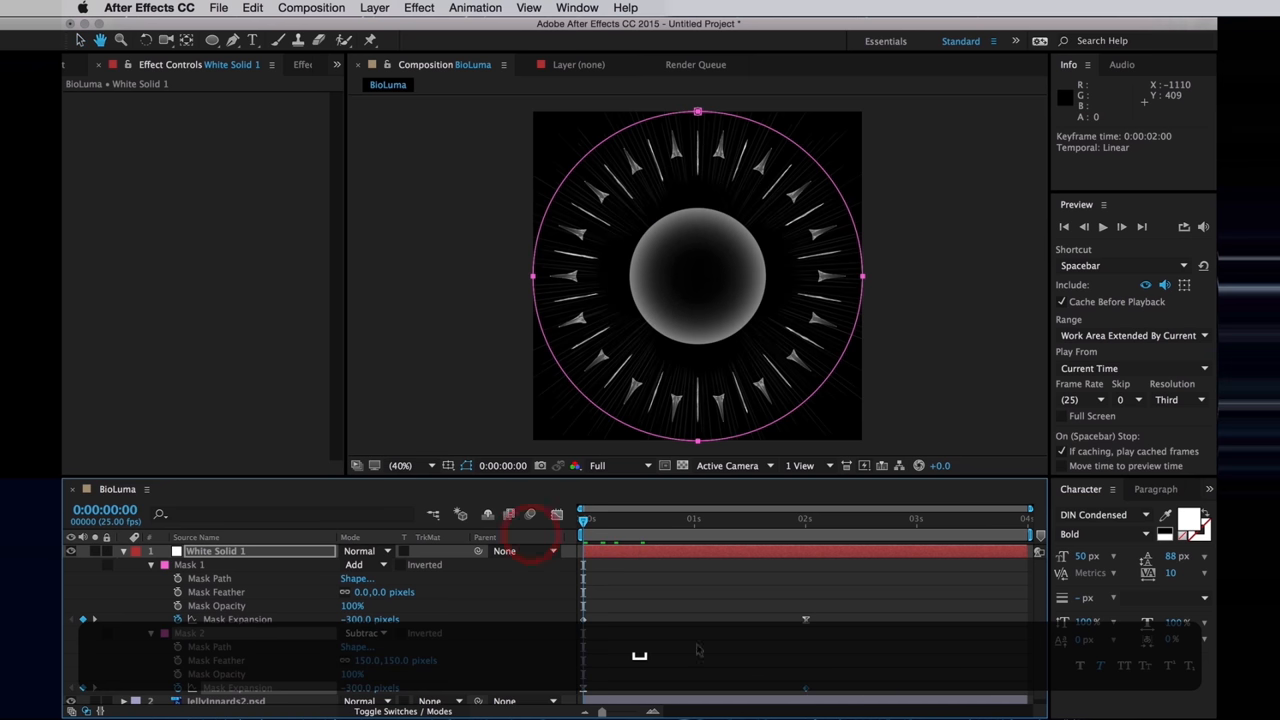
{"action": "key", "text": "space"}
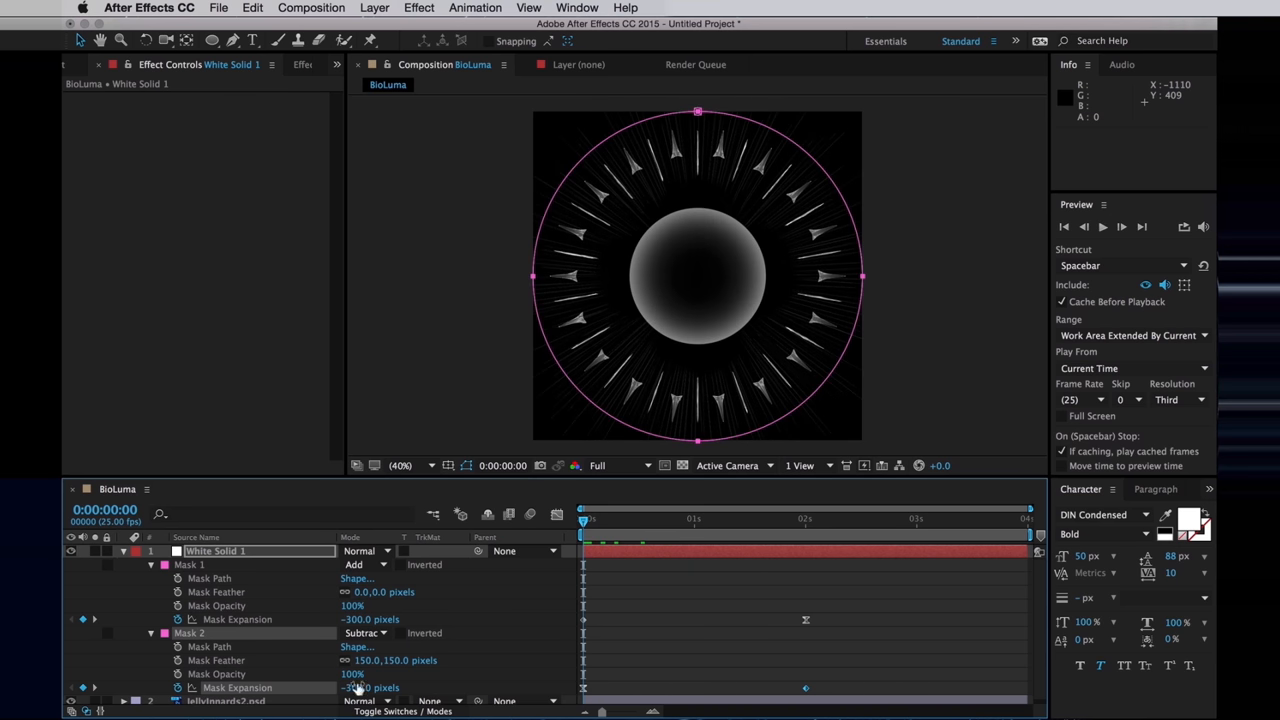
Step: Adjust Mask 2's expansion to widen the hollow and thin the ring
{"action": "left_click_drag", "start_coordinate": [380, 688], "coordinate": [424, 688]}
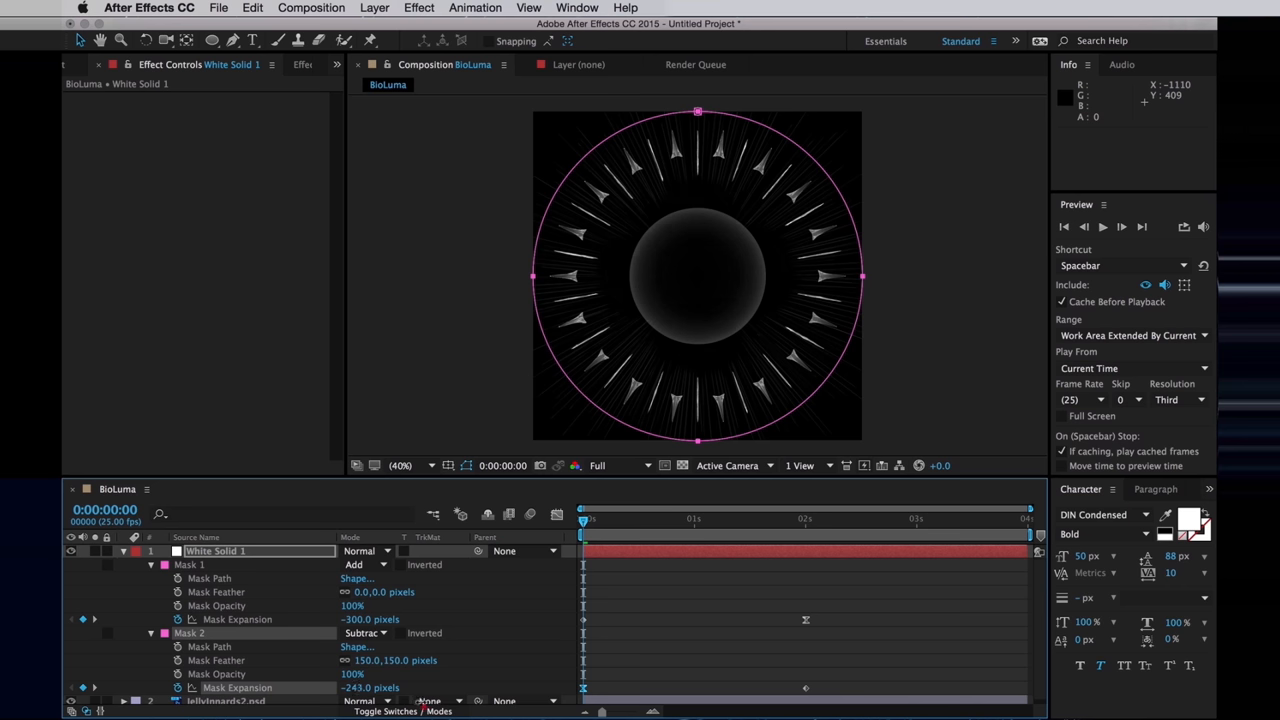
{"action": "left_click_drag", "start_coordinate": [584, 520], "coordinate": [618, 520]}
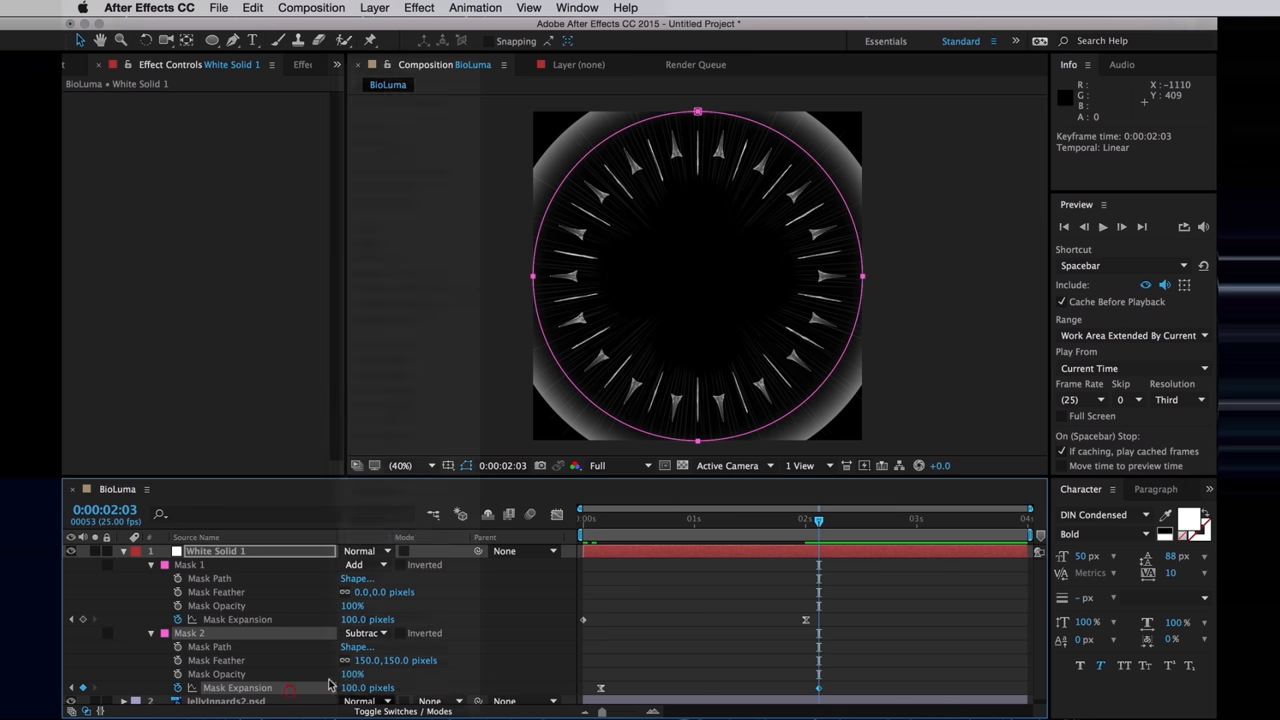
{"action": "left_click_drag", "start_coordinate": [368, 688], "coordinate": [420, 688]}
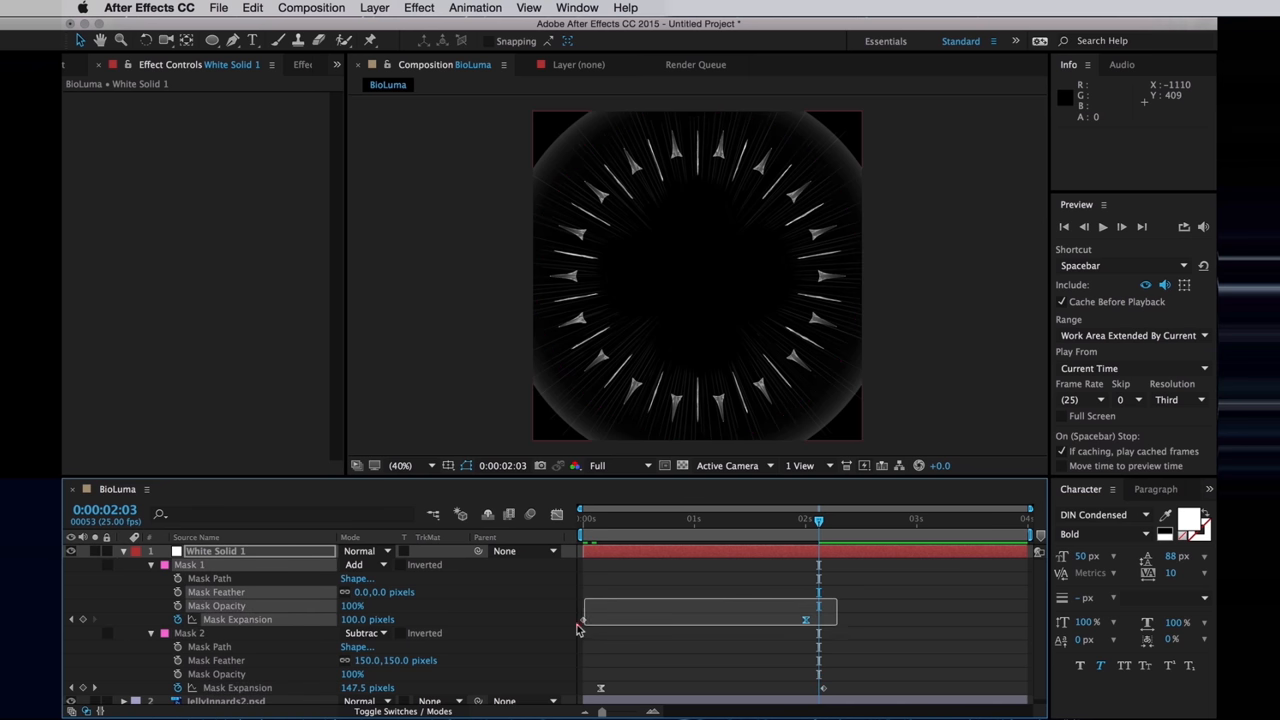
Step: Copy the expansion keyframes onto Mask 2 with a time offset and reselect the solid
{"action": "left_click_drag", "start_coordinate": [818, 524], "coordinate": [806, 524]}
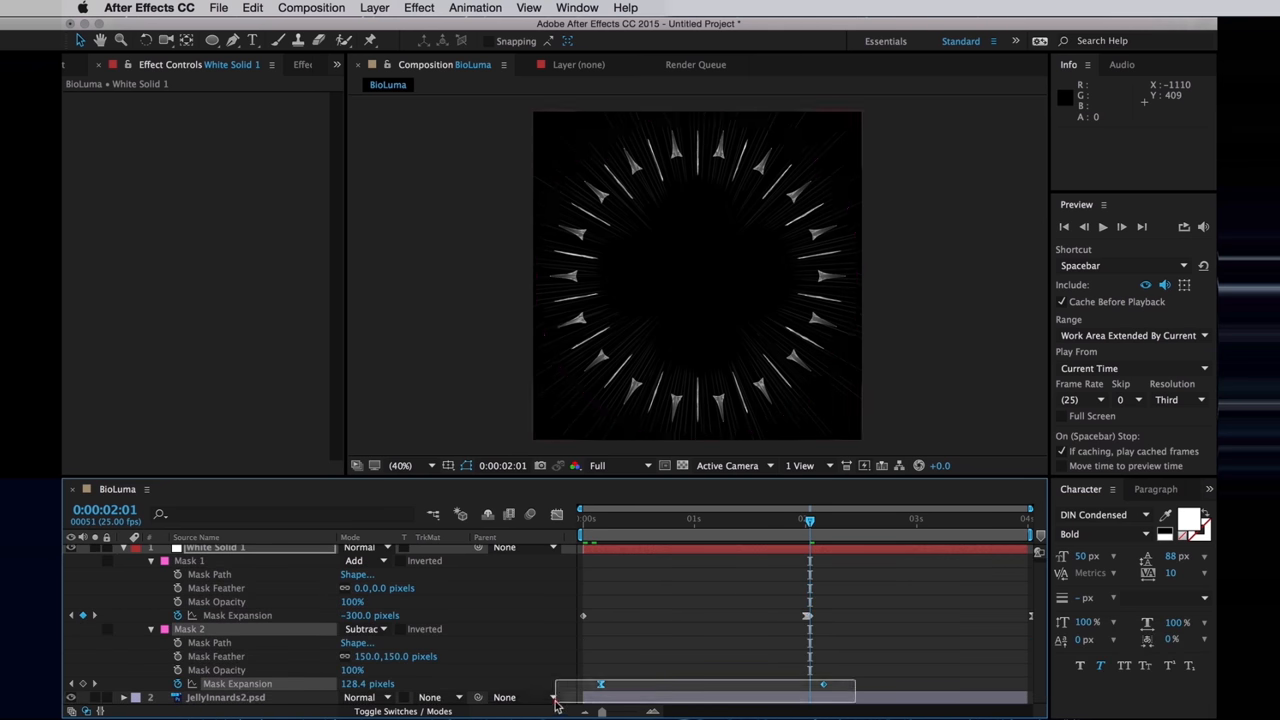
{"action": "key", "text": "cmd+v"}
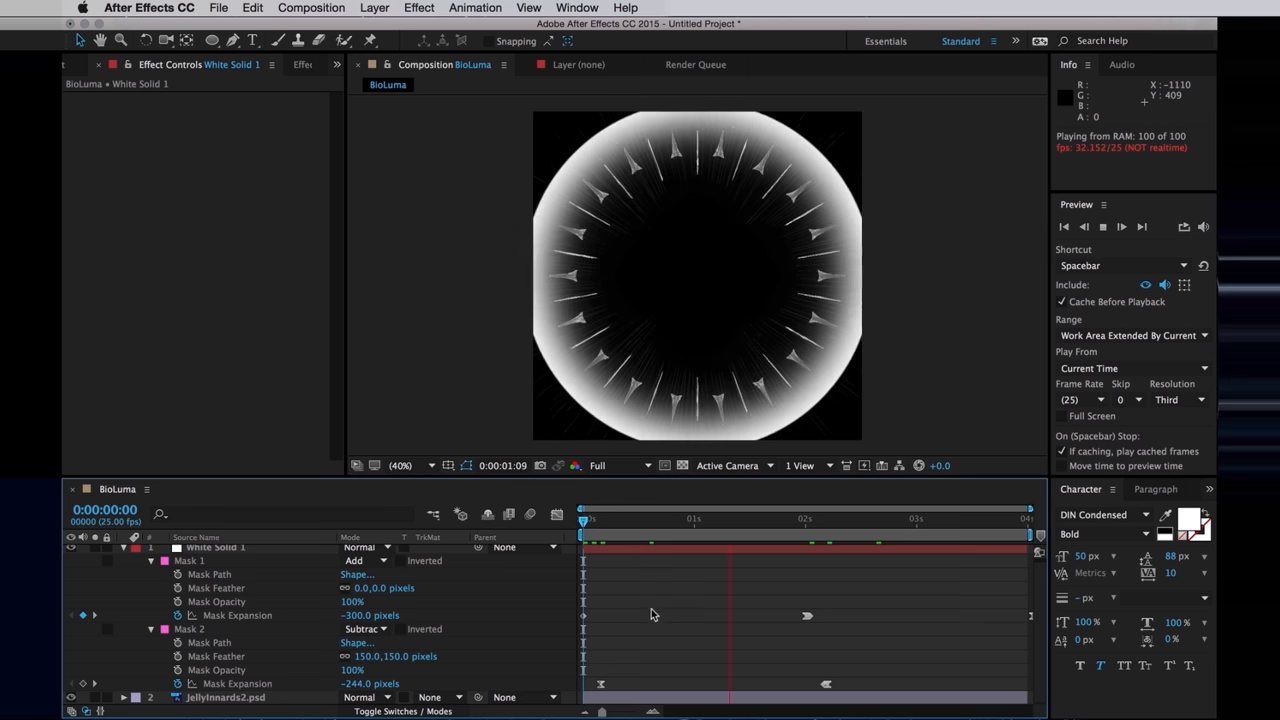
{"action": "left_click", "coordinate": [216, 548]}
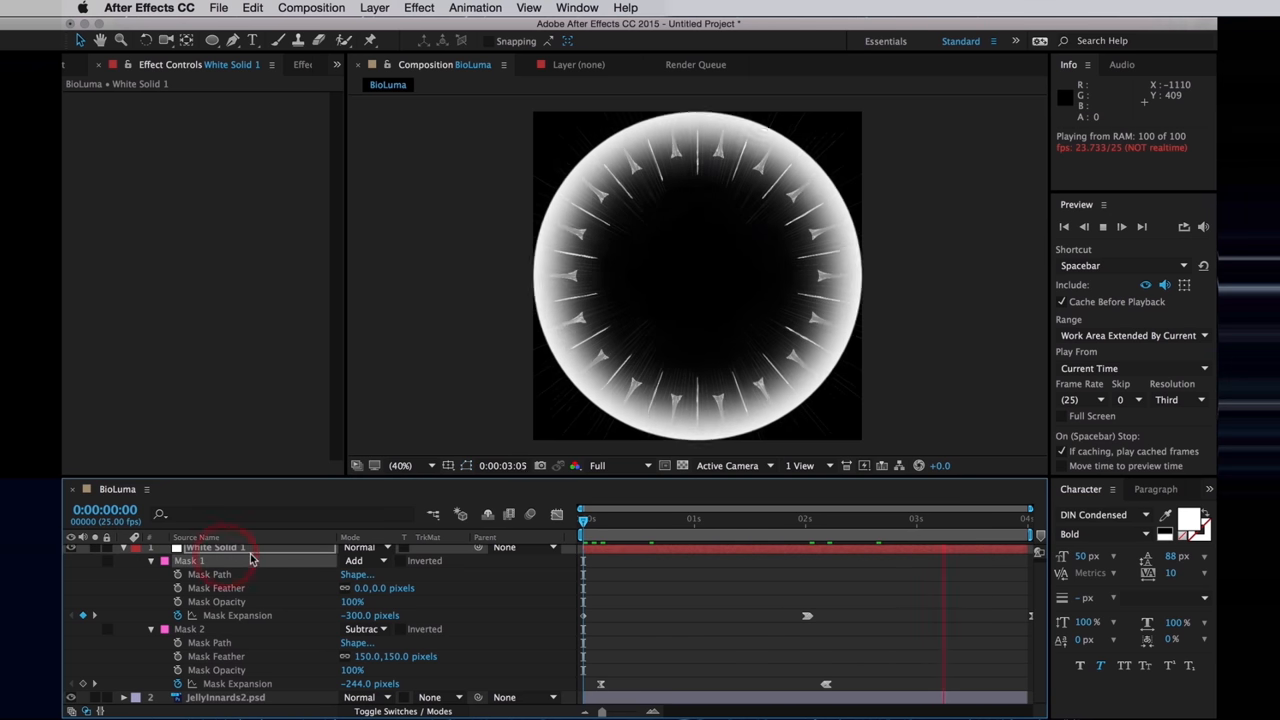
Step: Apply Turbulent Displace to White Solid 1 and raise its Amount and Size
{"action": "left_click", "coordinate": [420, 8]}
{"action": "type", "text": "turb"}
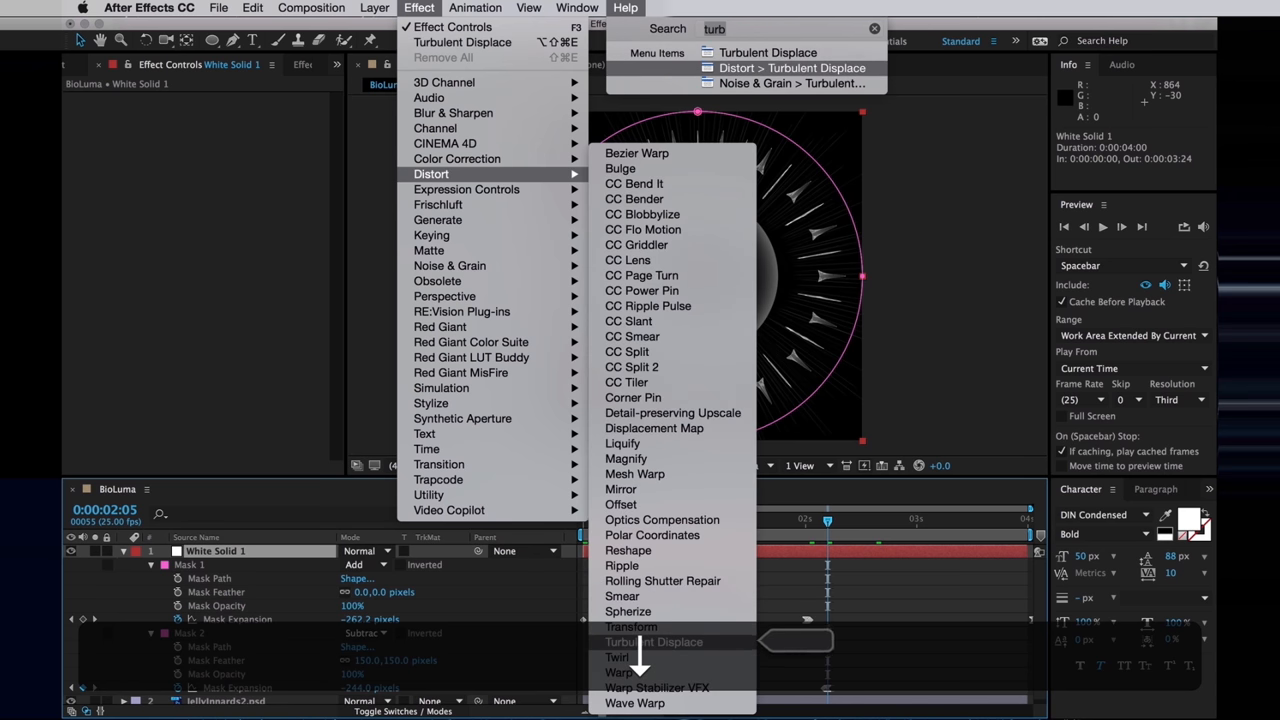
{"action": "left_click", "coordinate": [654, 640]}
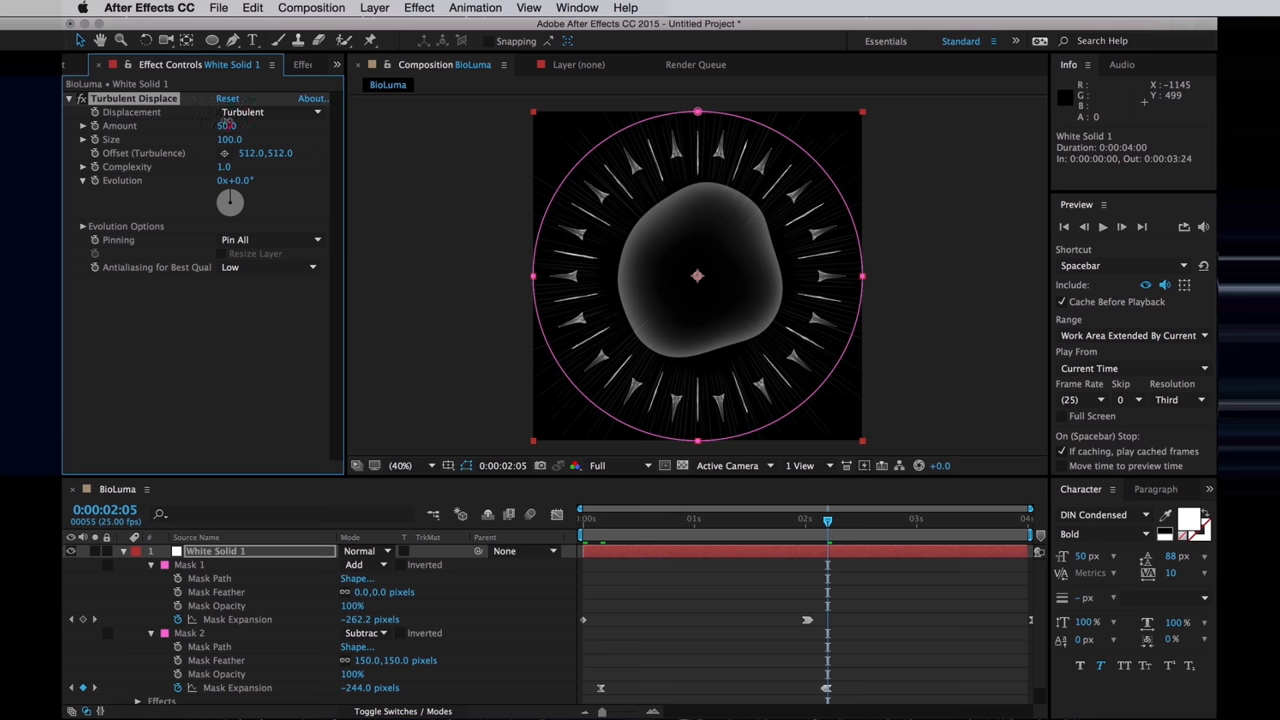
{"action": "right_click", "coordinate": [696, 276]}
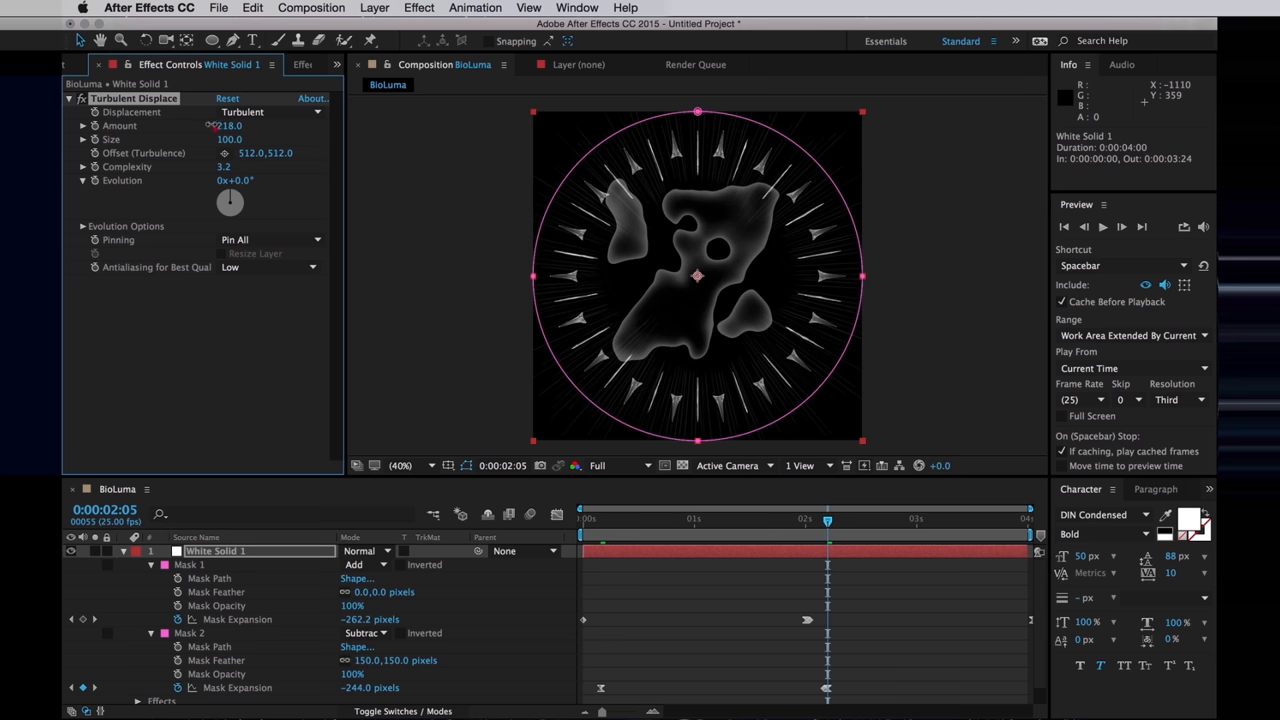
{"action": "left_click_drag", "start_coordinate": [240, 124], "coordinate": [208, 124]}
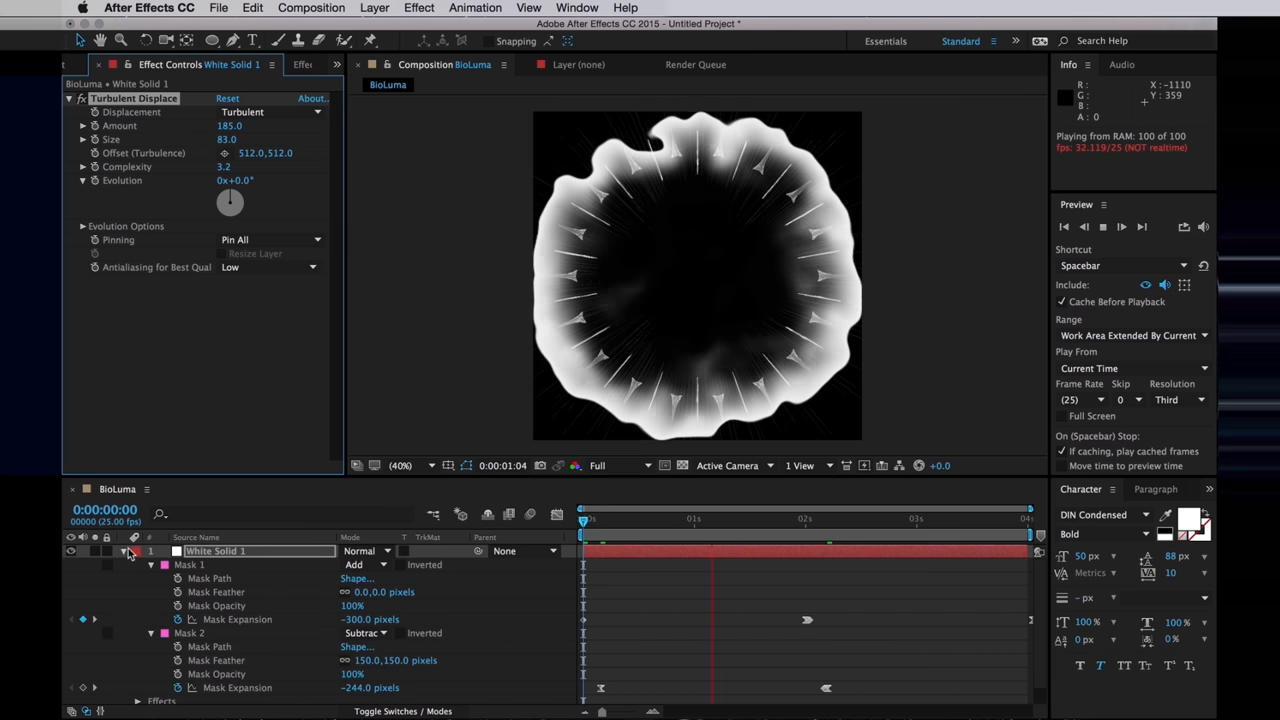
Step: Collapse the solid and set jellyInnards2.psd to use it as a Luma Matte
{"action": "left_click", "coordinate": [436, 564]}
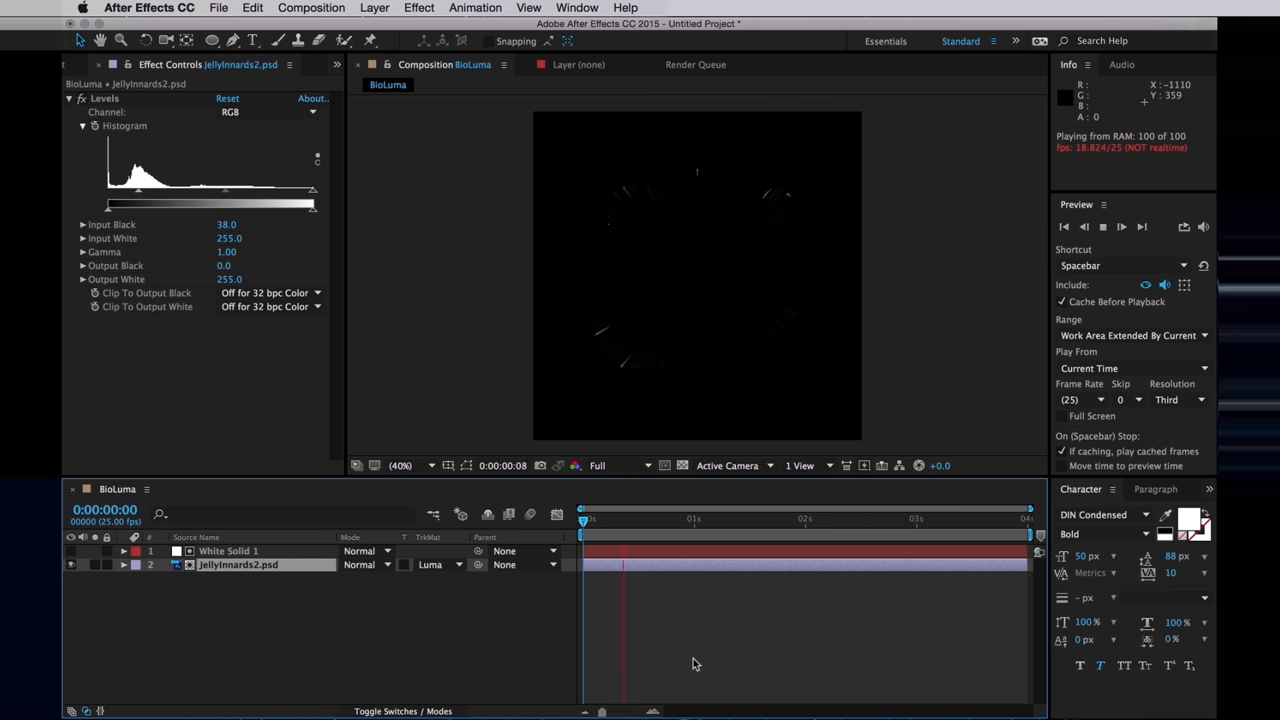
{"action": "left_click", "coordinate": [228, 552]}
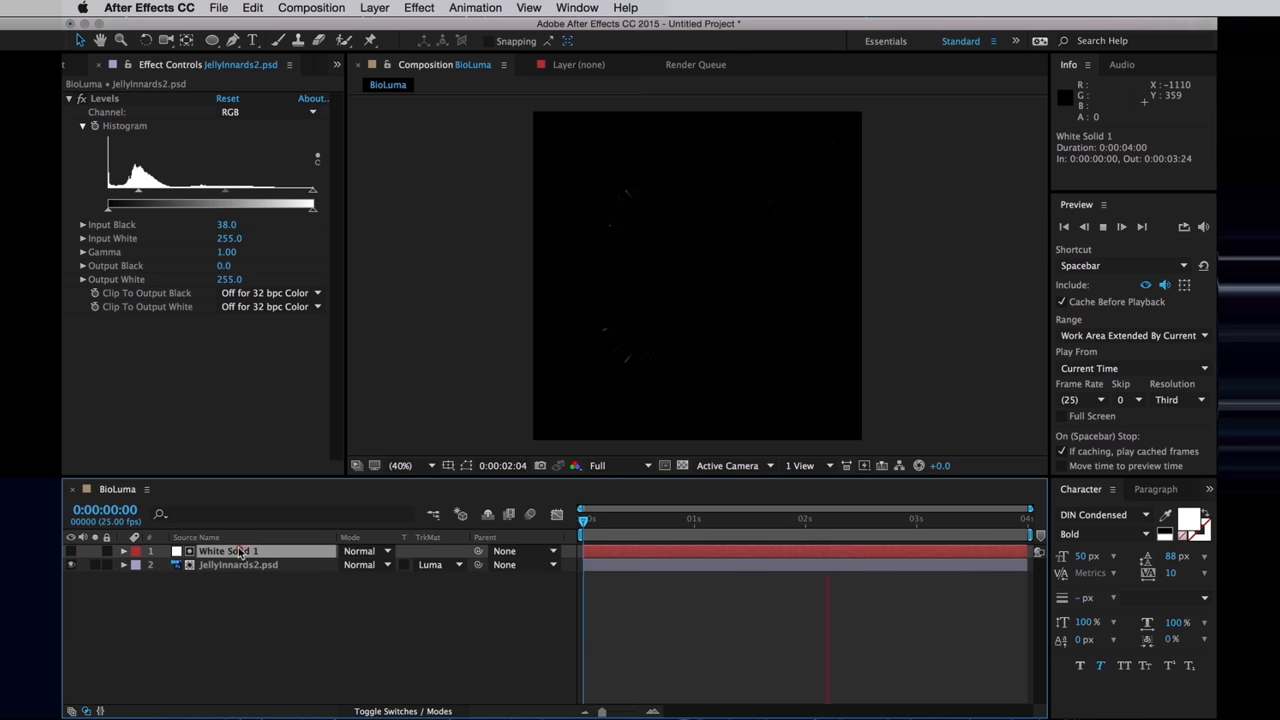
{"action": "left_click", "coordinate": [228, 552]}
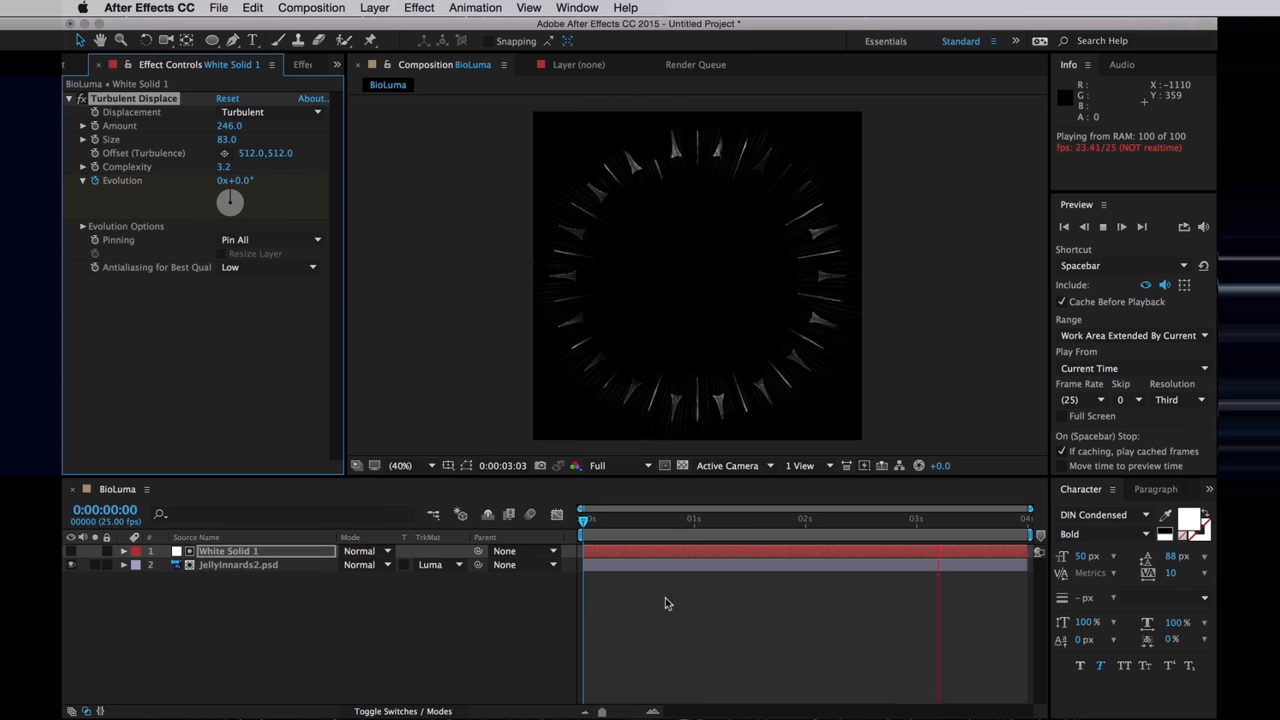
Step: Keyframe Evolution from 0 to 2 revolutions, reveal animated properties and preview
{"action": "left_click", "coordinate": [124, 552]}
{"action": "type", "text": "2"}
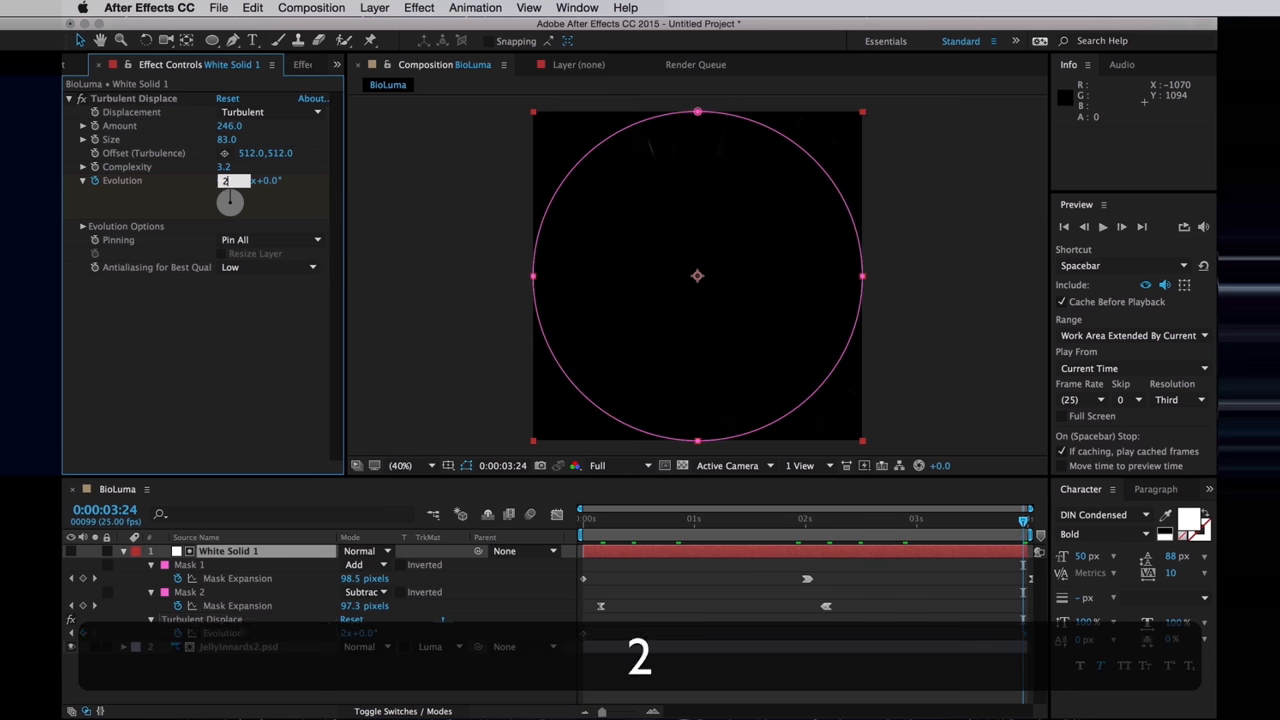
{"action": "key", "text": "space"}
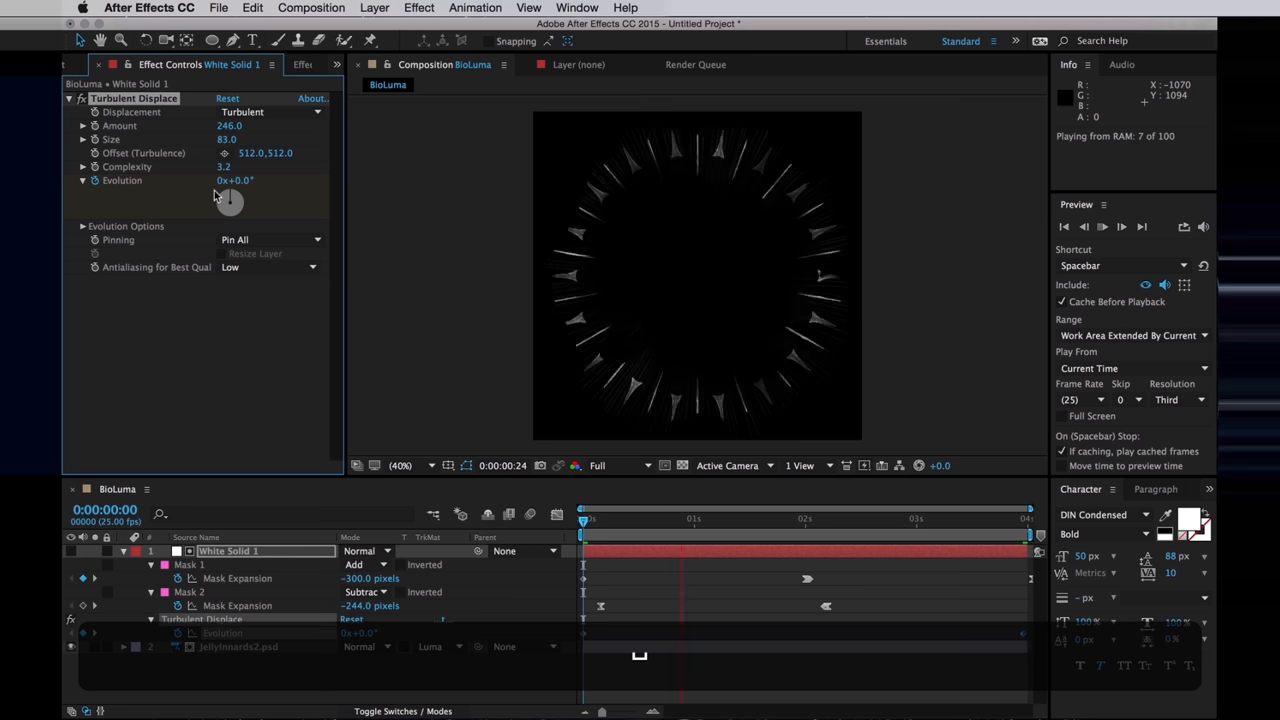
{"action": "key", "text": "space"}
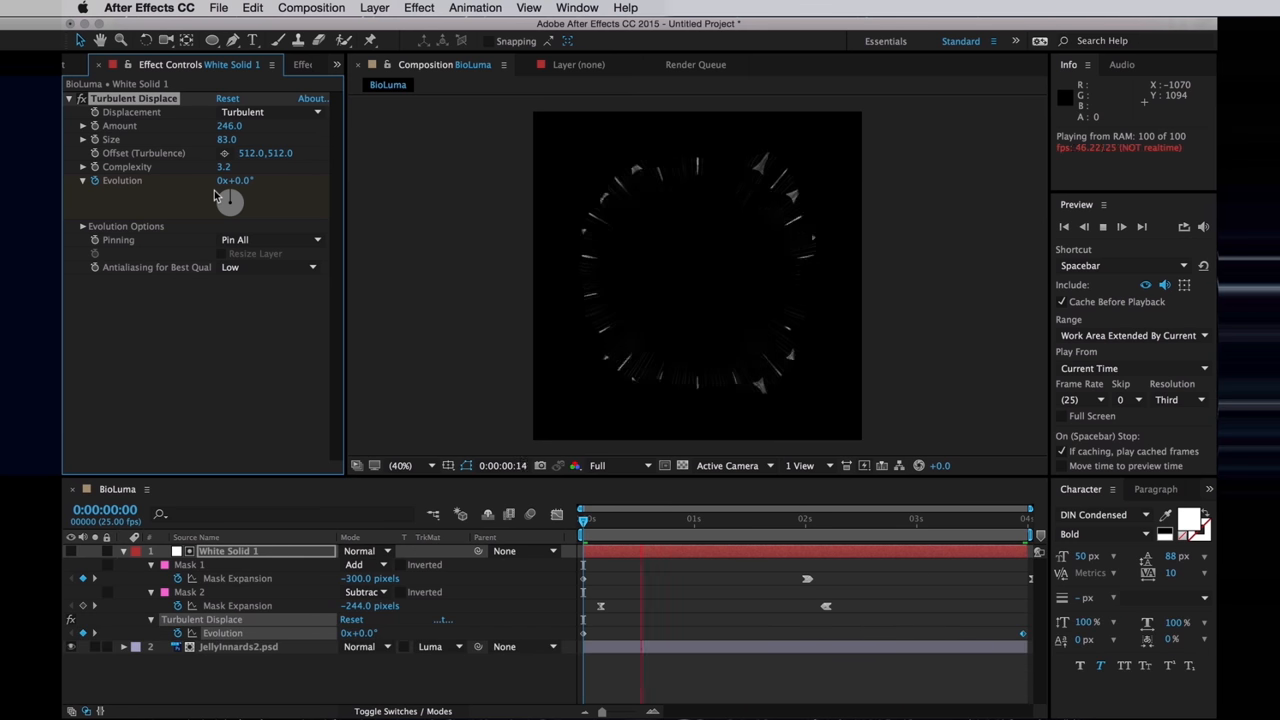
{"action": "key", "text": "space"}
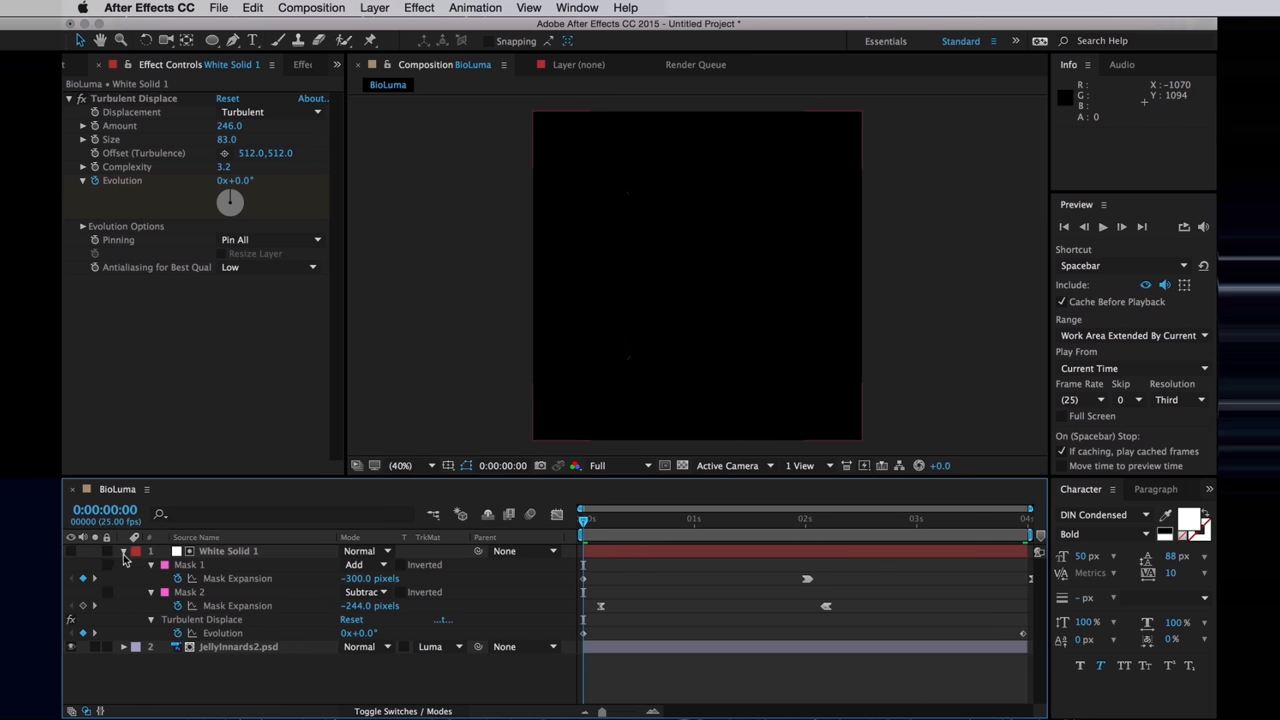
Step: Place JellyVeins.psd in the BioLuma timeline beneath a duplicated White Solid 1 with Mask Expansion 175
{"action": "left_click", "coordinate": [86, 64]}
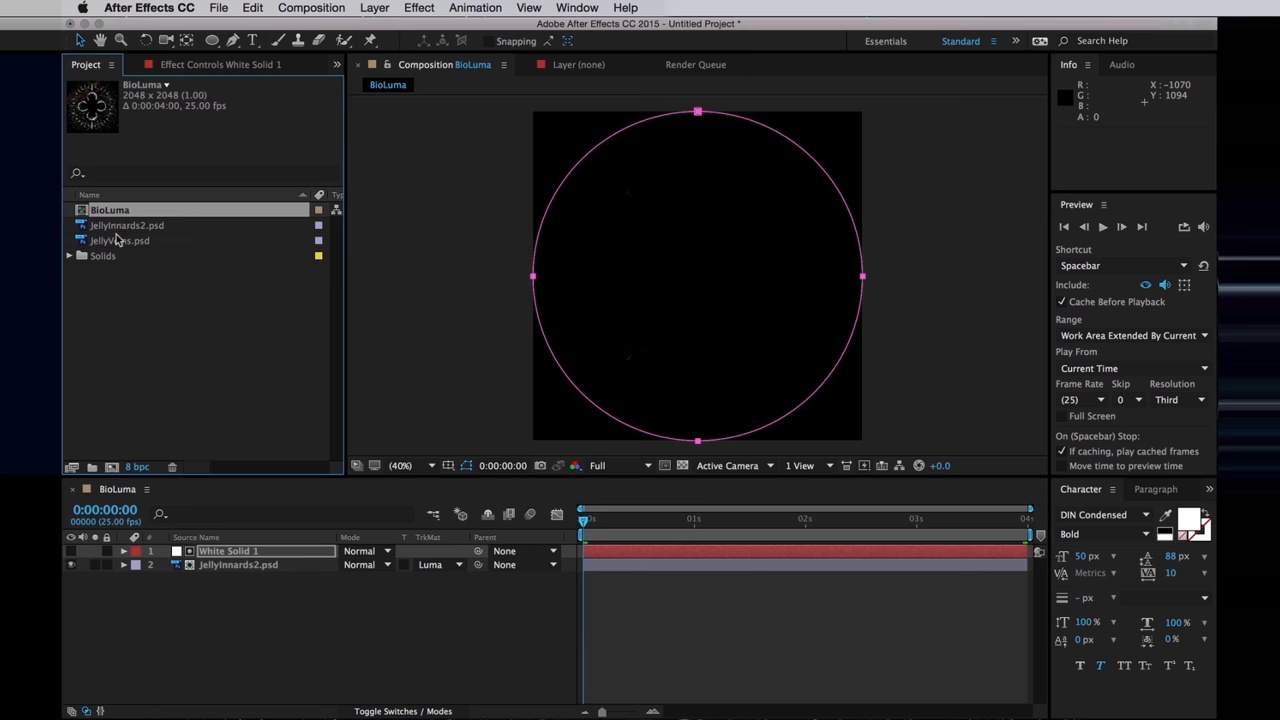
{"action": "left_click_drag", "start_coordinate": [120, 240], "coordinate": [220, 550]}
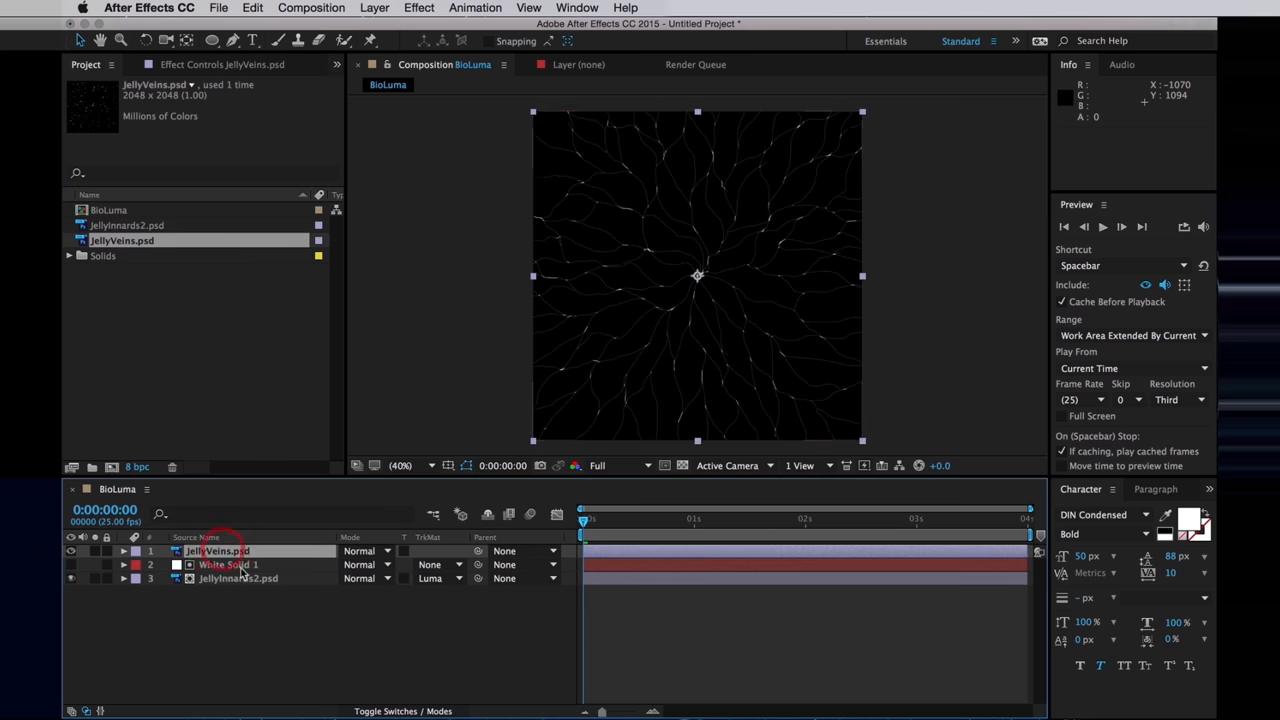
{"action": "left_click", "coordinate": [228, 564]}
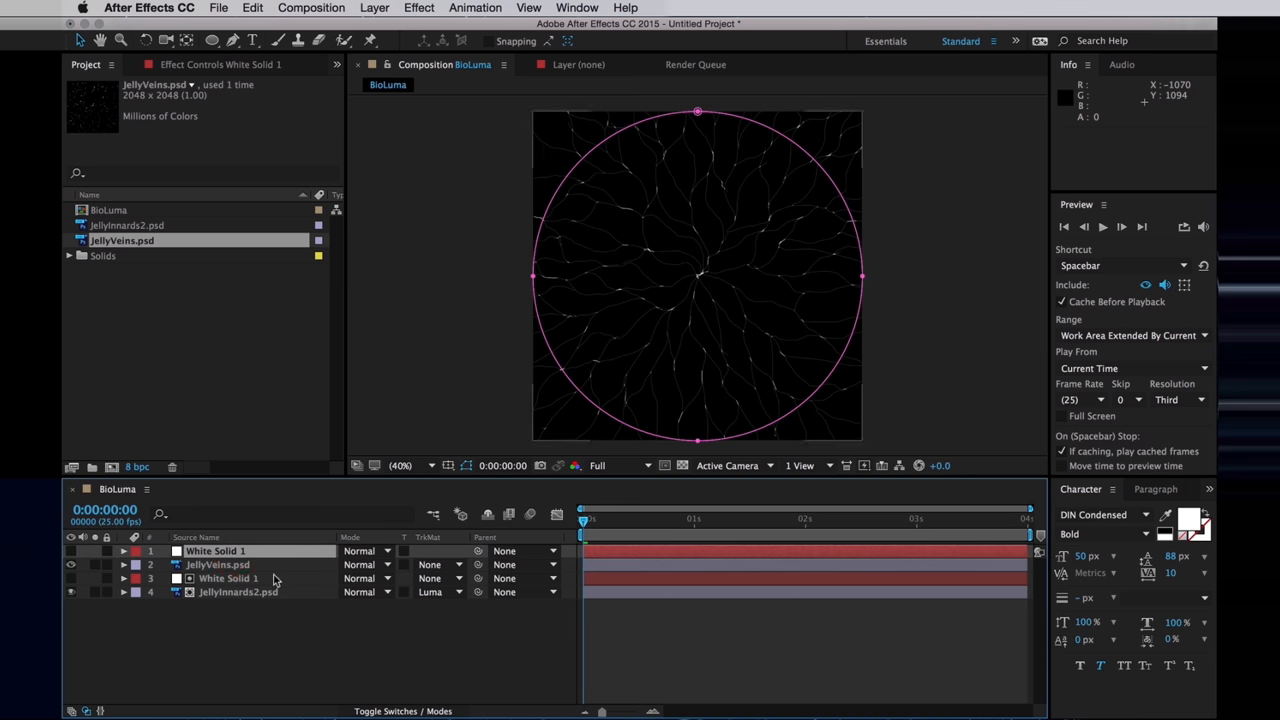
{"action": "left_click", "coordinate": [124, 552]}
{"action": "type", "text": "-300"}
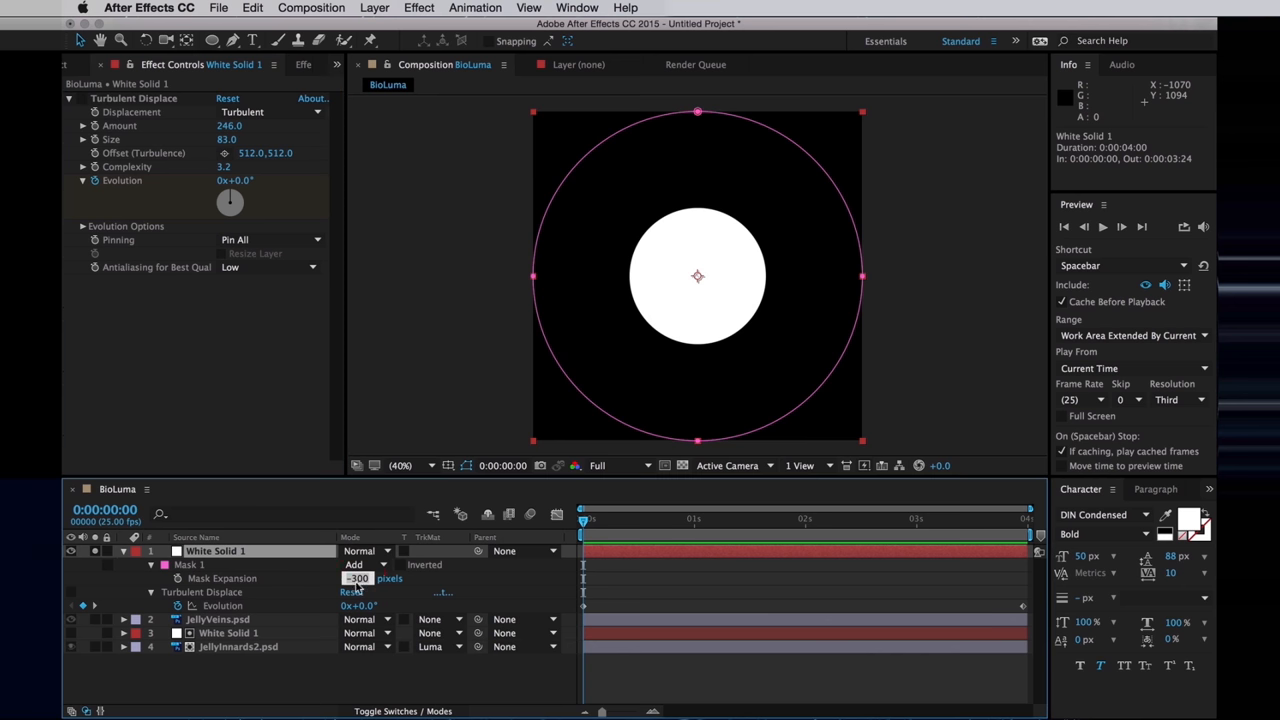
{"action": "mouse_move", "coordinate": [440, 590]}
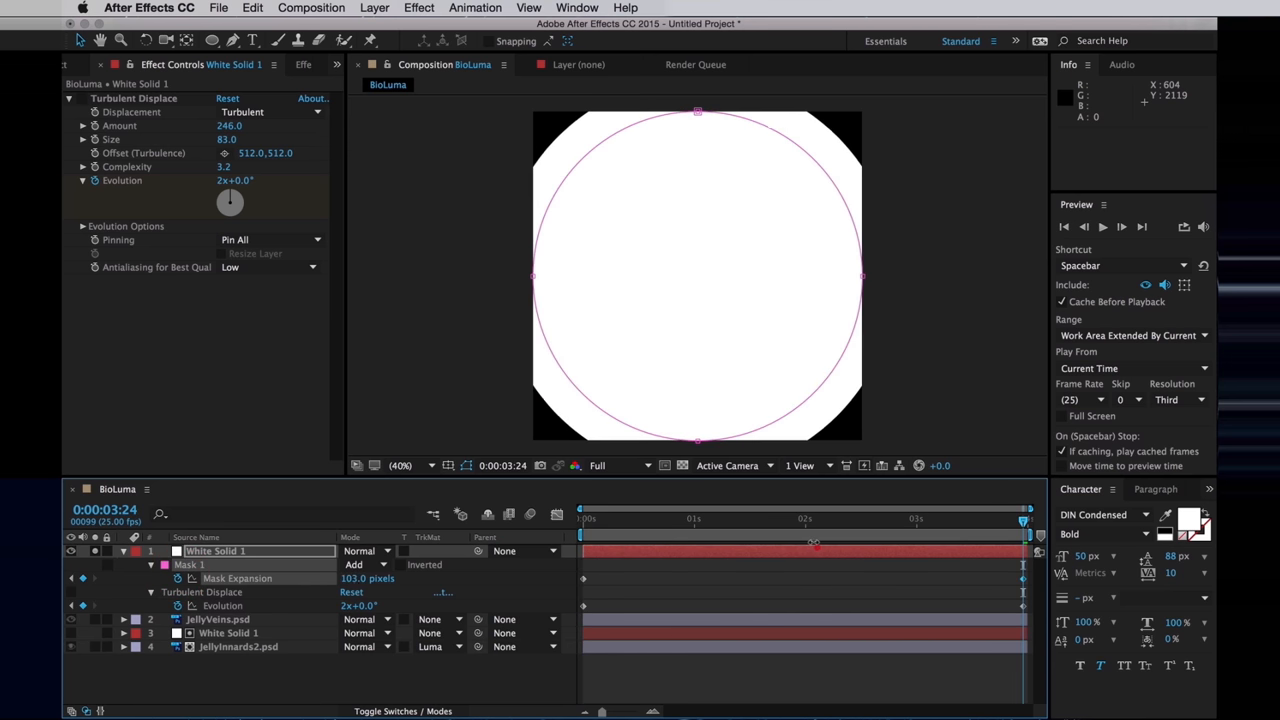
{"action": "double_click", "coordinate": [368, 578]}
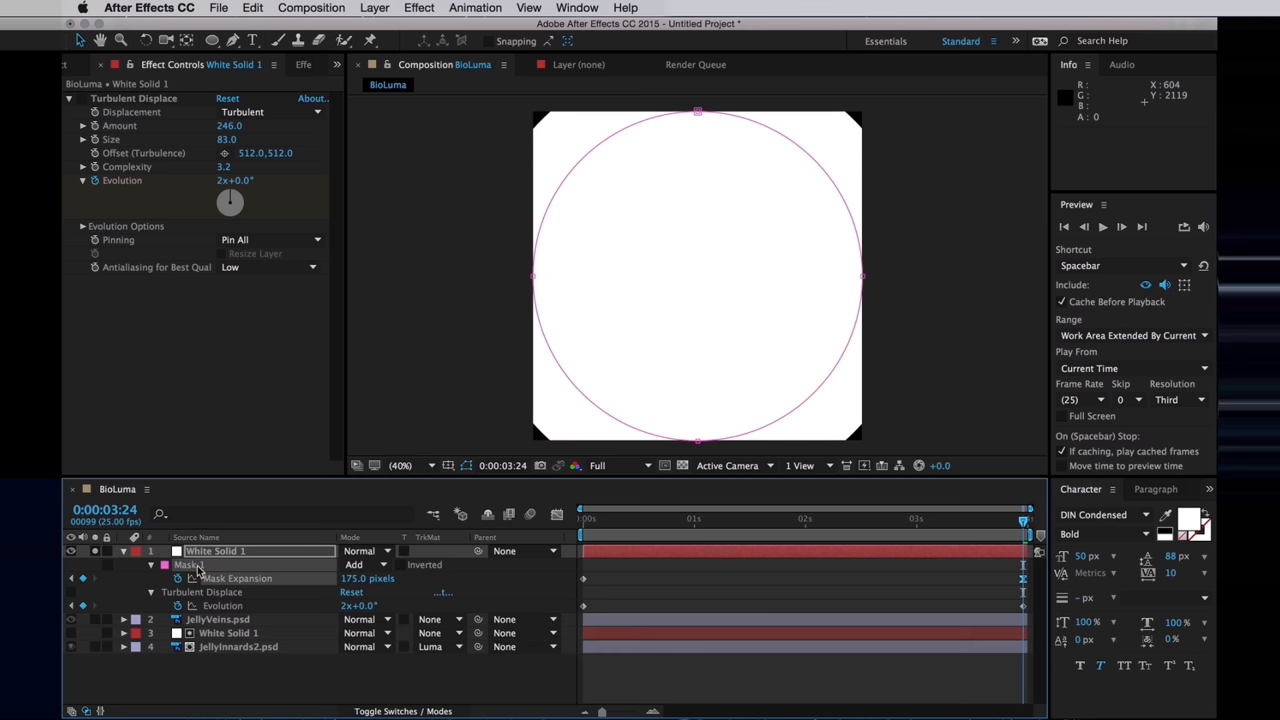
Step: Duplicate the solid's mask, set Mask 2 to Subtract and reveal its keyframed expansion
{"action": "left_click", "coordinate": [364, 578]}
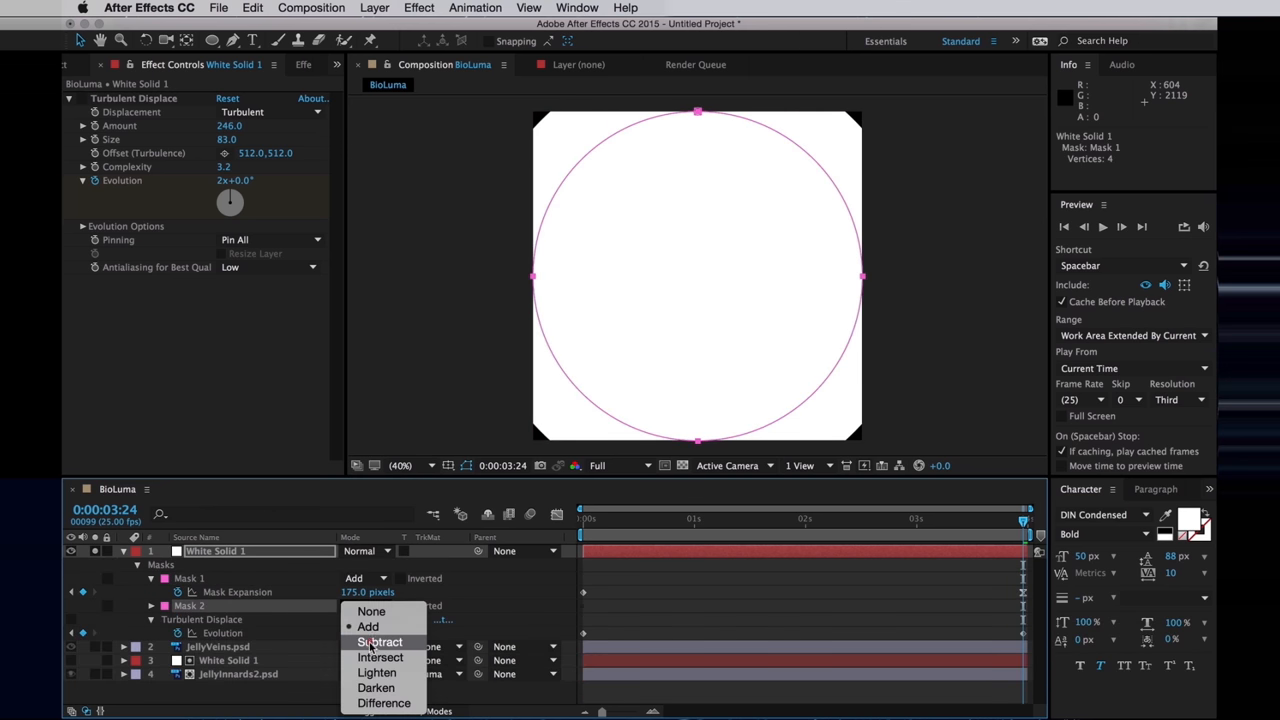
{"action": "left_click", "coordinate": [380, 642]}
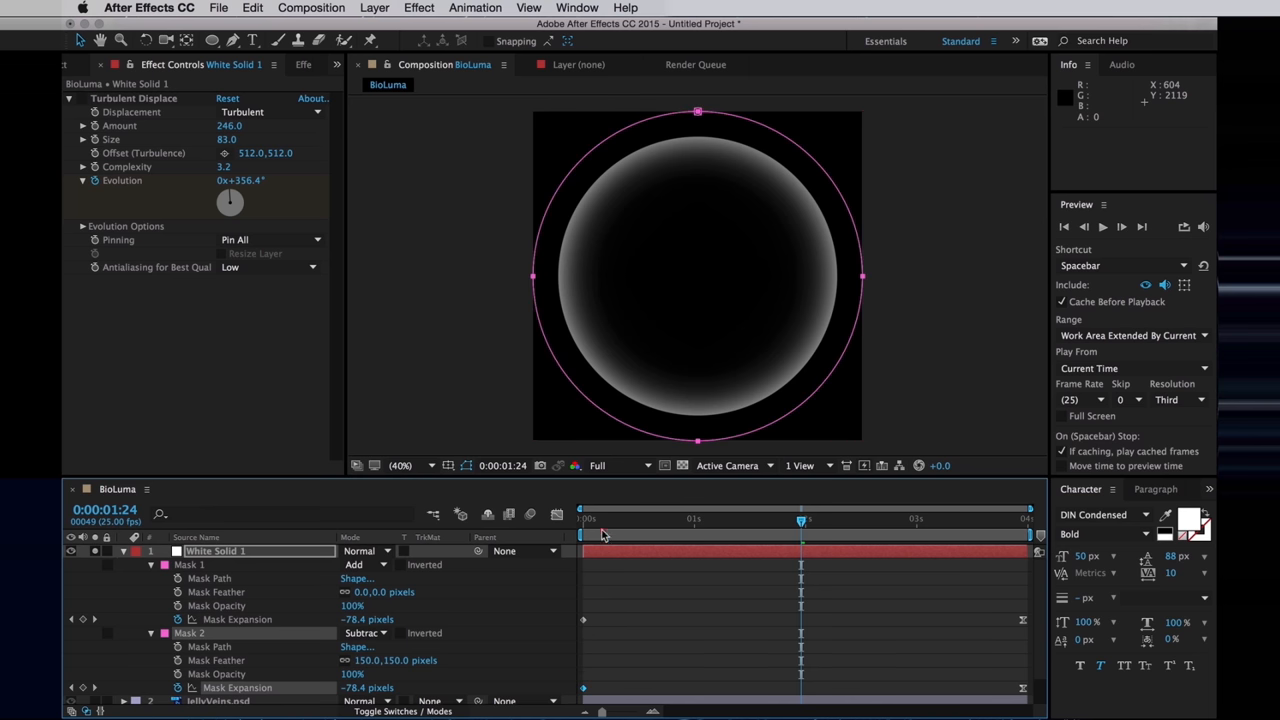
{"action": "key", "text": "f9"}
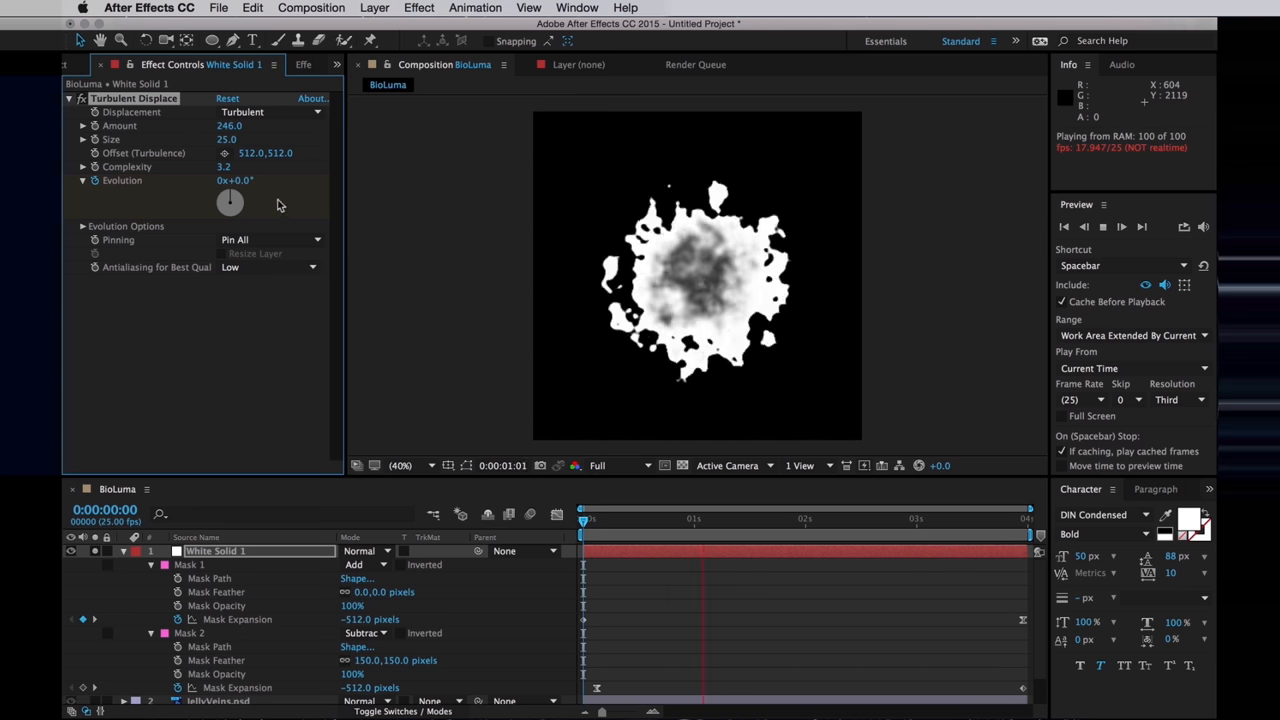
Step: Duplicate Turbulent Displace with Cmd+D and raise the first copy's Size to about 166
{"action": "key", "text": "cmd+d"}
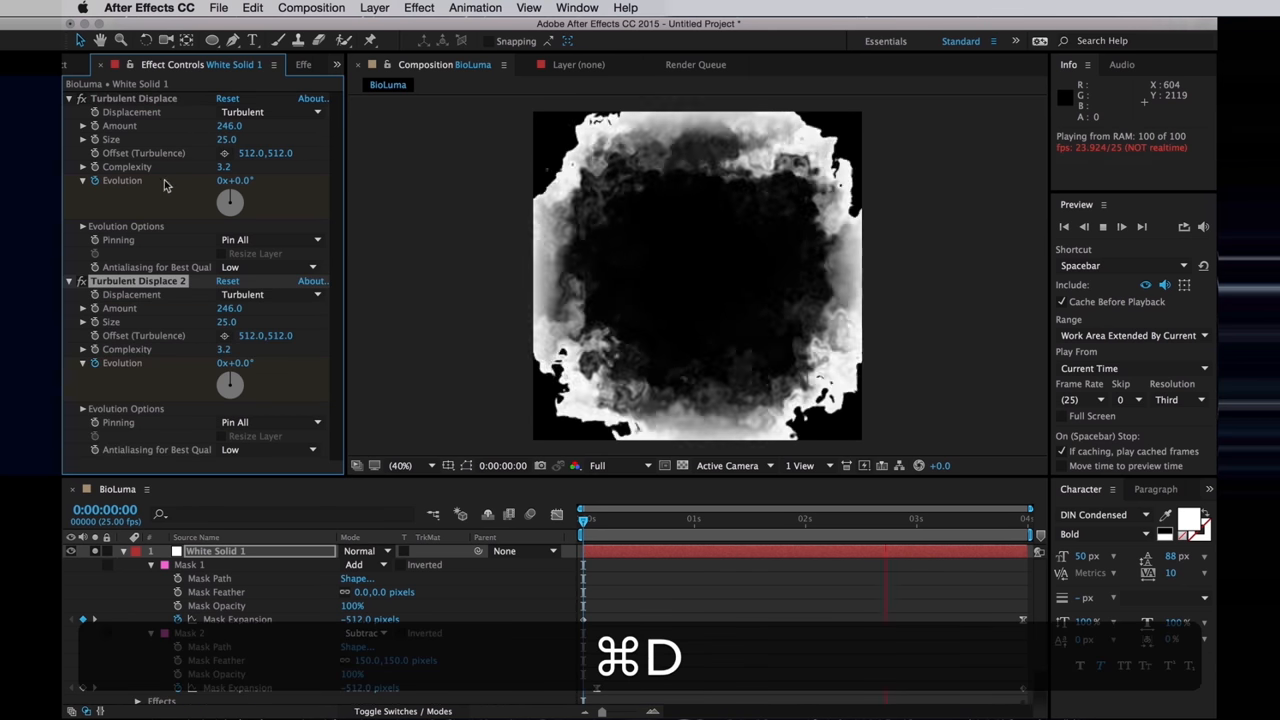
{"action": "key", "text": "cmd+d"}
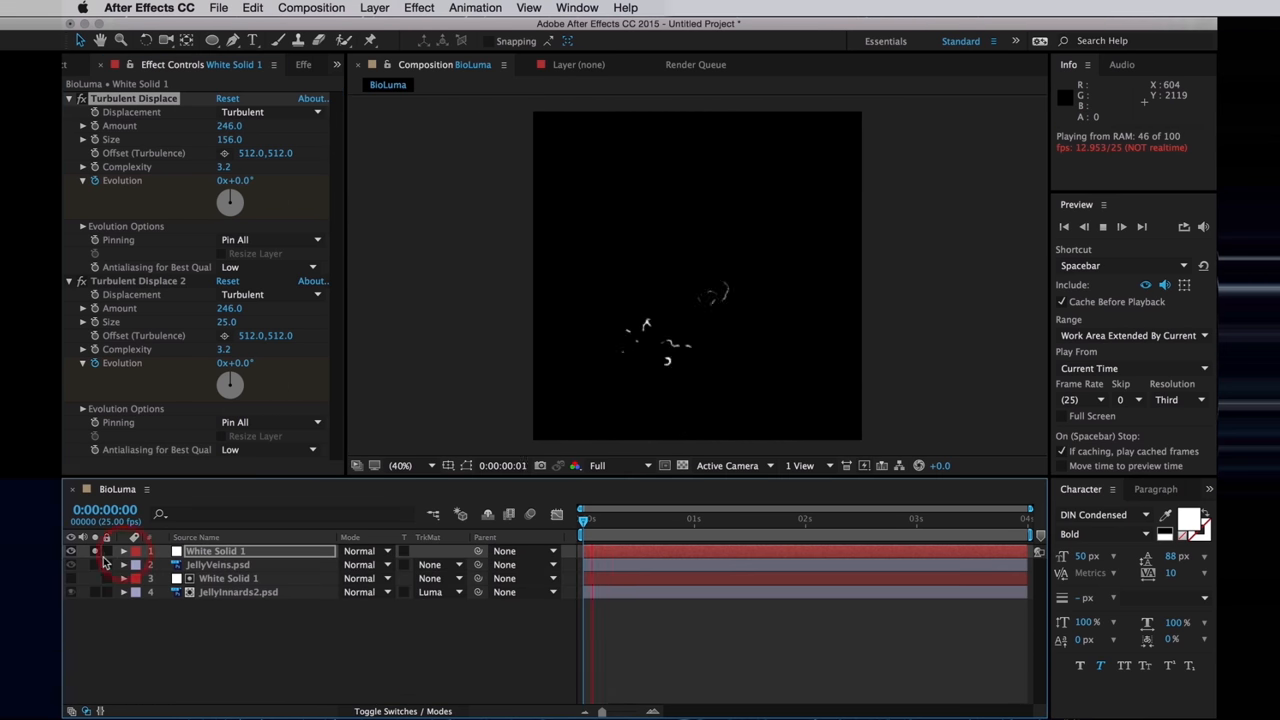
Step: Set JellyVeins TrkMat to Luma Matte and its blending mode to Add
{"action": "left_click", "coordinate": [230, 564]}
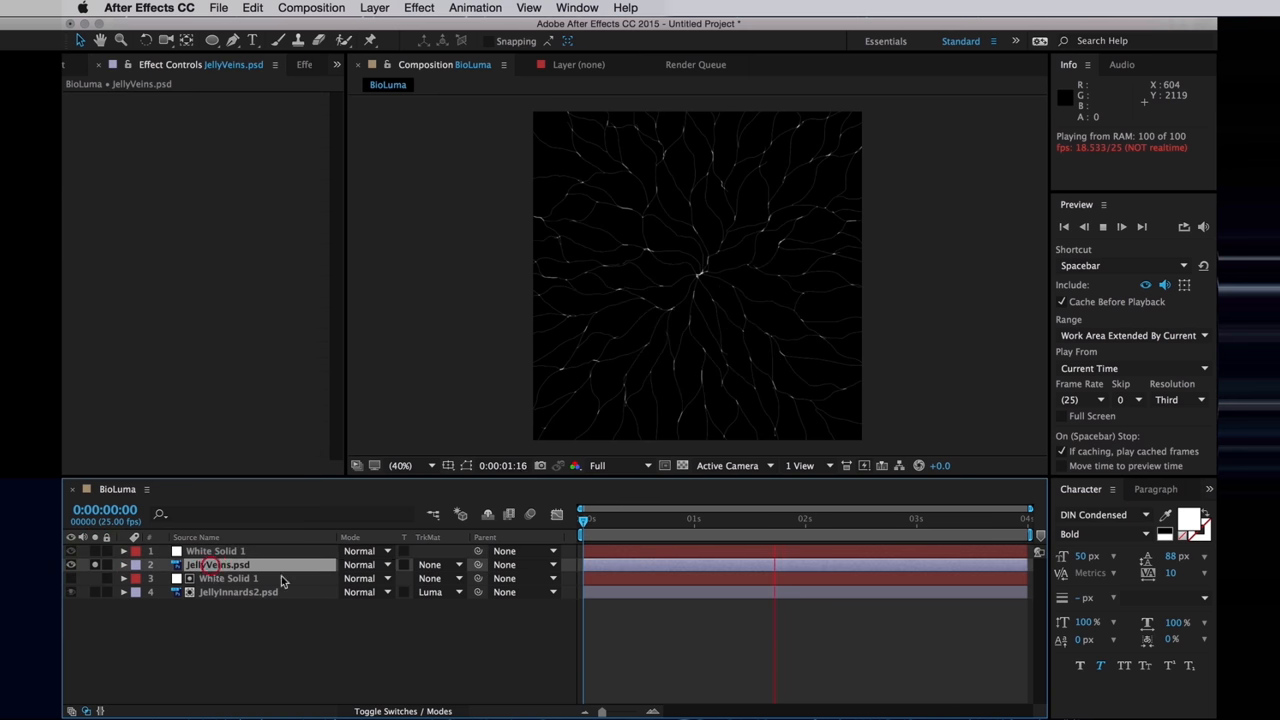
{"action": "left_click", "coordinate": [440, 564]}
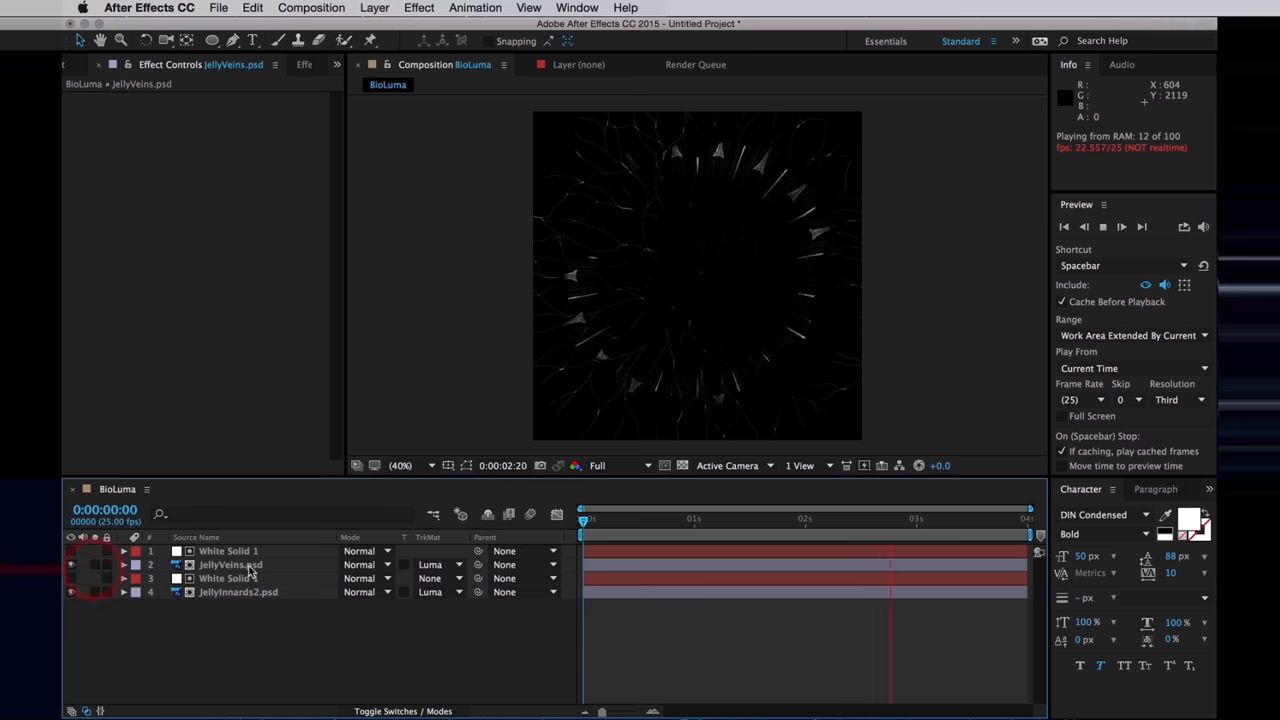
{"action": "left_click", "coordinate": [364, 564]}
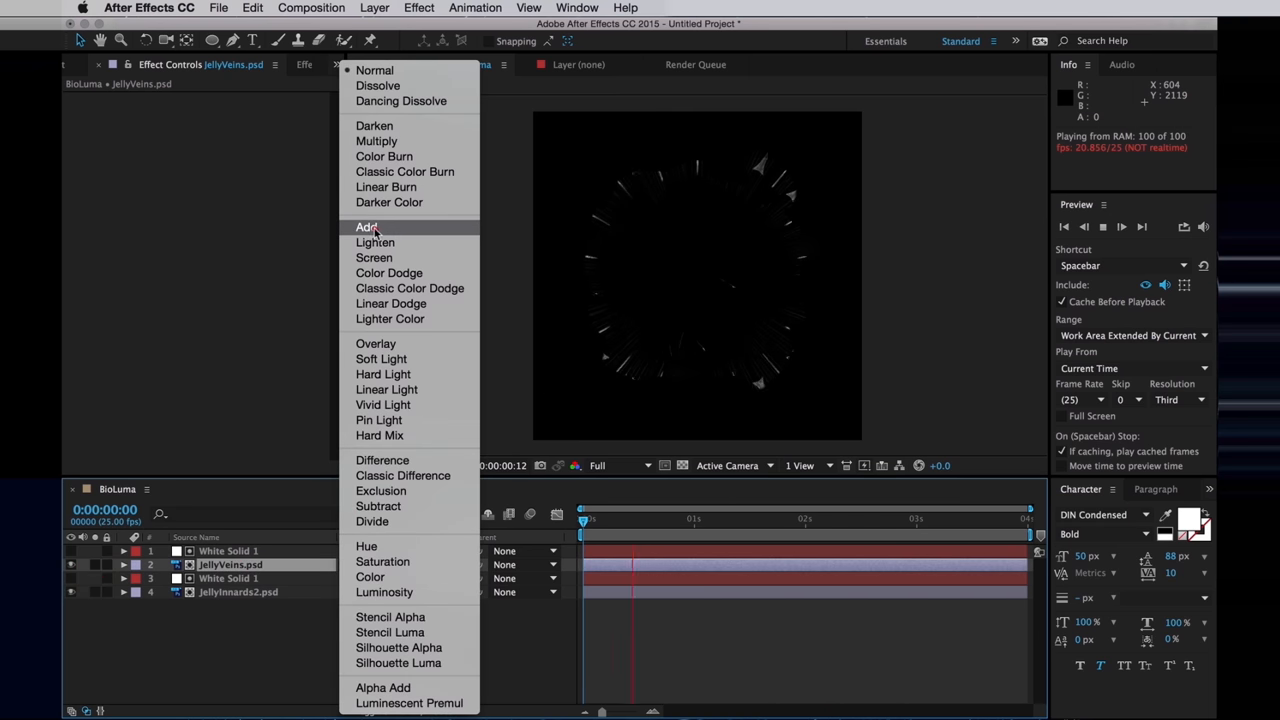
{"action": "left_click", "coordinate": [368, 228]}
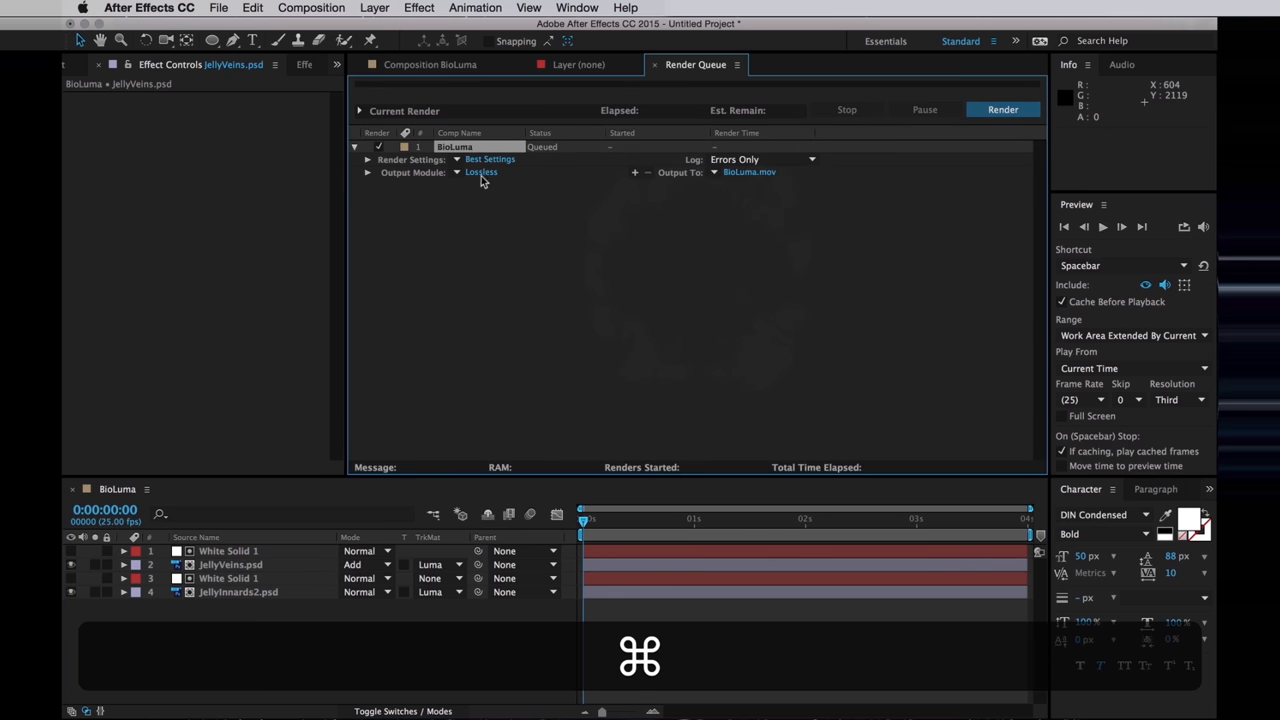
Step: Choose the Output Module format for the queued BioLuma render
{"action": "left_click", "coordinate": [480, 172]}
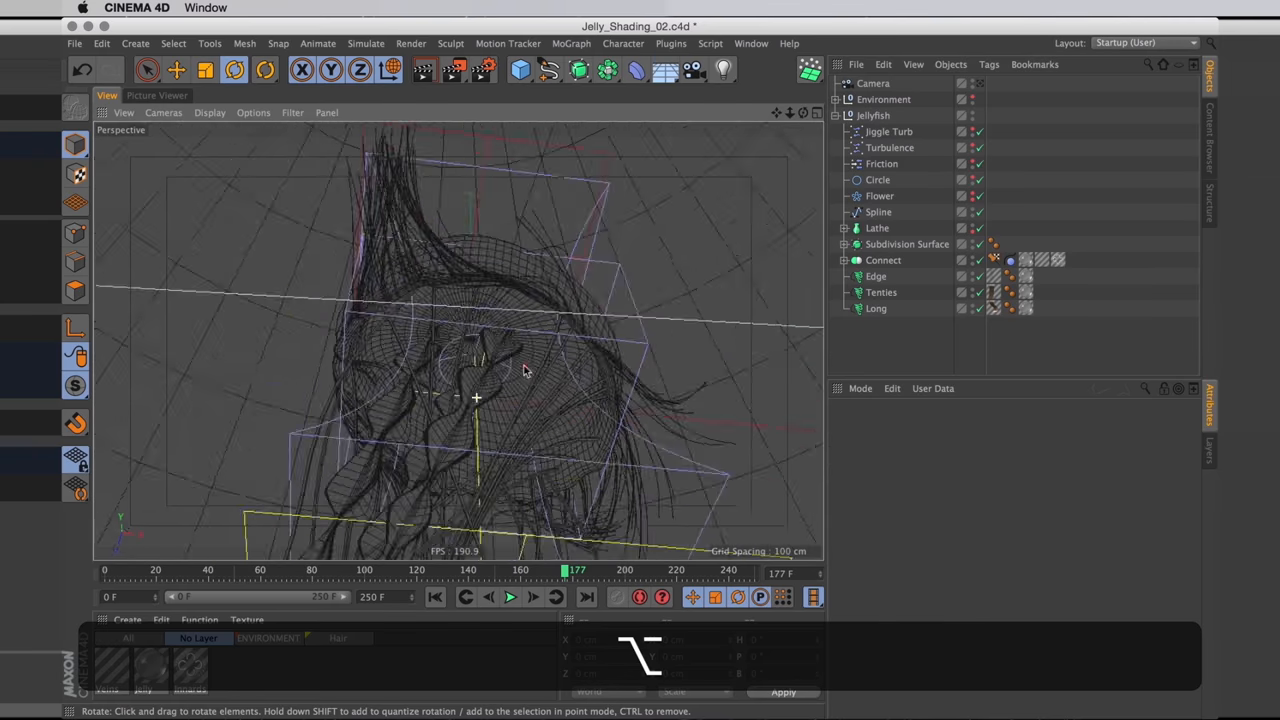
Step: Review the Jelly material's Luminance and Transparency channels and start a new BioLuma material
{"action": "left_click_drag", "start_coordinate": [520, 370], "coordinate": [476, 356]}
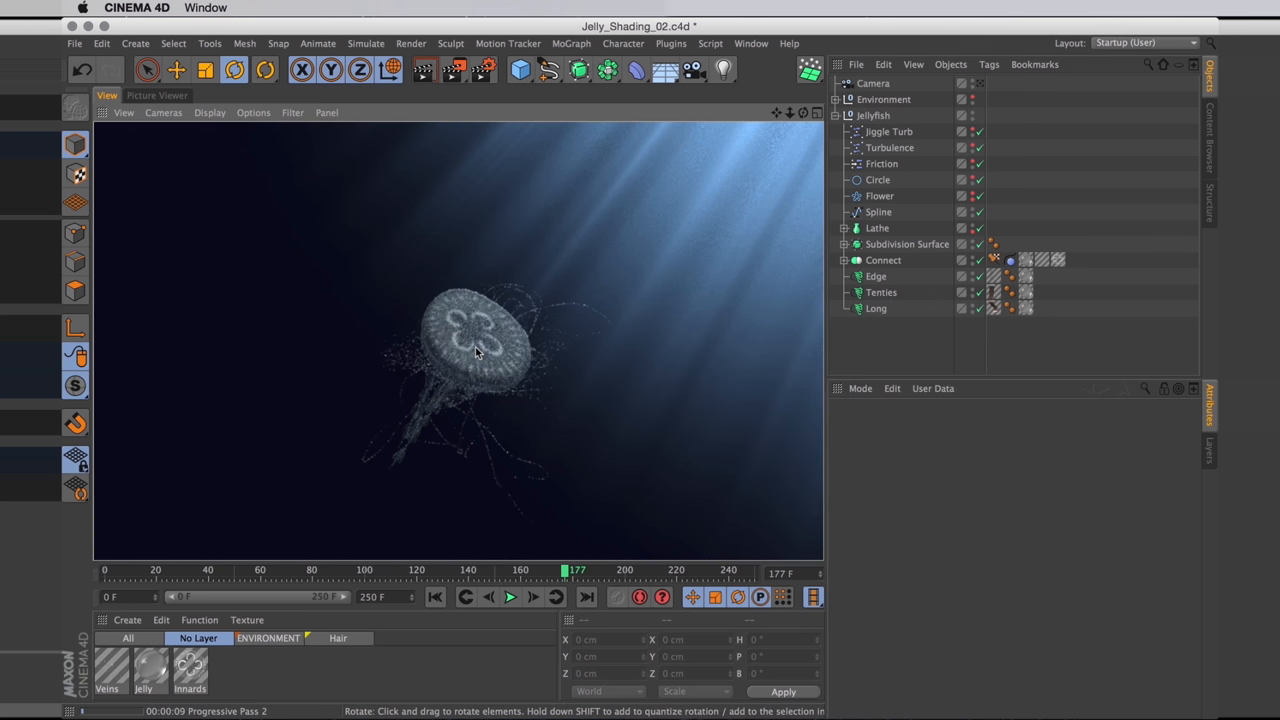
{"action": "double_click", "coordinate": [144, 670]}
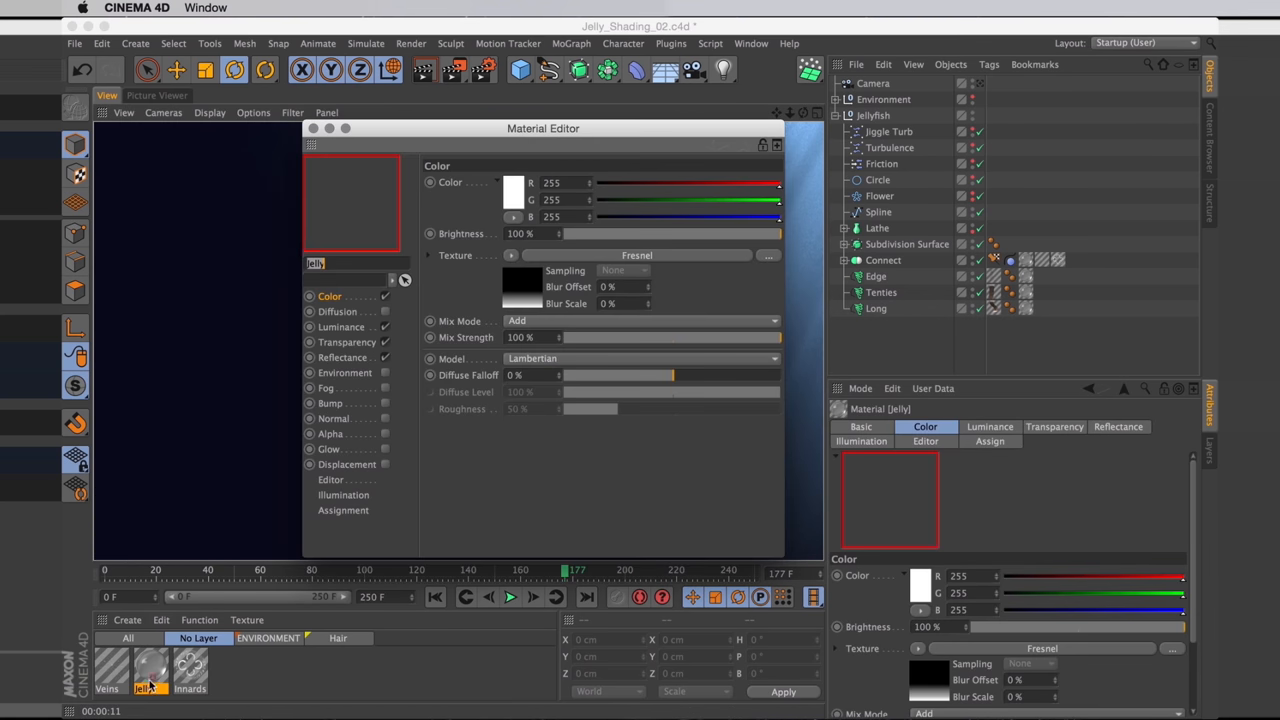
{"action": "left_click", "coordinate": [340, 328]}
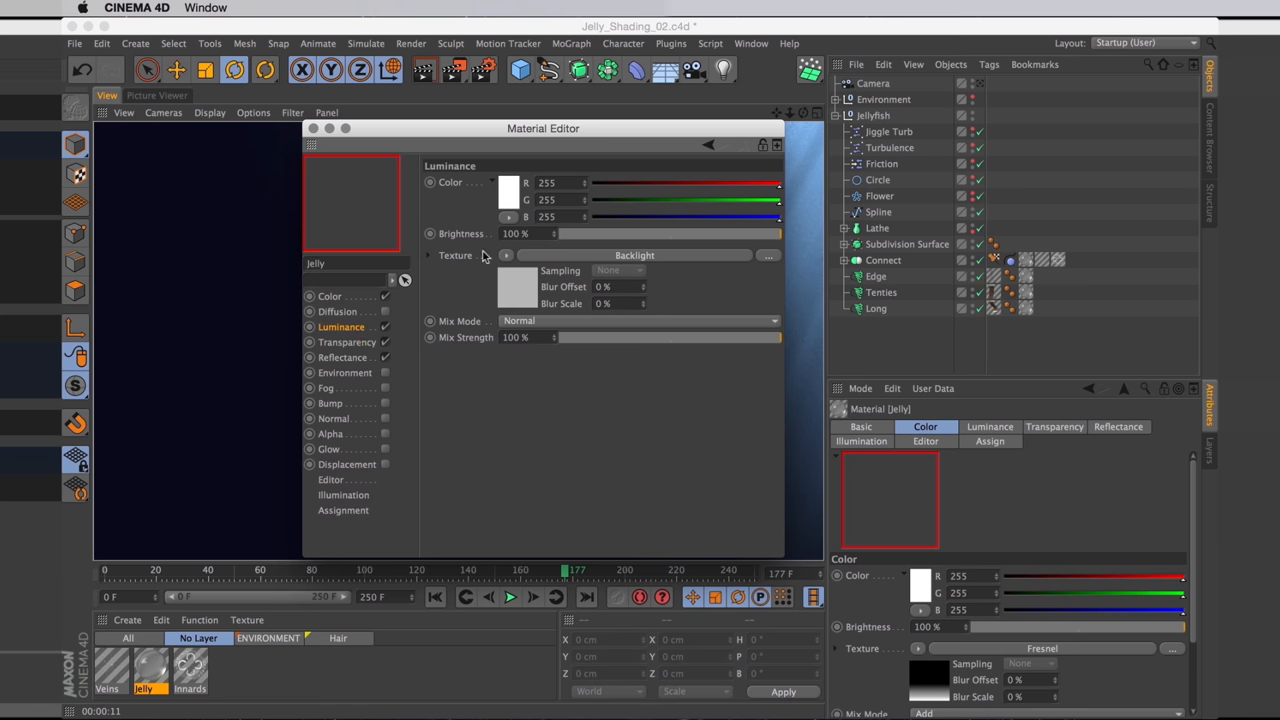
{"action": "left_click", "coordinate": [348, 342]}
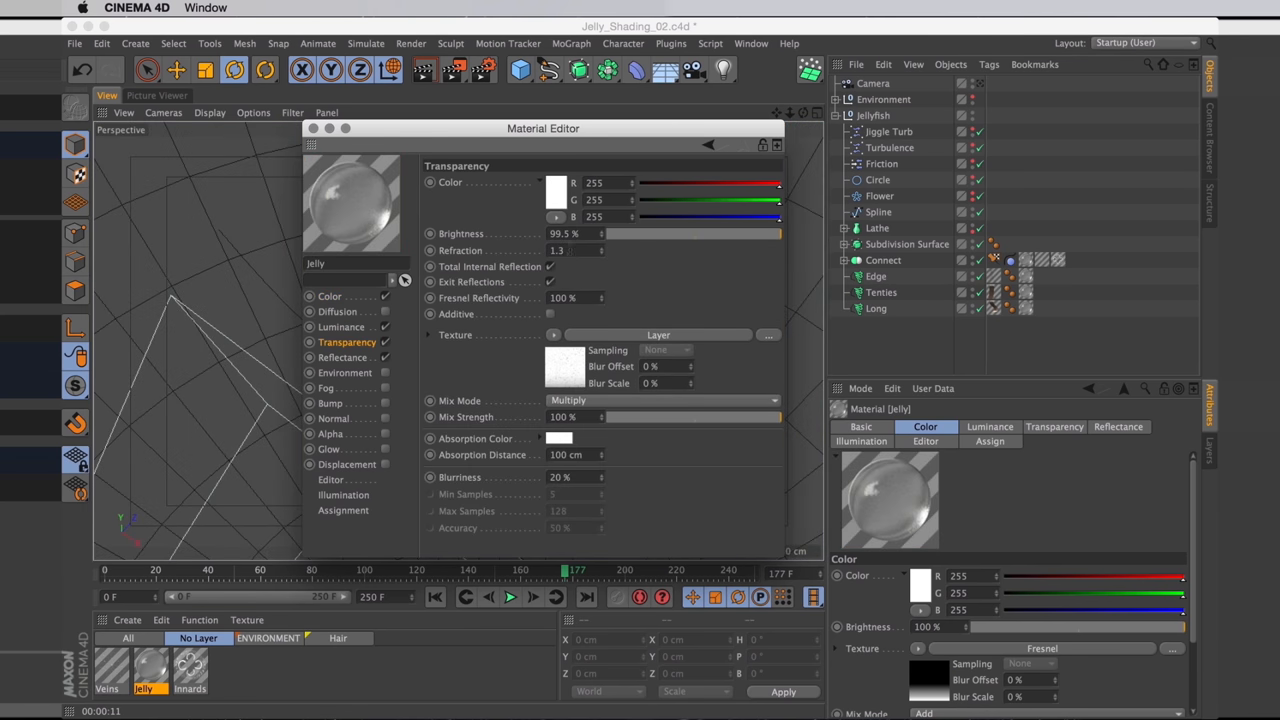
{"action": "triple_click", "coordinate": [556, 250]}
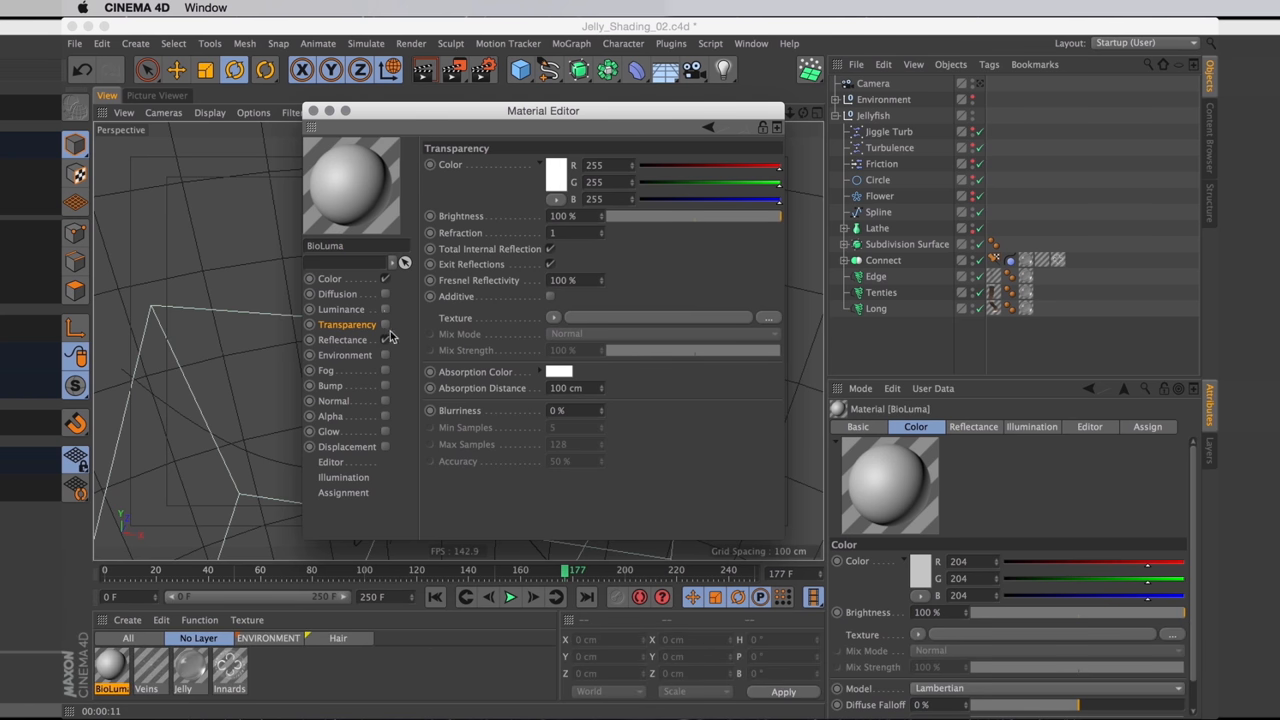
Step: Disable Color, enable Luminance and give BioLuma a pale cyan glow colour
{"action": "left_click", "coordinate": [328, 278]}
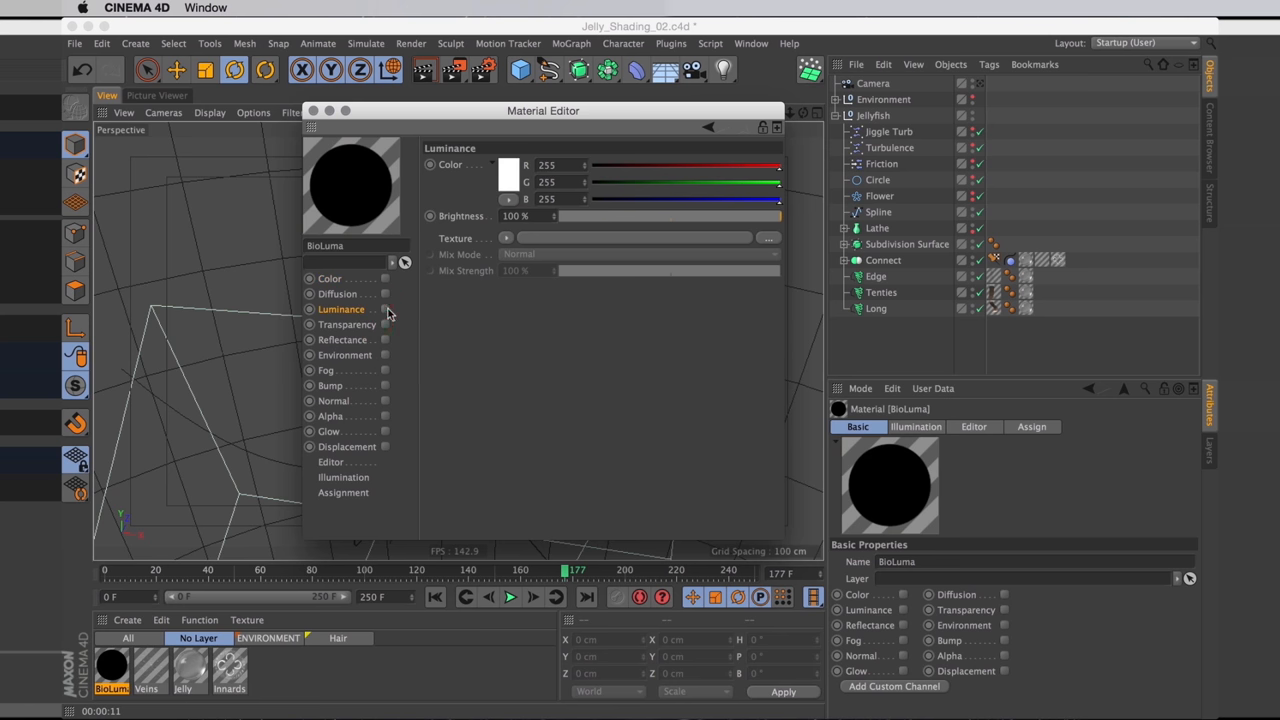
{"action": "left_click", "coordinate": [310, 308]}
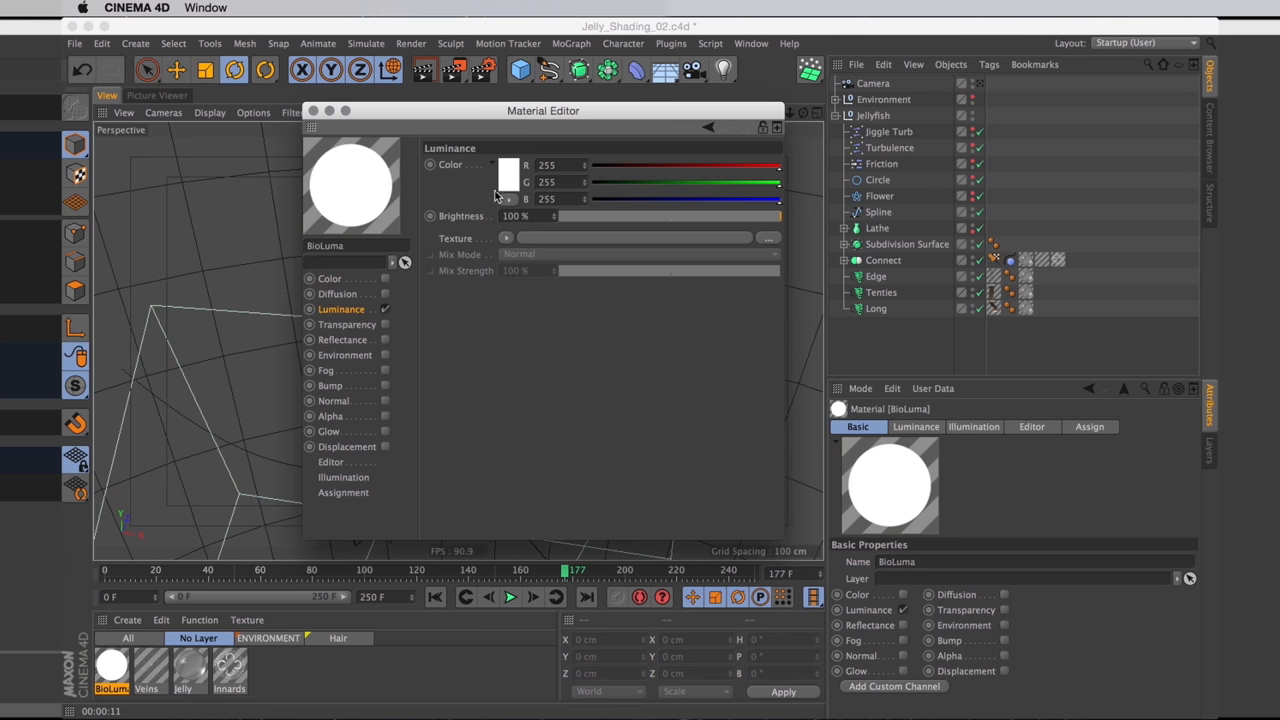
{"action": "left_click", "coordinate": [508, 172]}
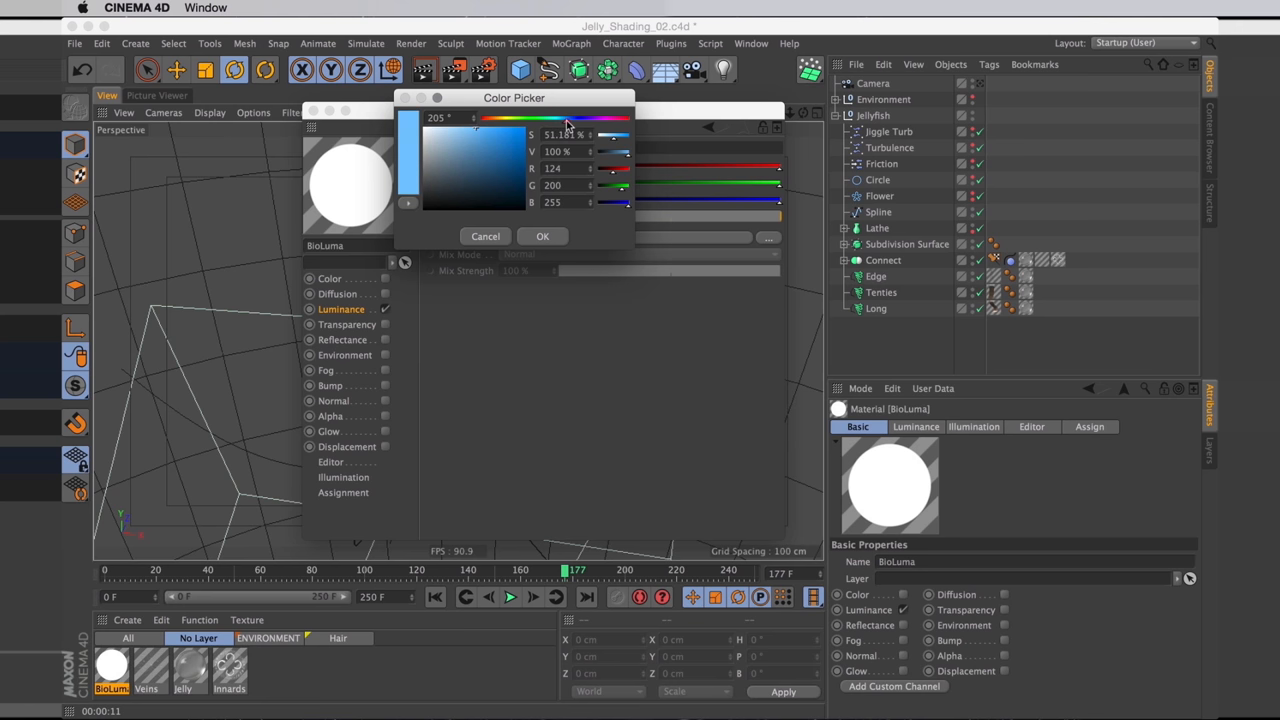
{"action": "left_click", "coordinate": [542, 236]}
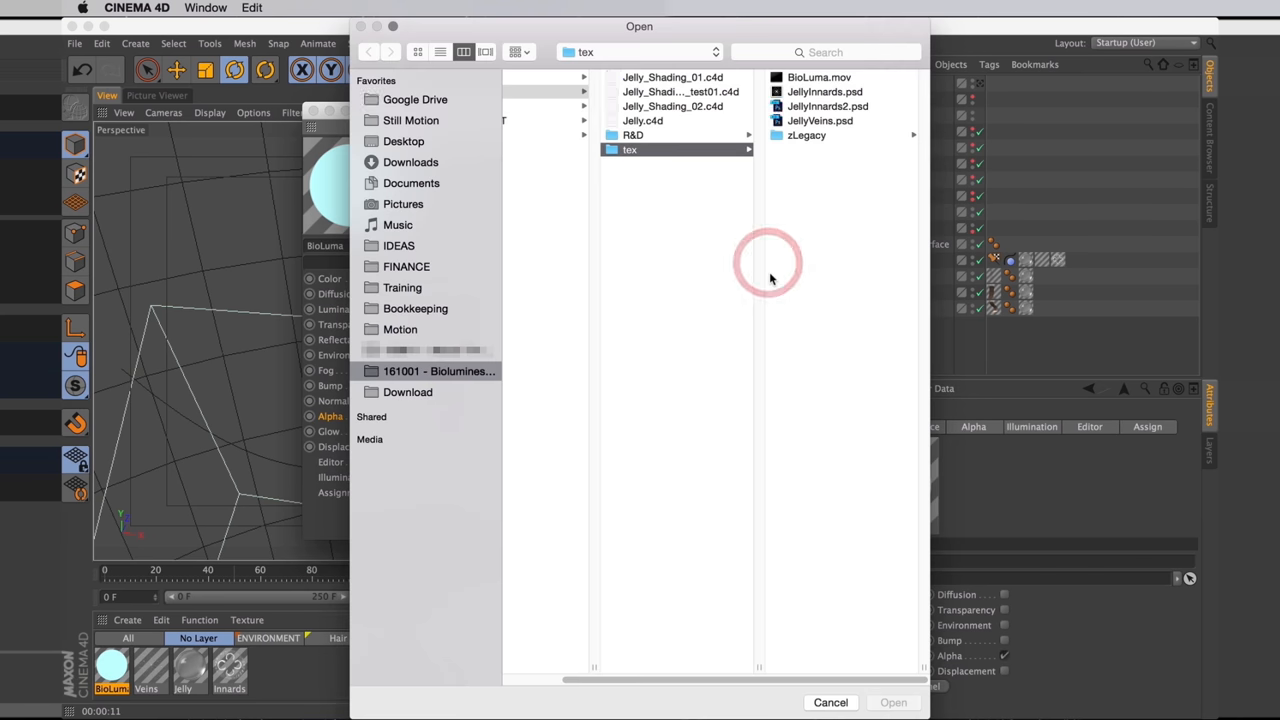
Step: Load BioLuma.mov as the Alpha texture, set its animation to Loop and calculate timing
{"action": "double_click", "coordinate": [818, 76]}
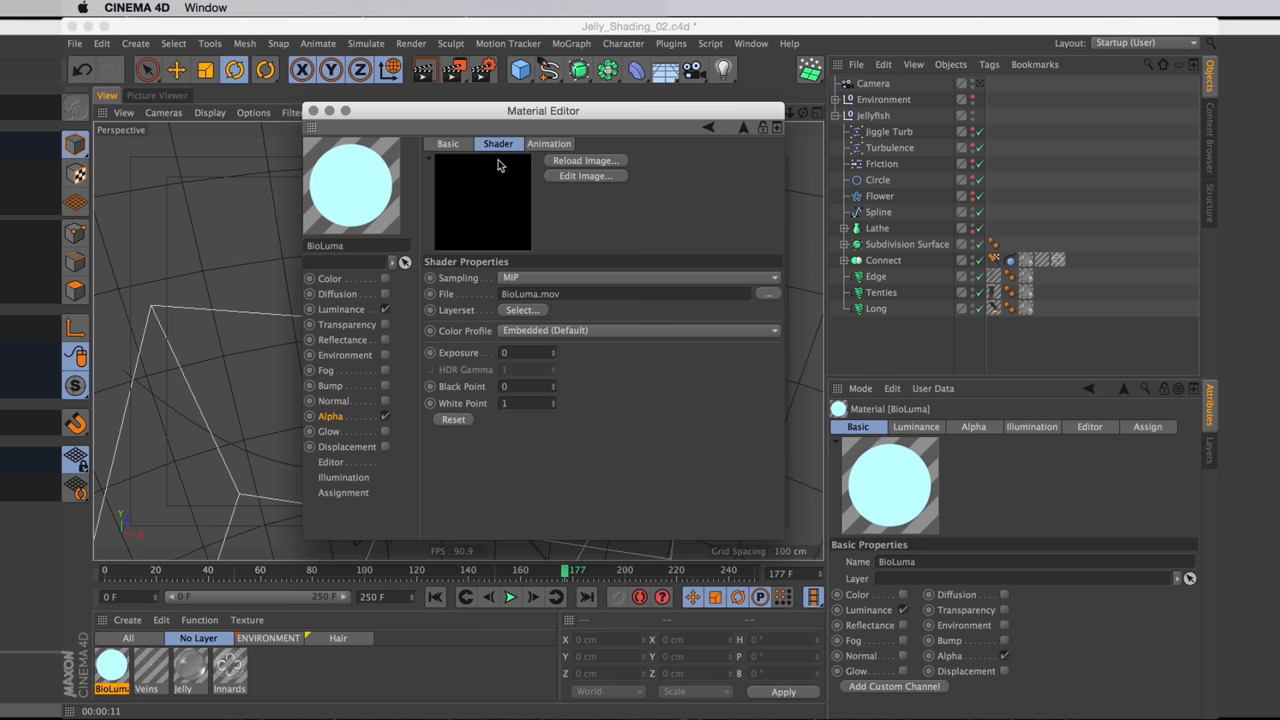
{"action": "left_click", "coordinate": [548, 144]}
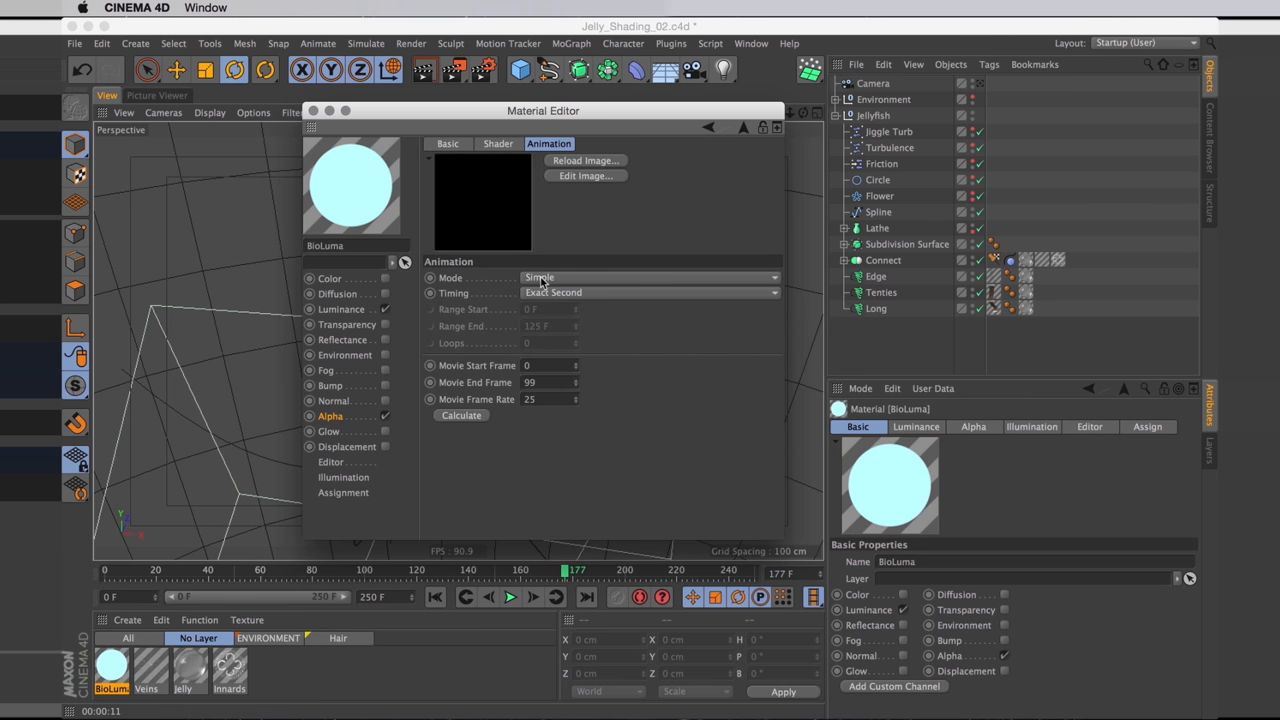
{"action": "left_click", "coordinate": [650, 276]}
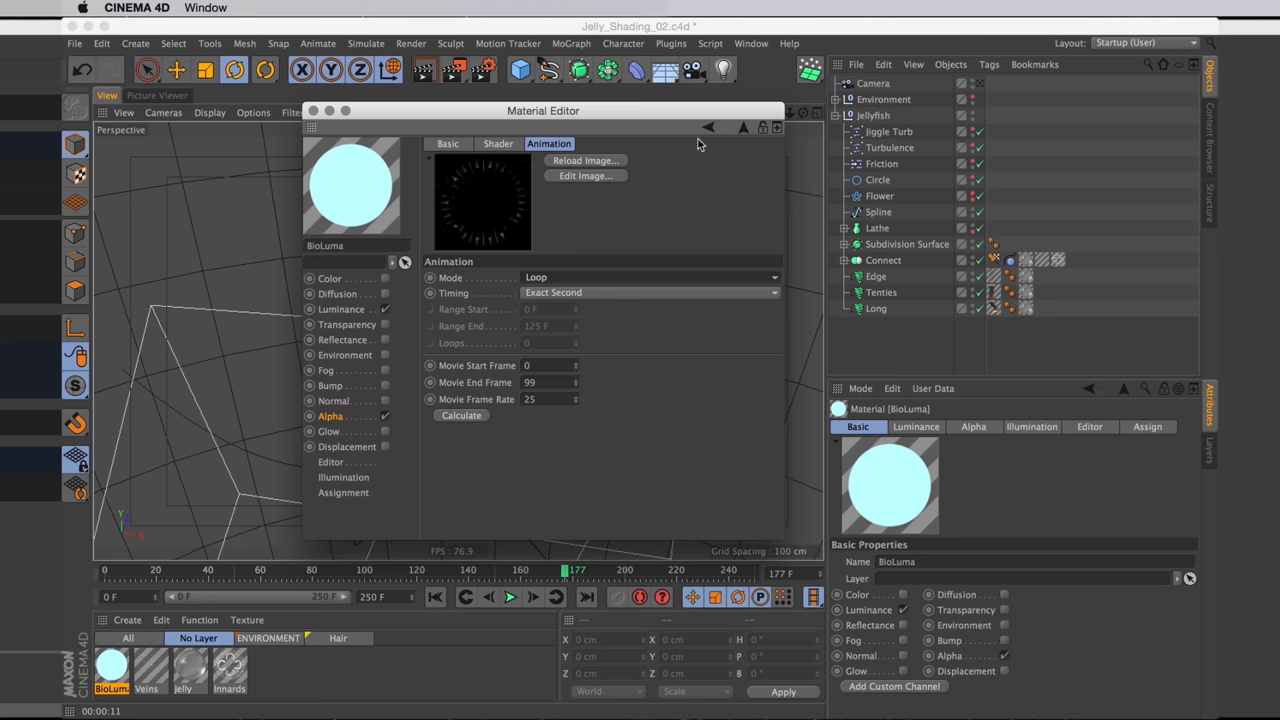
{"action": "left_click", "coordinate": [330, 416]}
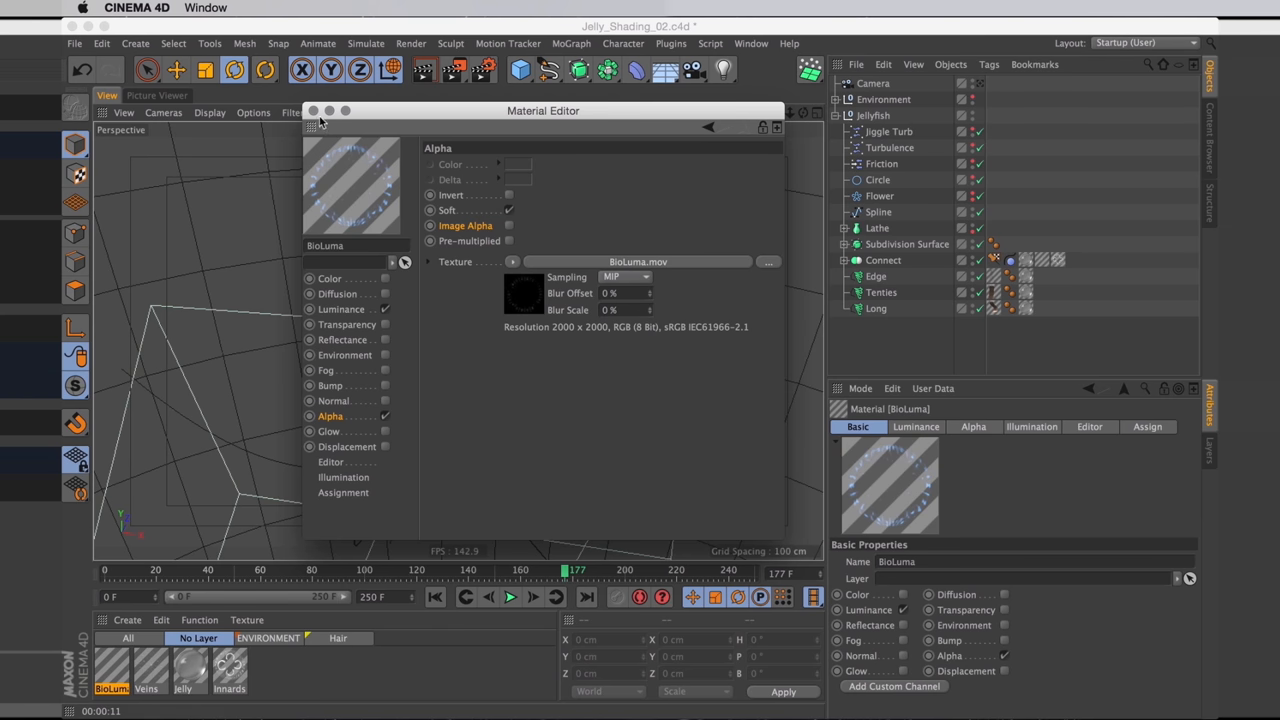
Step: Close the Material Editor and drop the BioLuma material onto the Connect object
{"action": "left_click", "coordinate": [312, 110]}
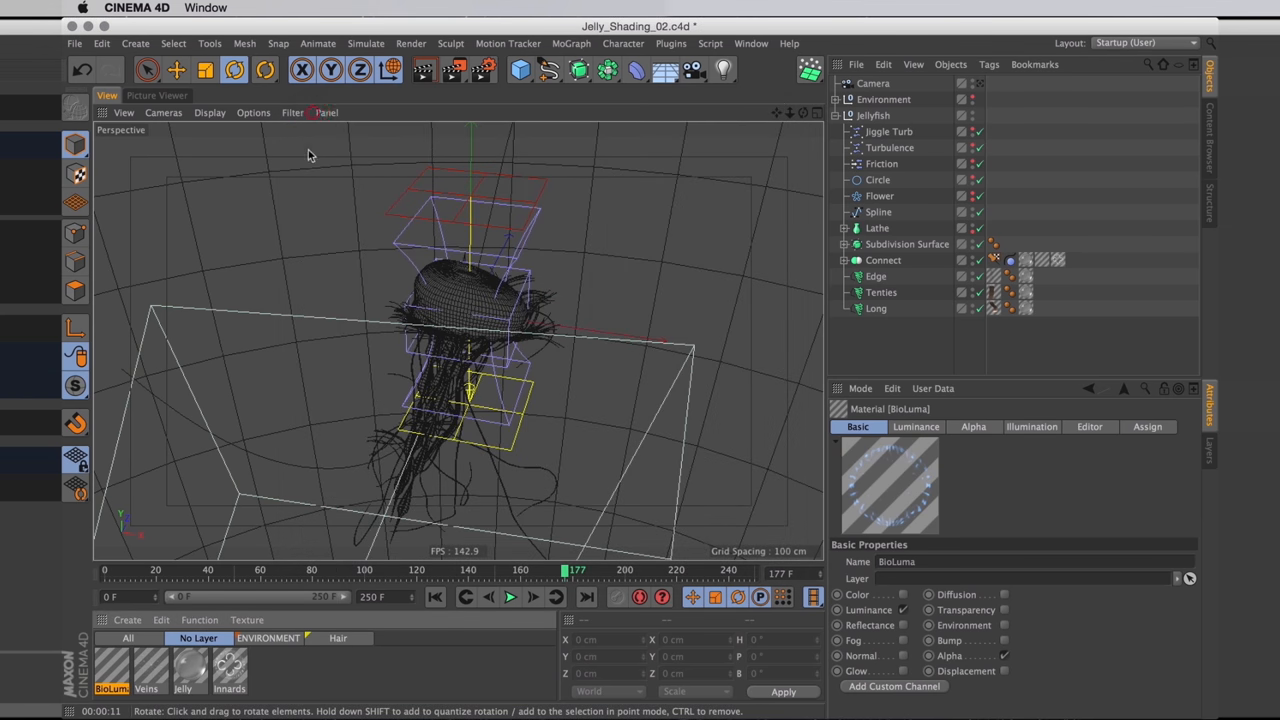
{"action": "mouse_move", "coordinate": [884, 260]}
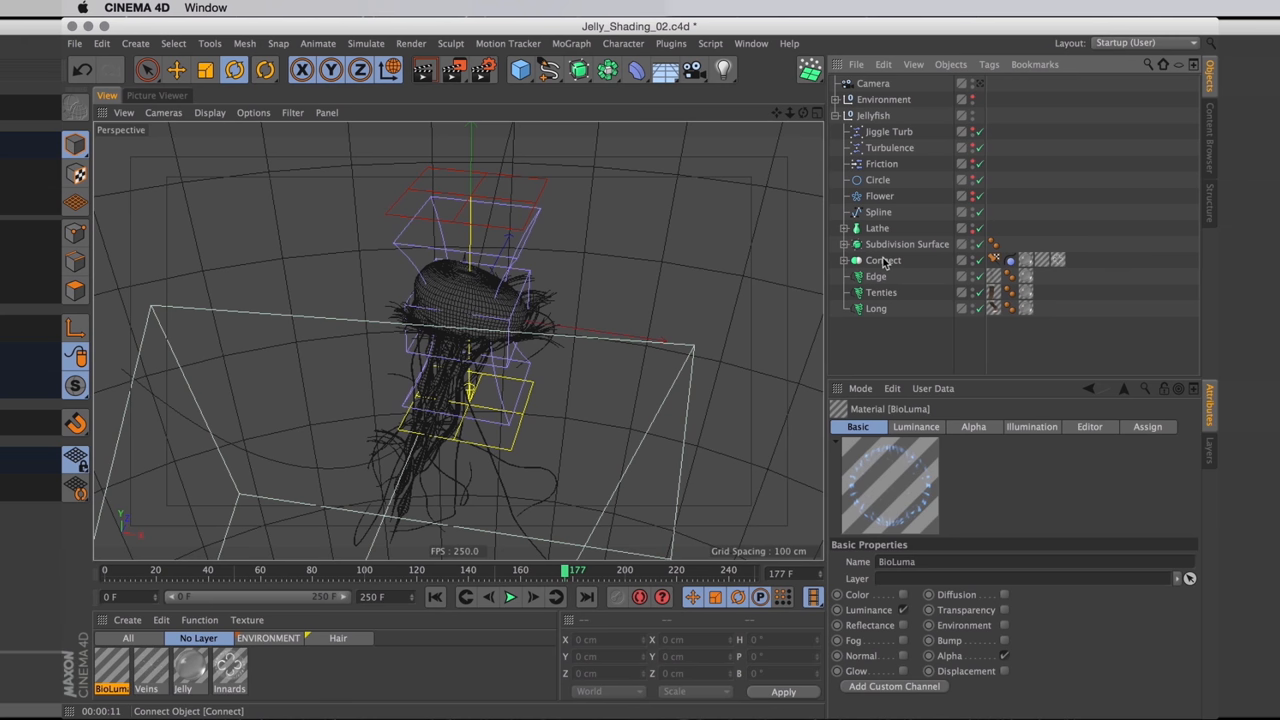
{"action": "left_click", "coordinate": [884, 260]}
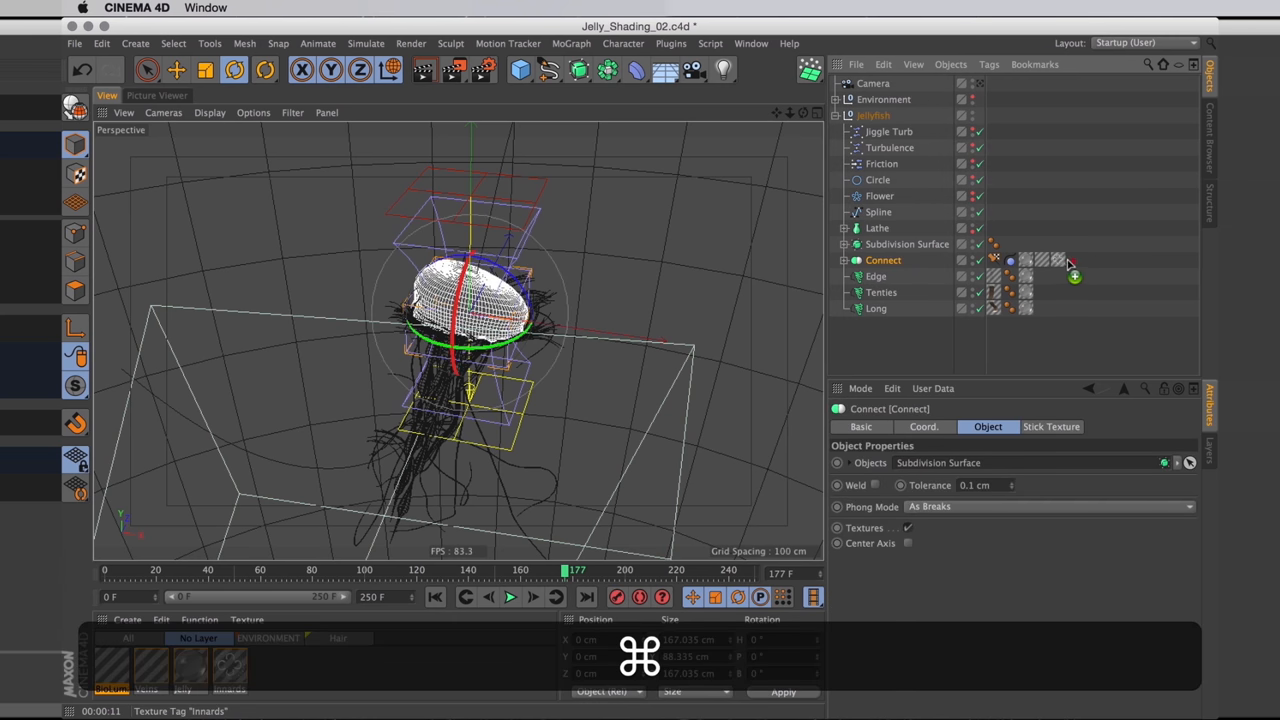
{"action": "left_click", "coordinate": [1072, 260]}
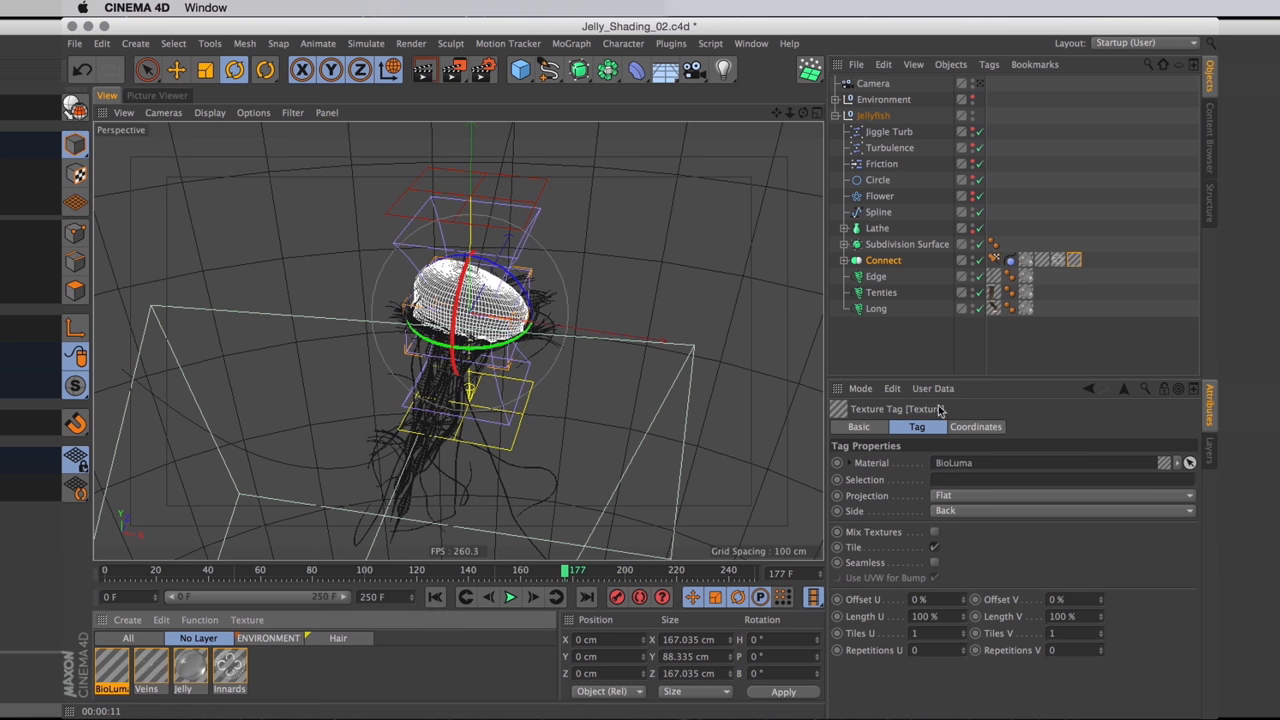
{"action": "mouse_move", "coordinate": [1080, 298]}
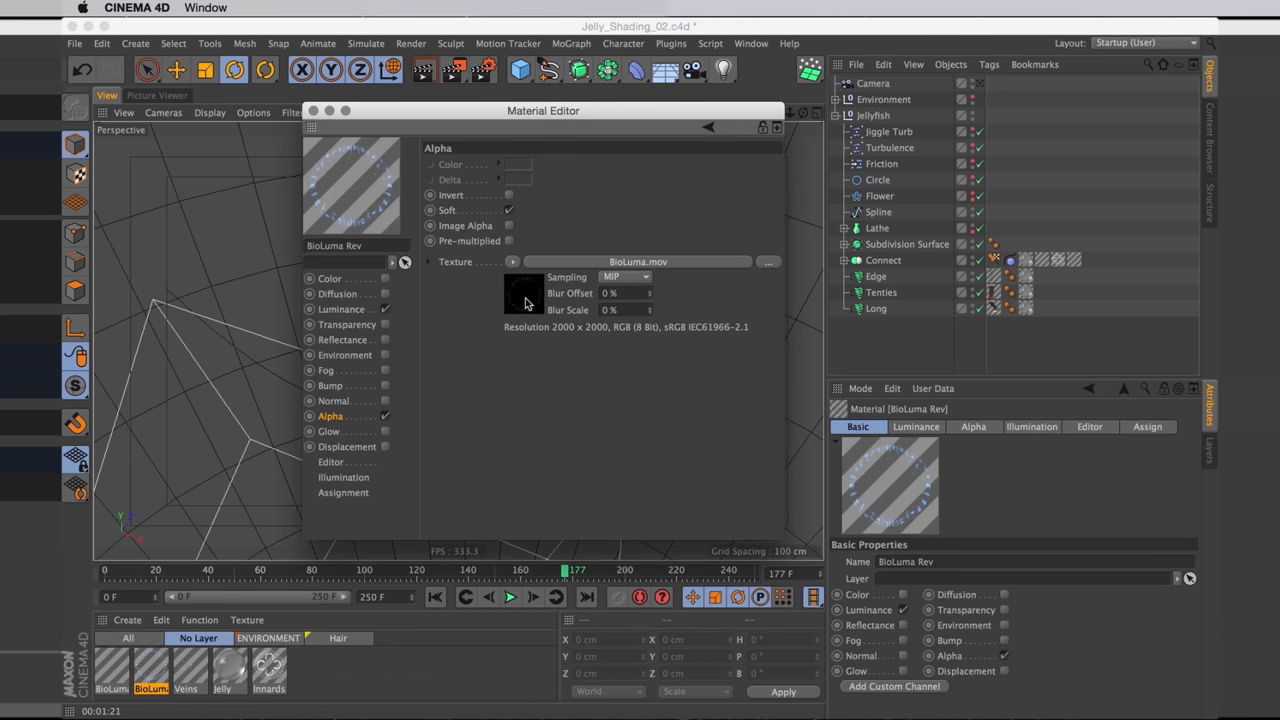
Step: Set BioLuma Rev's alpha movie to play backwards, start frame 99 to end frame 0
{"action": "left_click", "coordinate": [548, 144]}
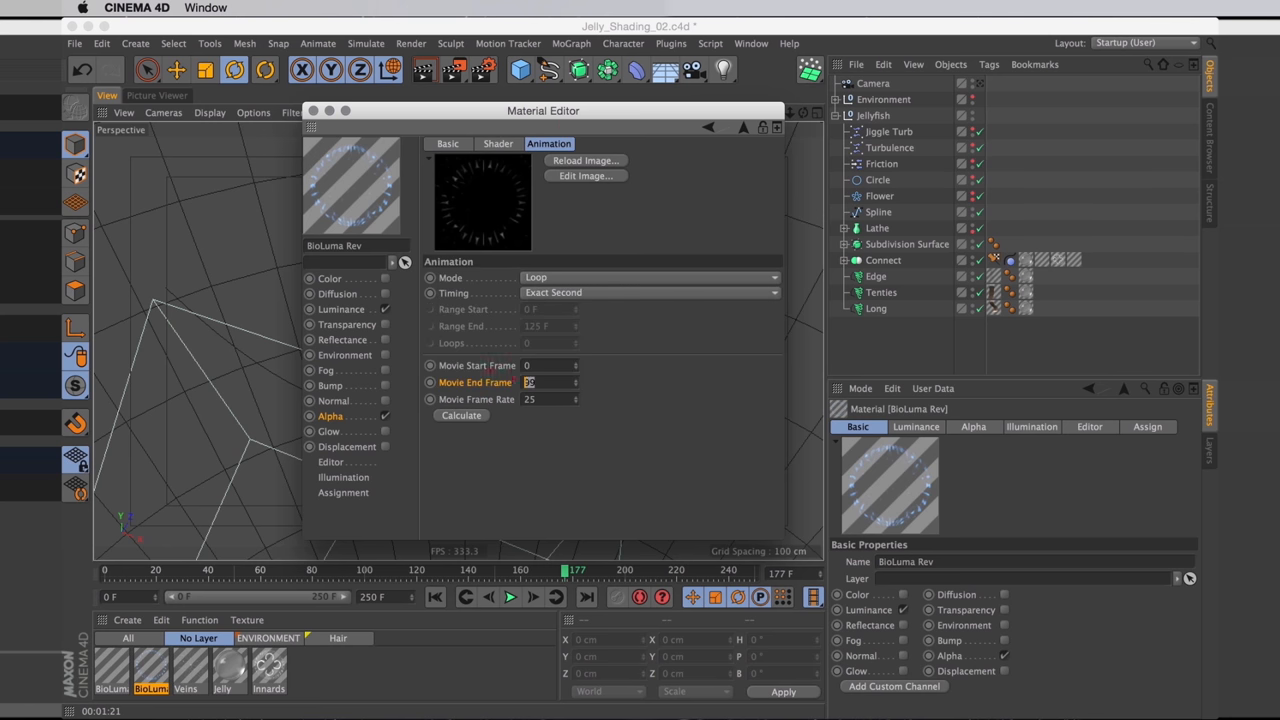
{"action": "key", "text": "cmd+v"}
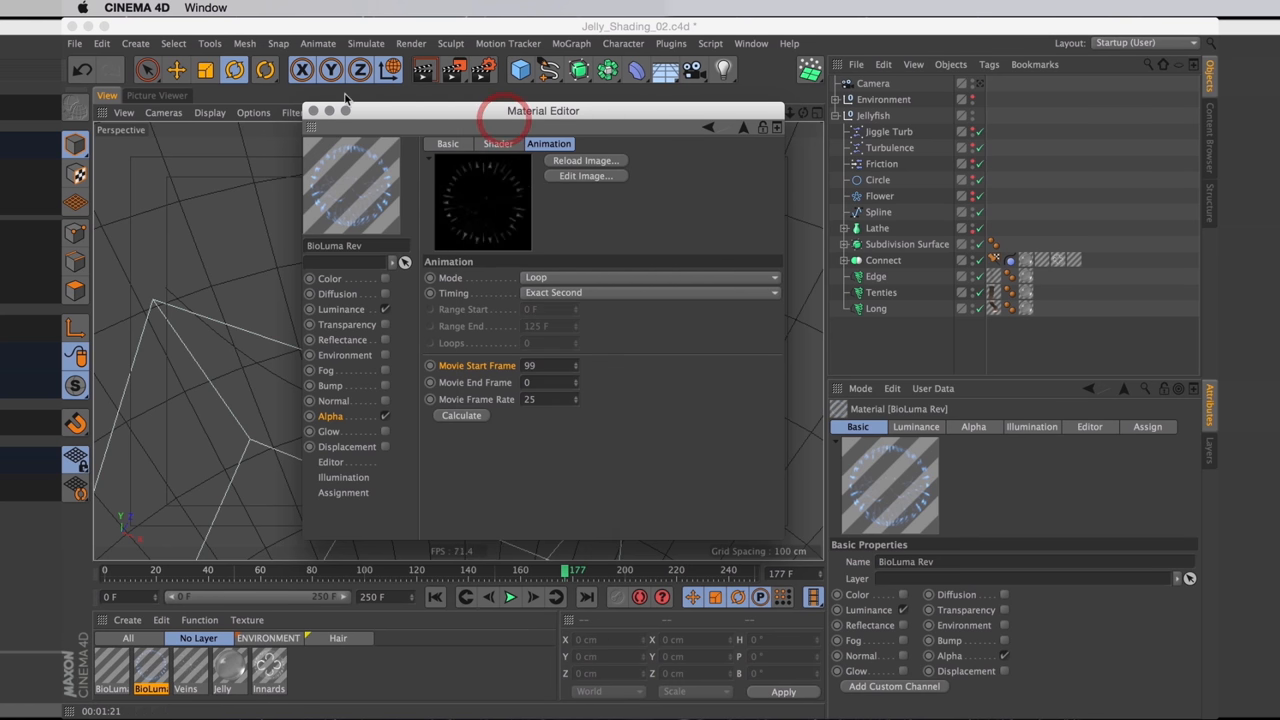
Step: Assign the BioLuma Rev material to the Tentacles object and review its UVW texture tag
{"action": "left_click", "coordinate": [312, 110]}
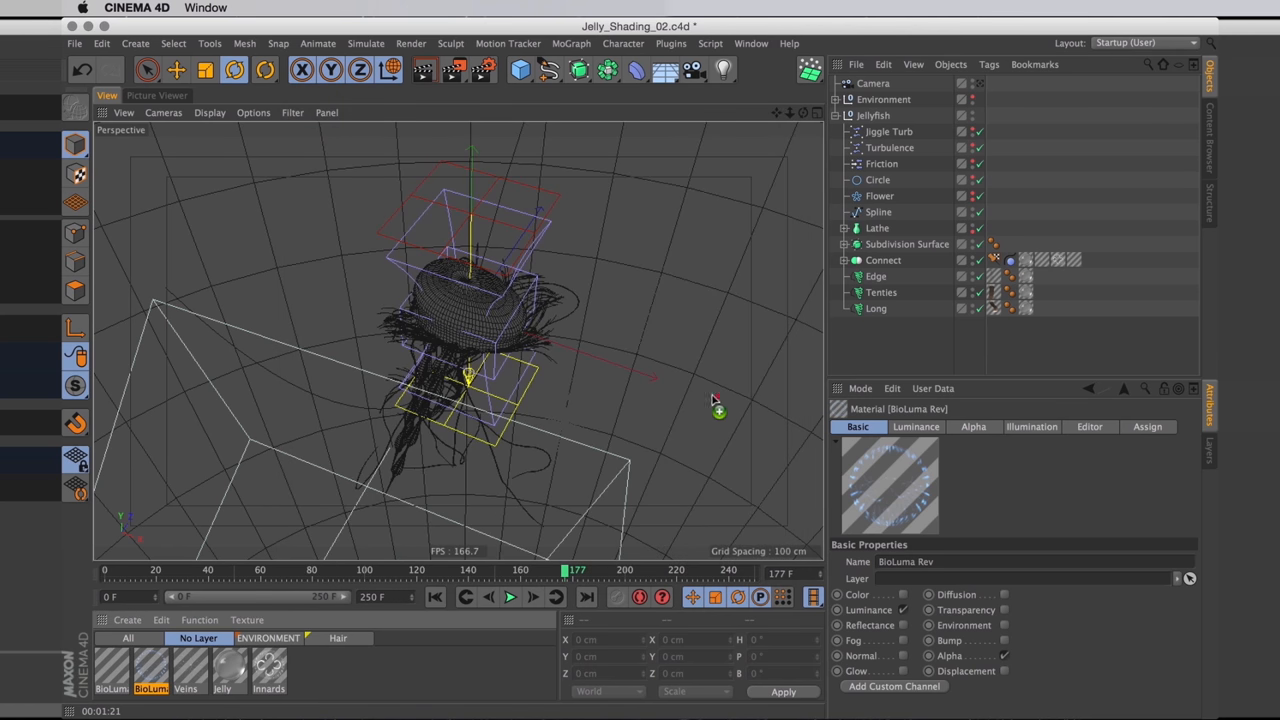
{"action": "left_click", "coordinate": [878, 180]}
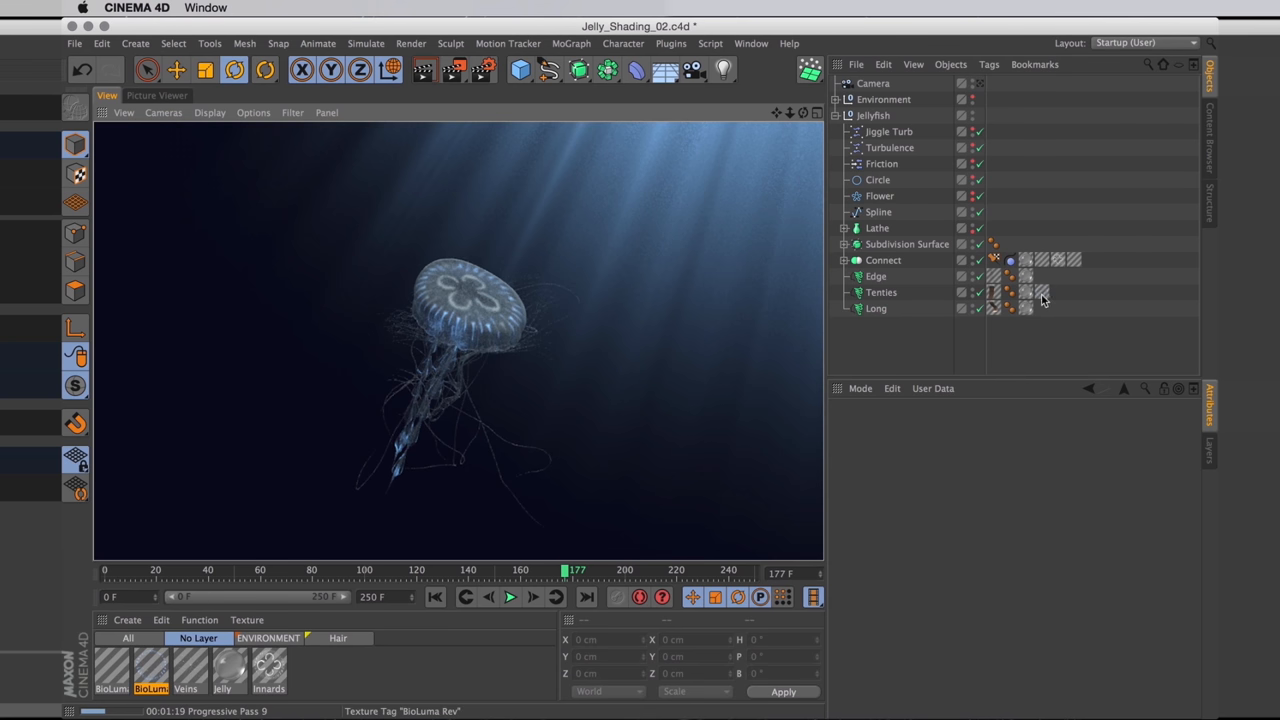
{"action": "left_click", "coordinate": [1044, 308]}
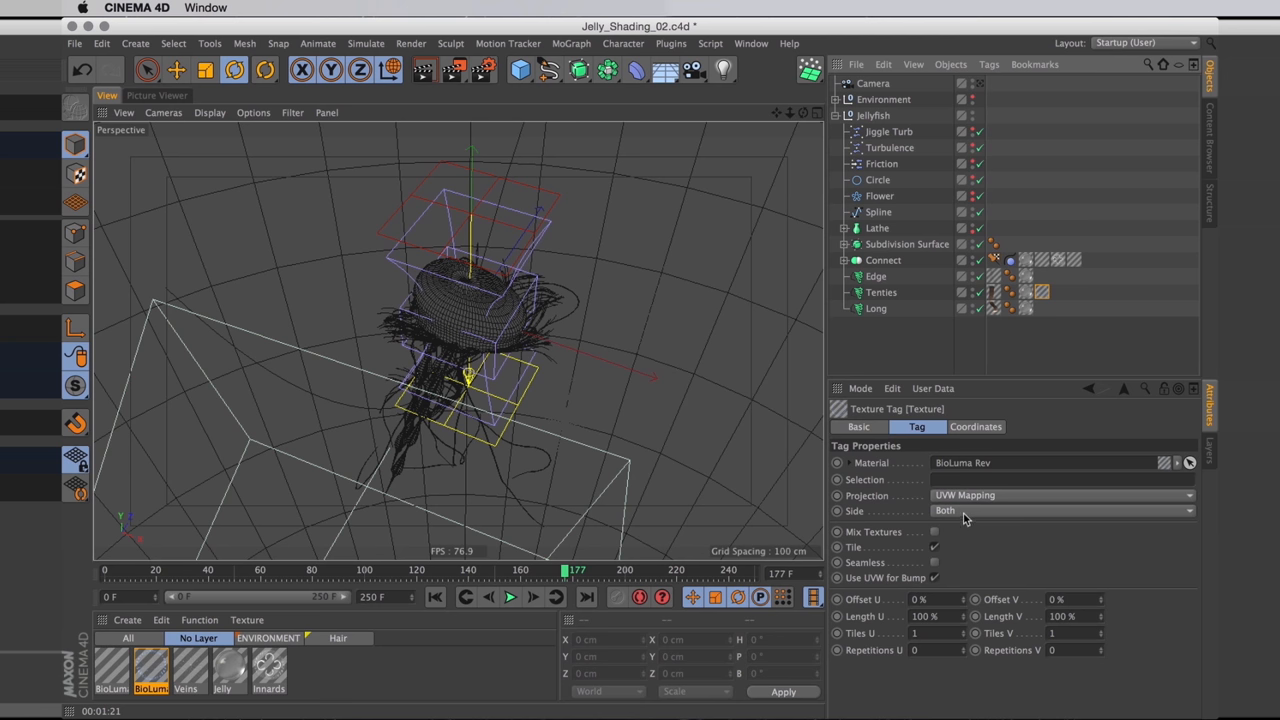
{"action": "mouse_move", "coordinate": [900, 436]}
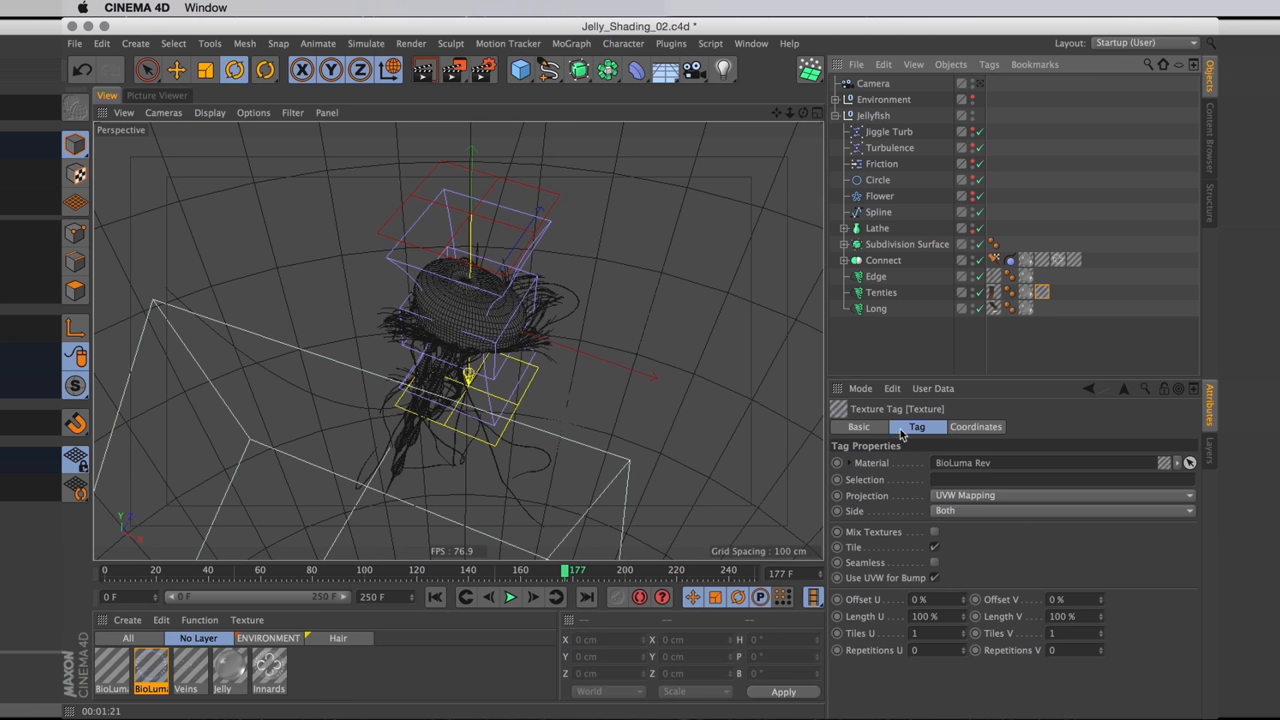
{"action": "mouse_move", "coordinate": [948, 340]}
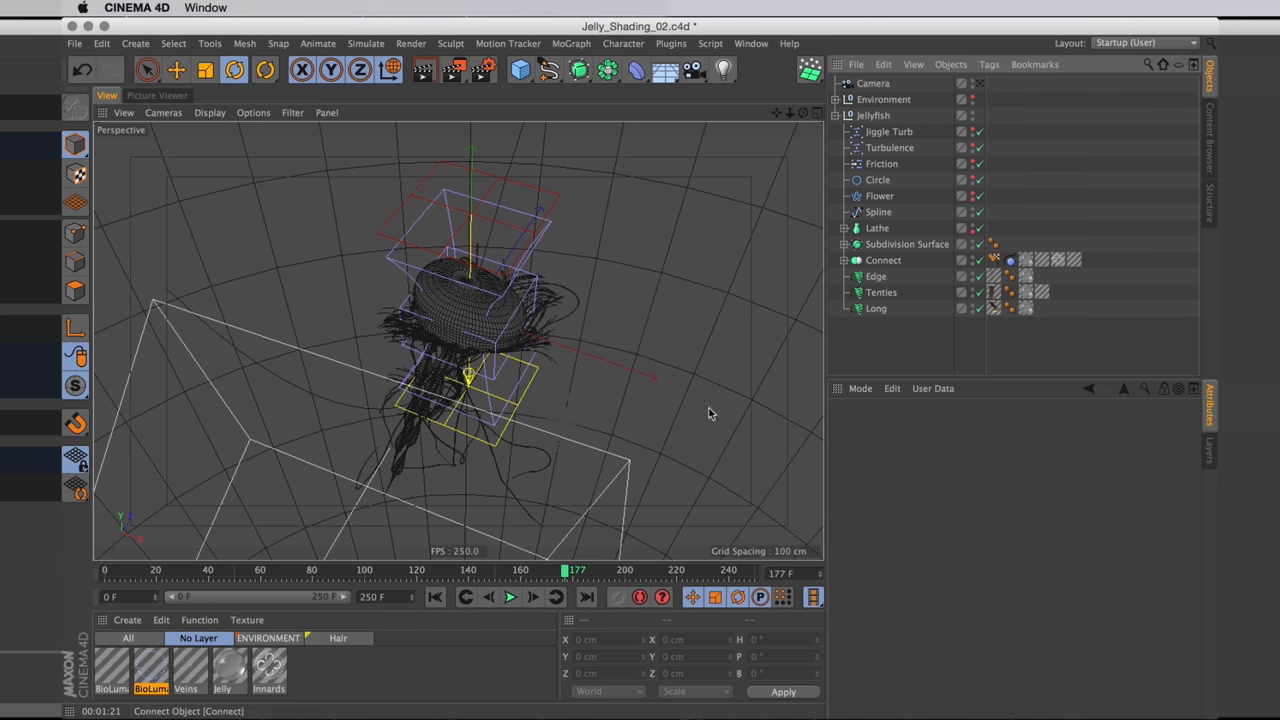
Step: Play the jellyfish animation forward past frame 100 to watch the tentacles swim
{"action": "left_click", "coordinate": [510, 596]}
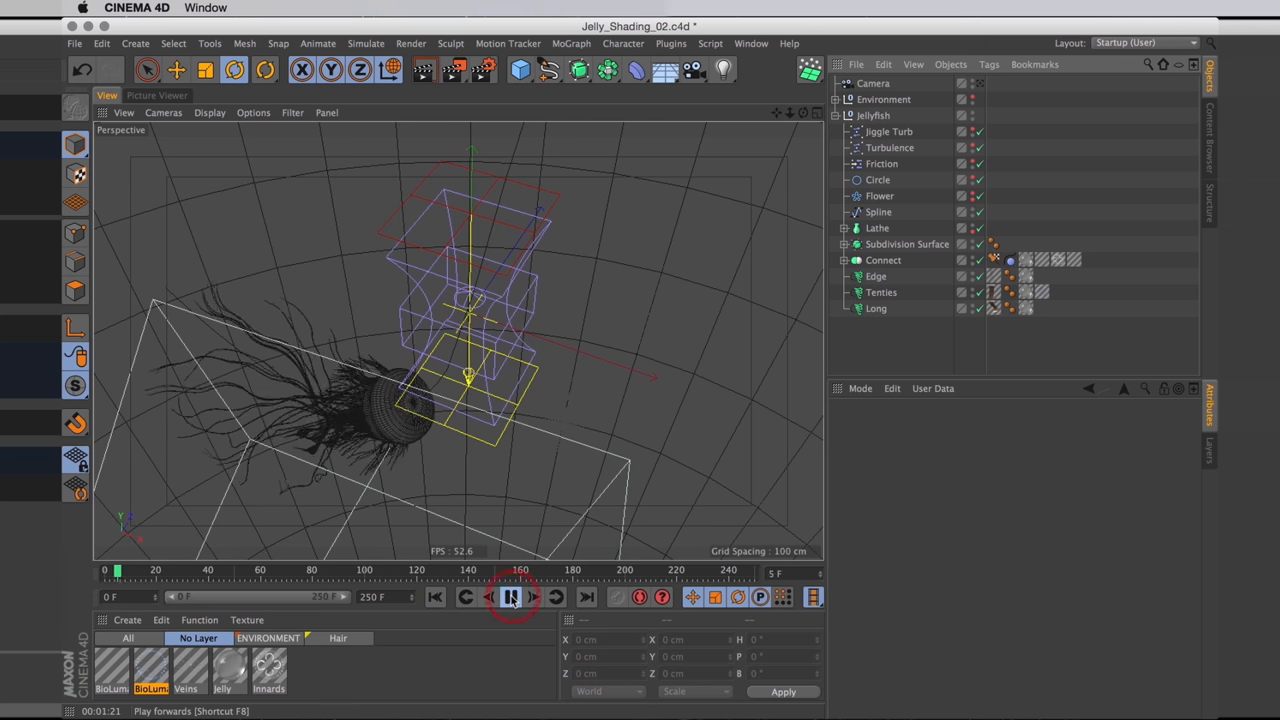
{"action": "left_click", "coordinate": [512, 596]}
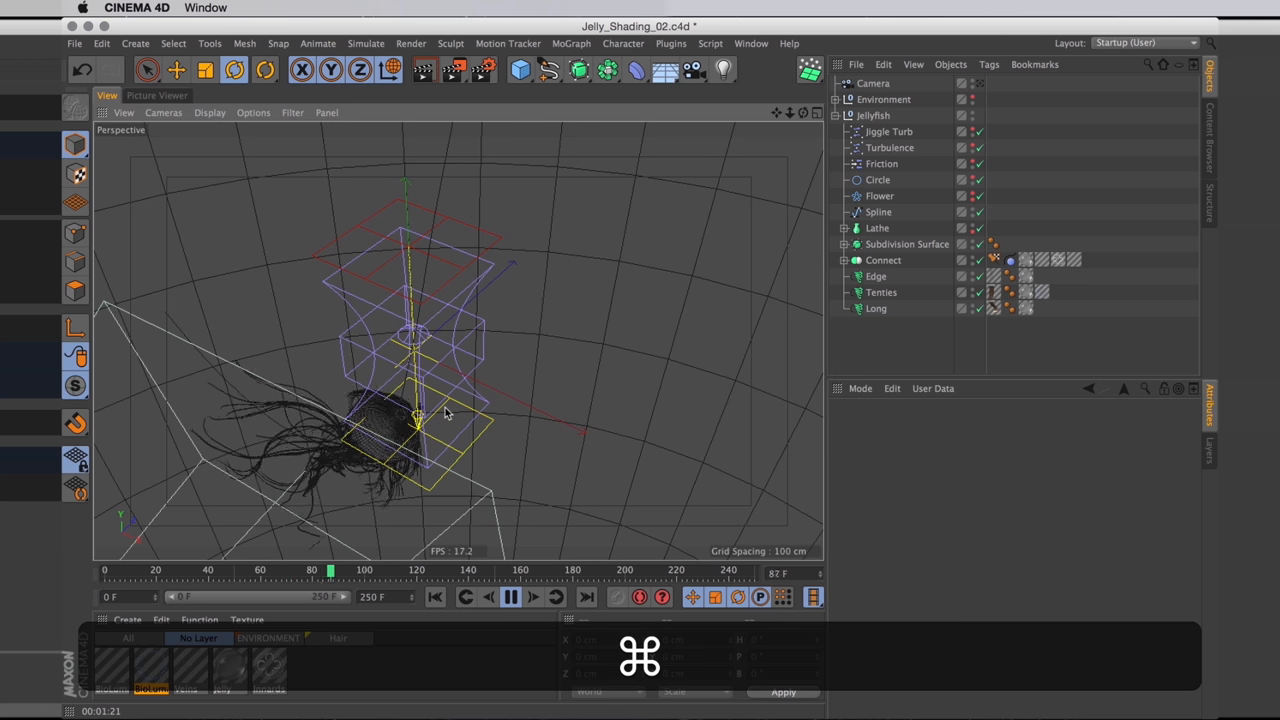
{"action": "left_click", "coordinate": [510, 596]}
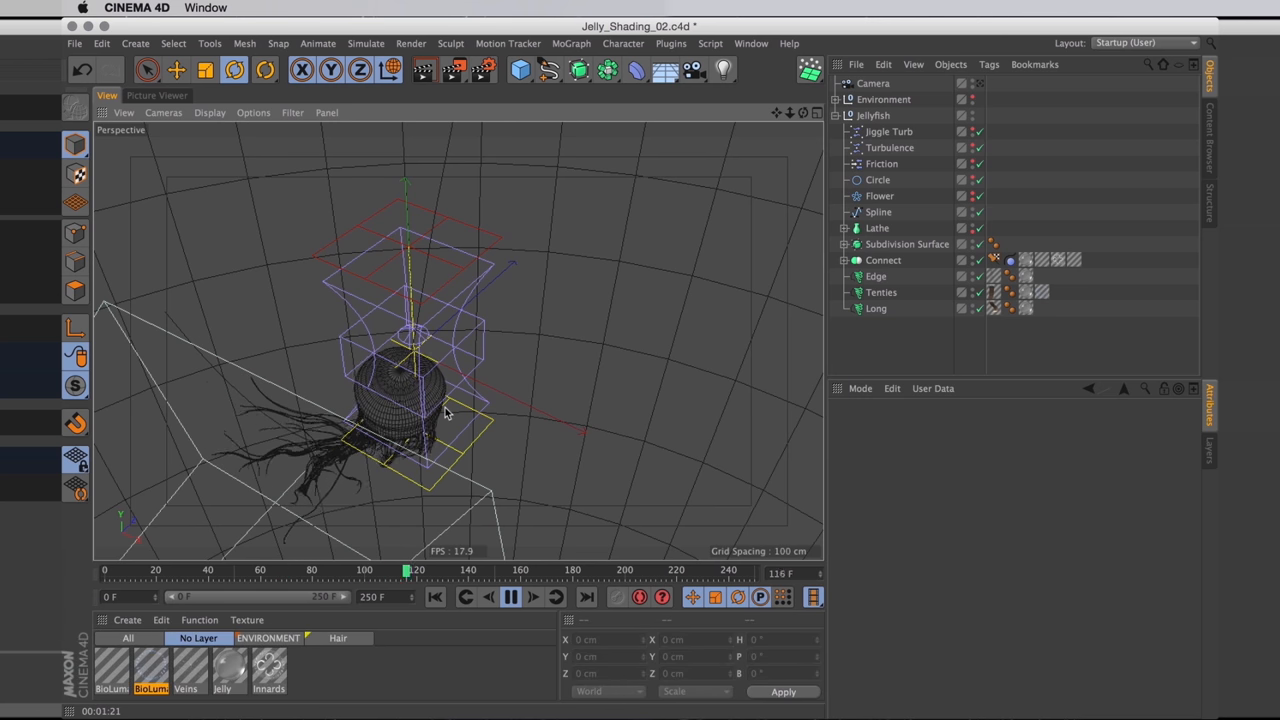